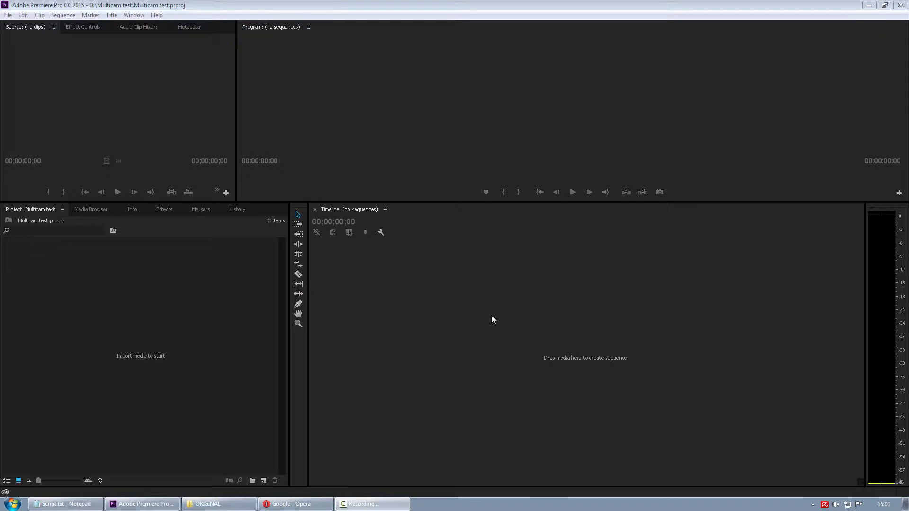
mouse_move(11, 46)
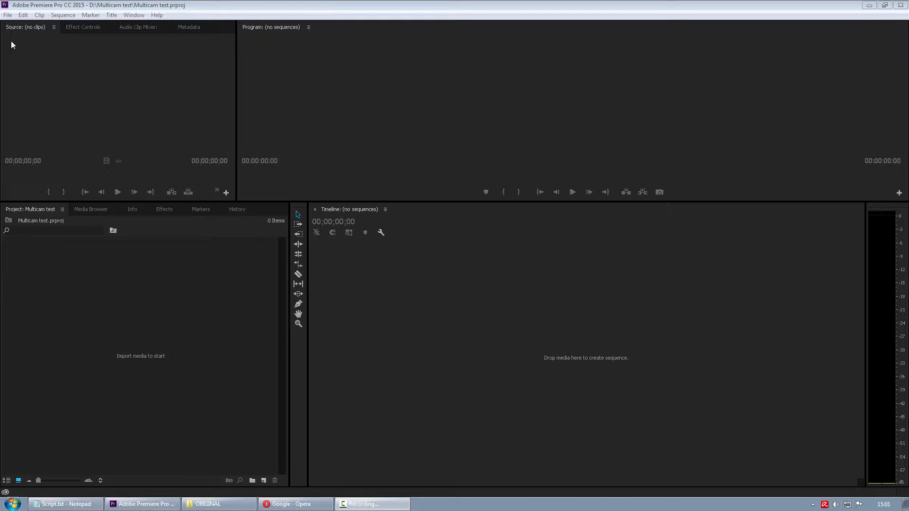
Step: Import all the drum camera clips and MP3.mp3 from the ORIGINAL footage folder
left_click(8, 14)
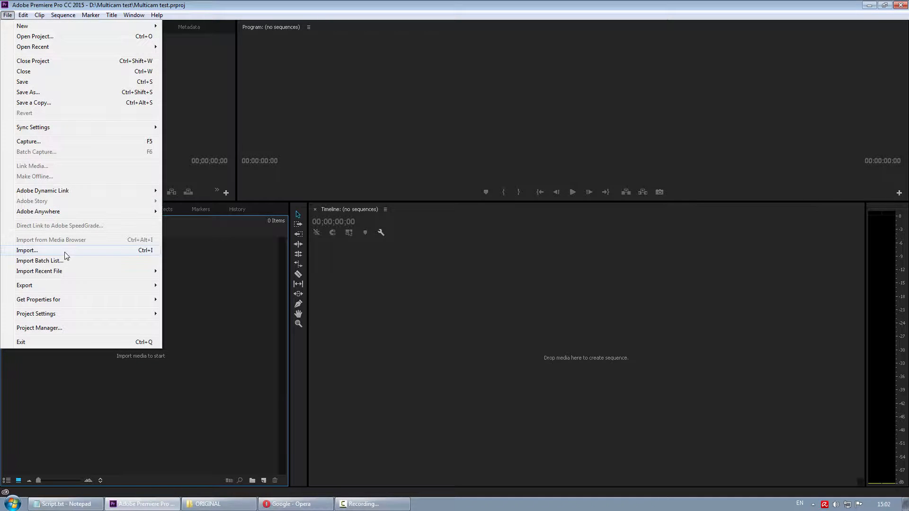
left_click(26, 250)
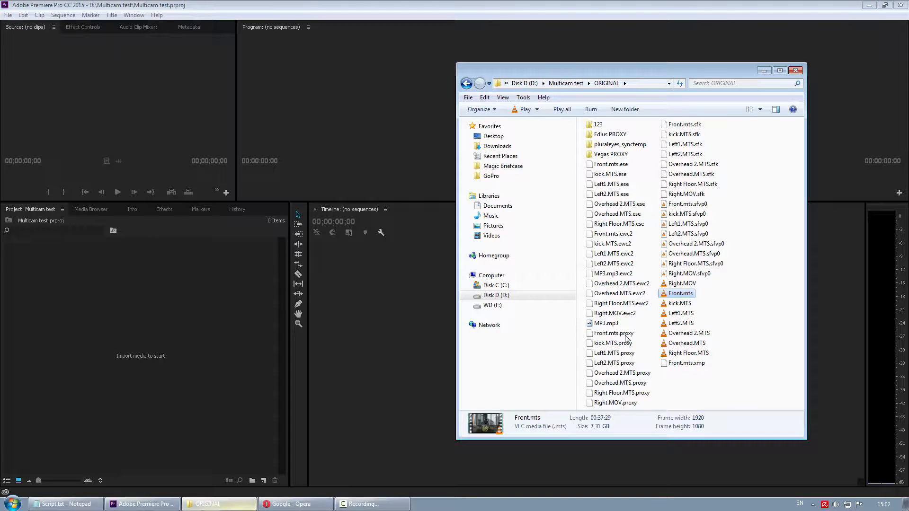
left_click_drag(680, 293, 339, 353)
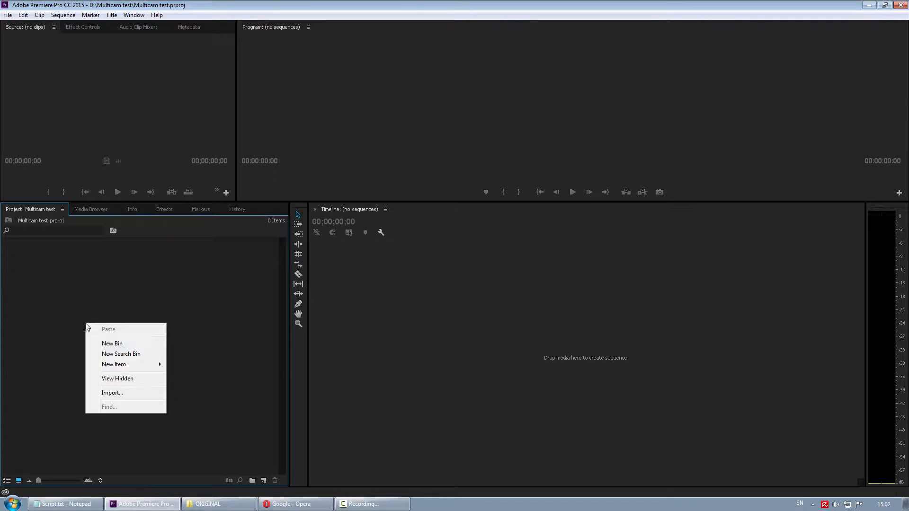
left_click(112, 392)
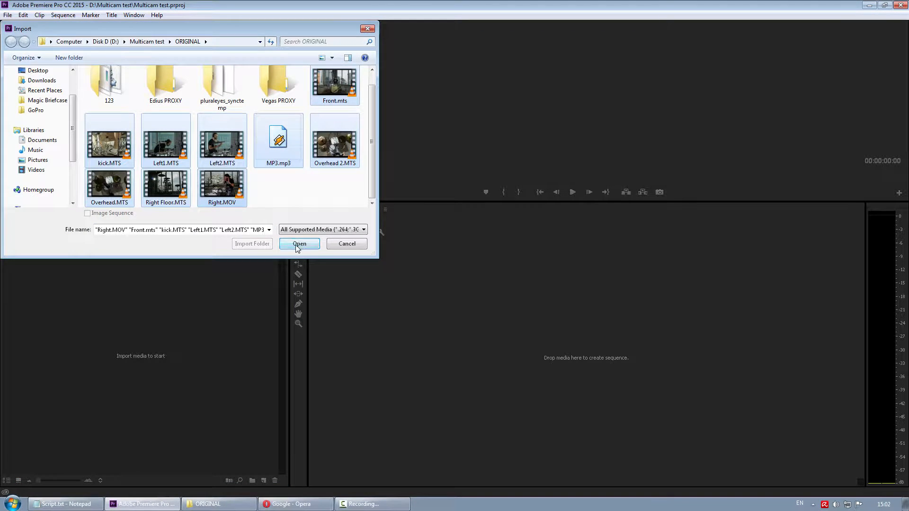
left_click(298, 243)
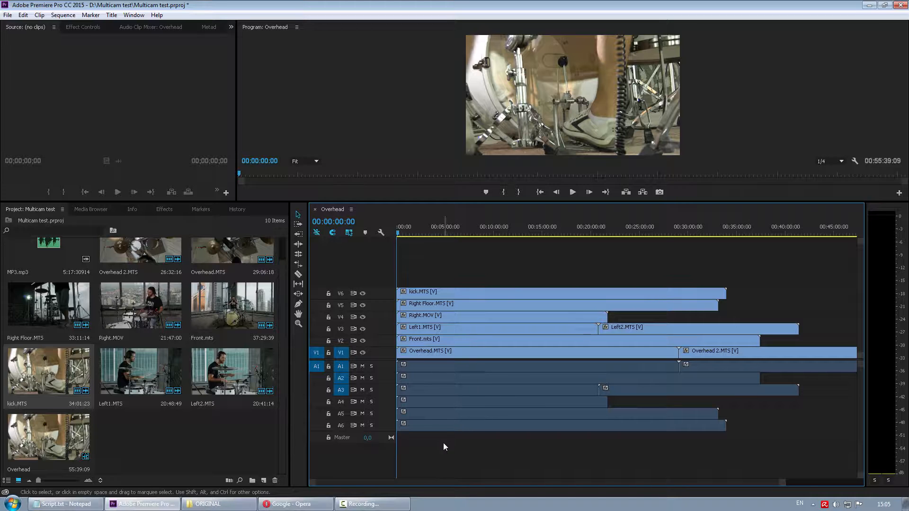
mouse_move(442, 440)
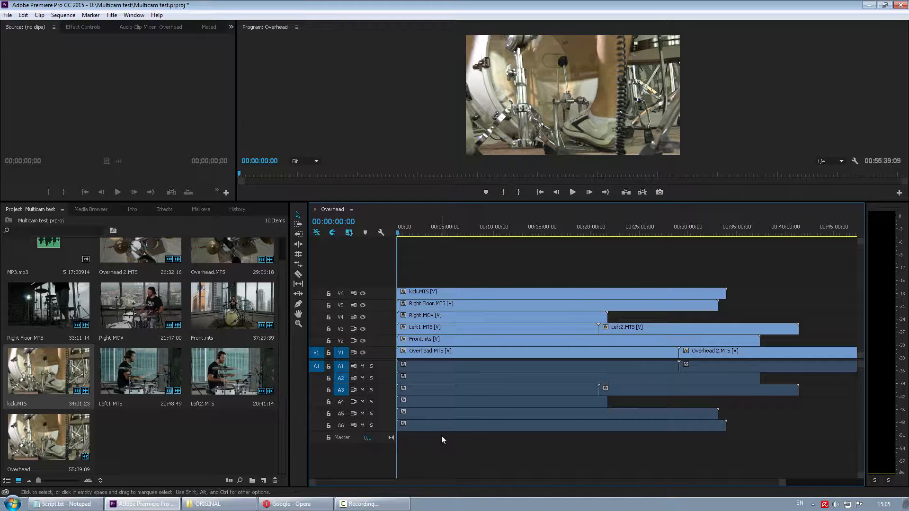
mouse_move(392, 367)
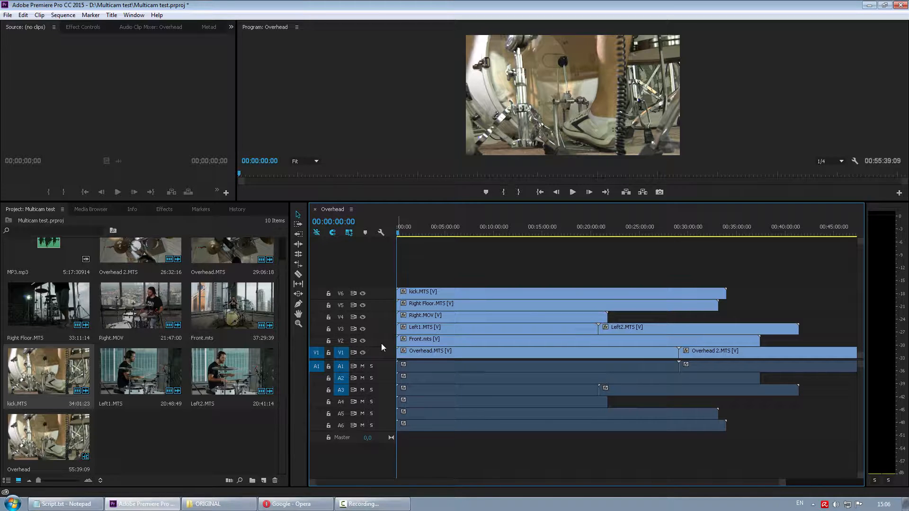
mouse_move(381, 342)
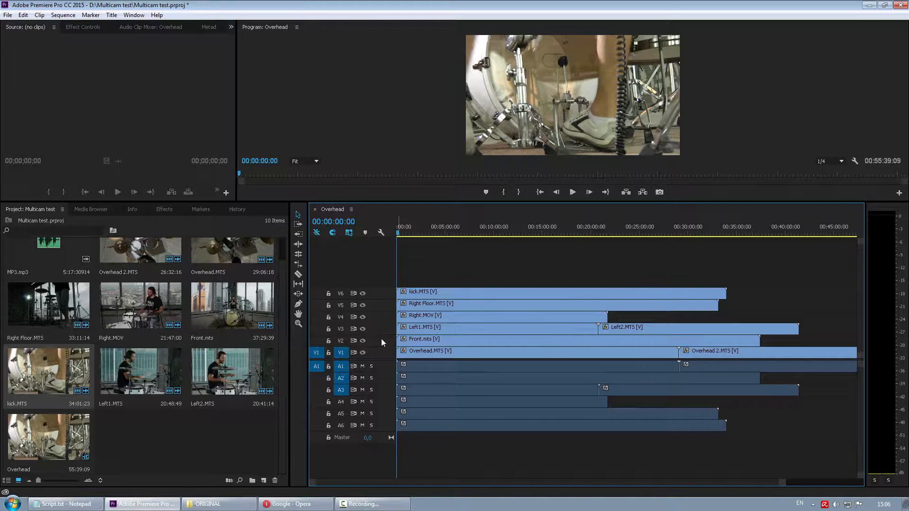
Step: Select both Overhead clips and move them up so Front.mts sits on V1, Overhead on V2
left_click(522, 350)
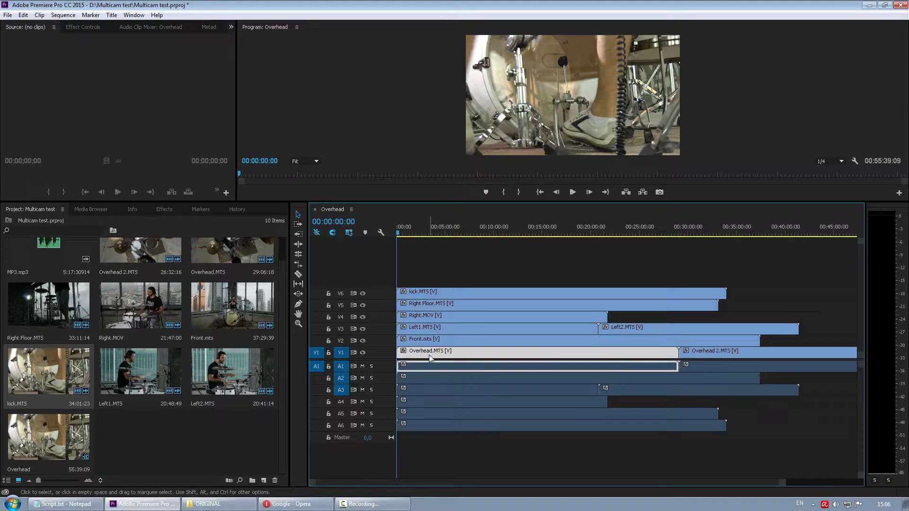
left_click(538, 350)
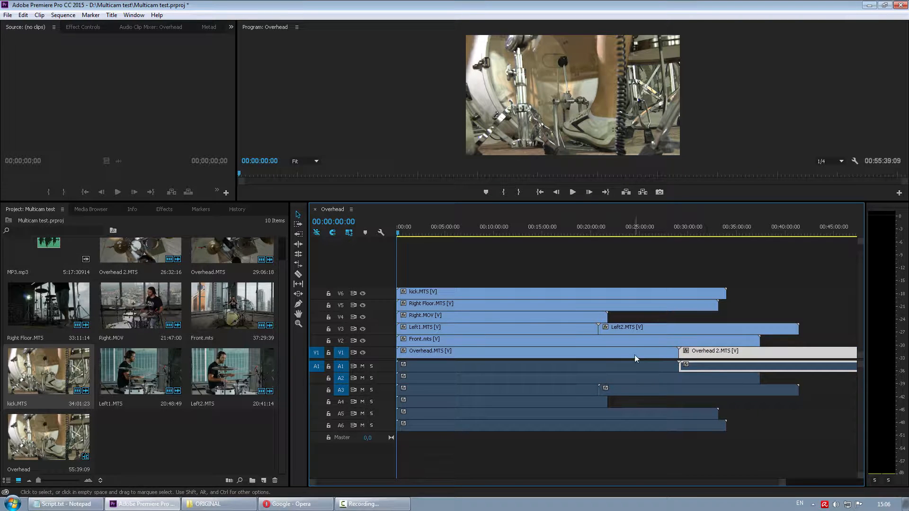
left_click(510, 350)
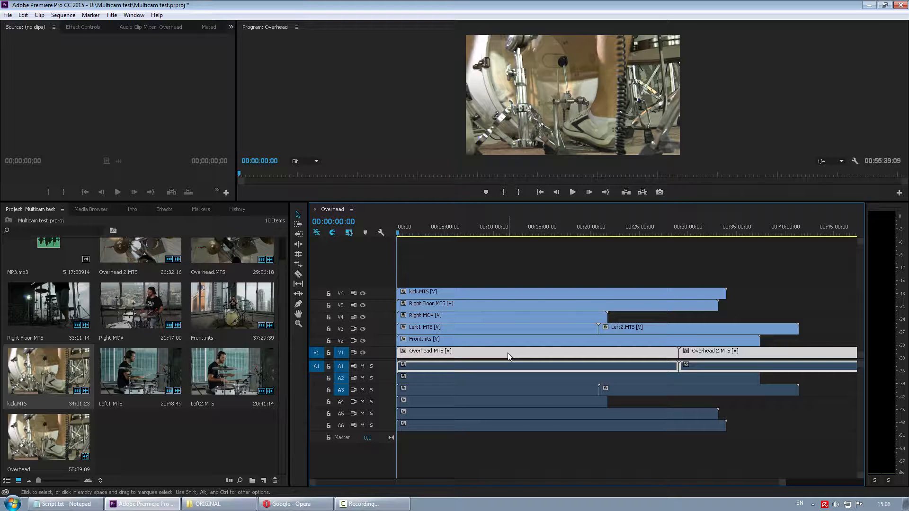
left_click(714, 351)
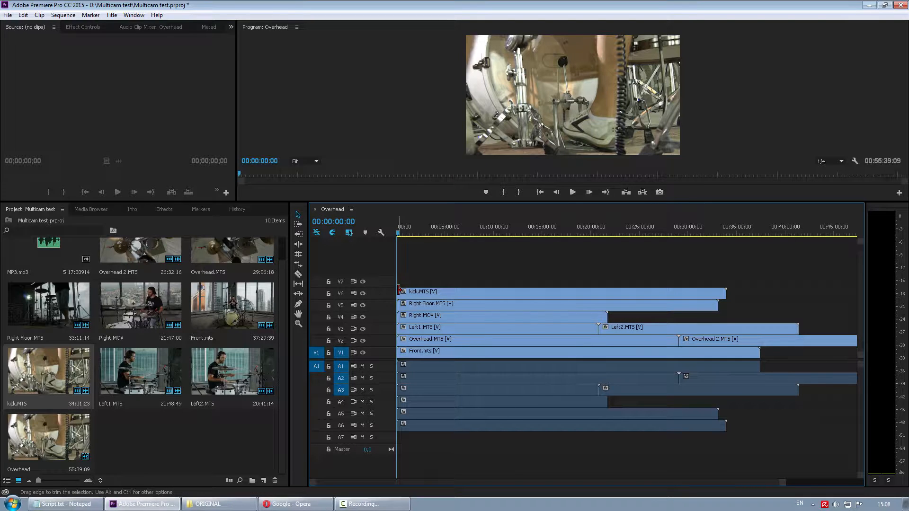
mouse_move(482, 293)
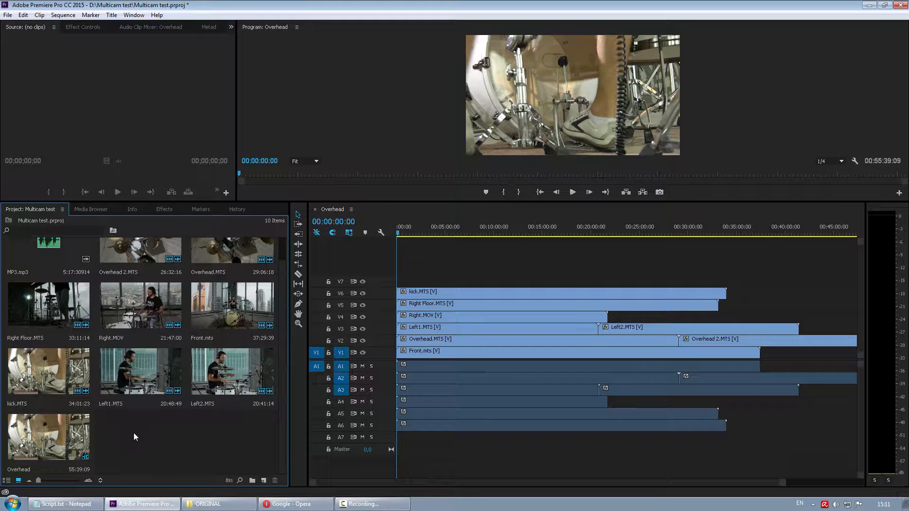
Step: Create an adjustment layer and place it on the top track above all camera clips
right_click(134, 437)
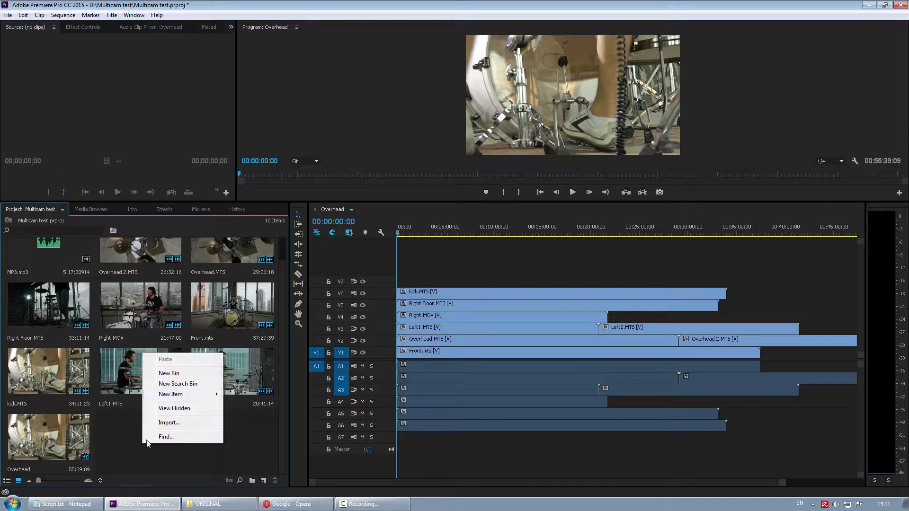
mouse_move(170, 394)
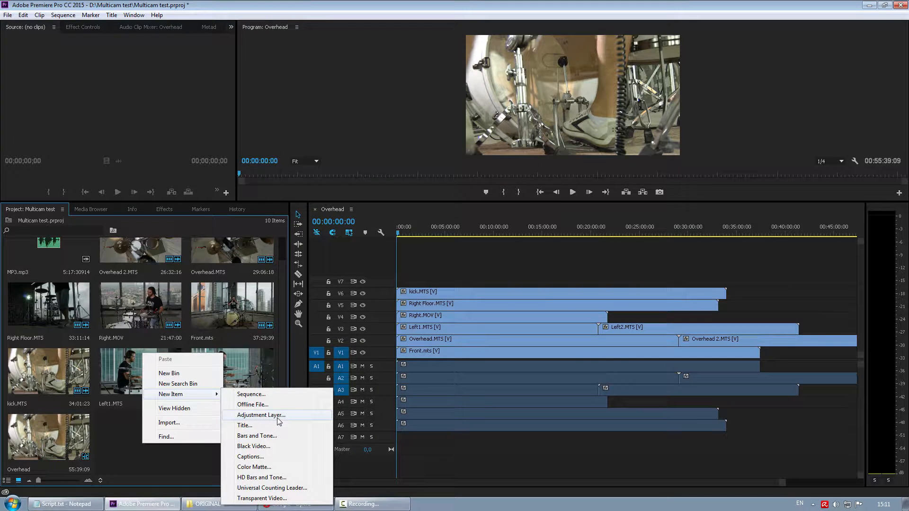
left_click(261, 414)
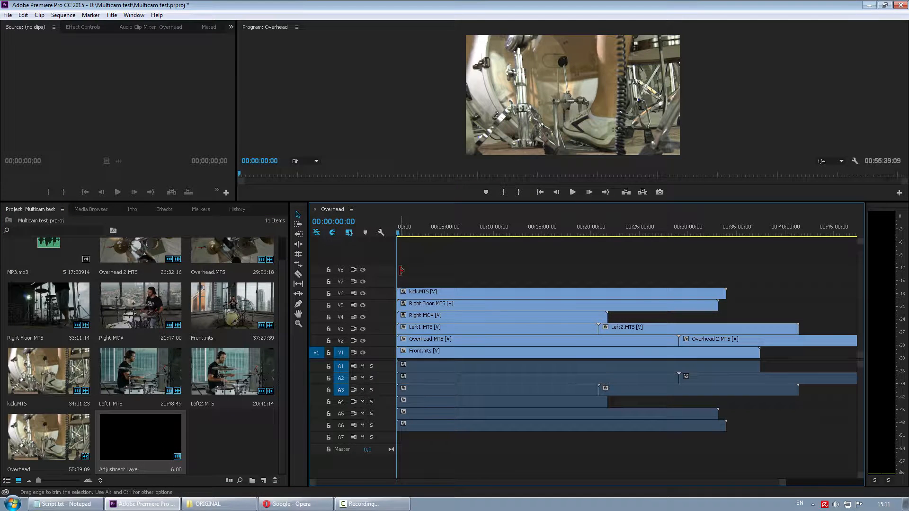
left_click_drag(401, 269, 740, 258)
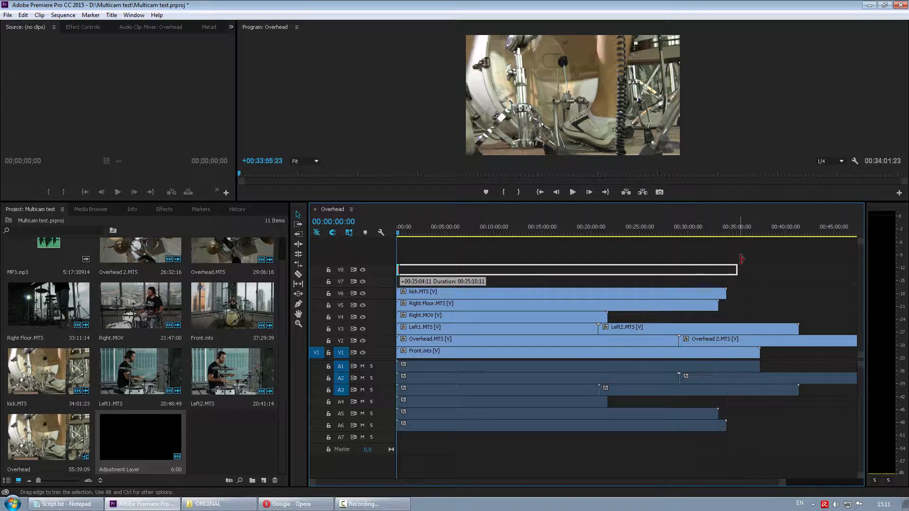
Step: Search the Effects panel for 'black' to apply Black & White to the adjustment layer
left_click(164, 208)
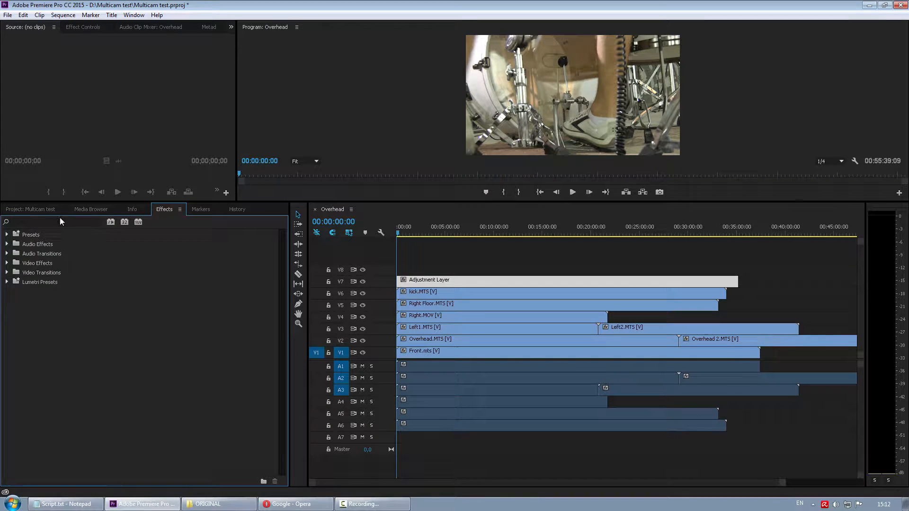
type("b")
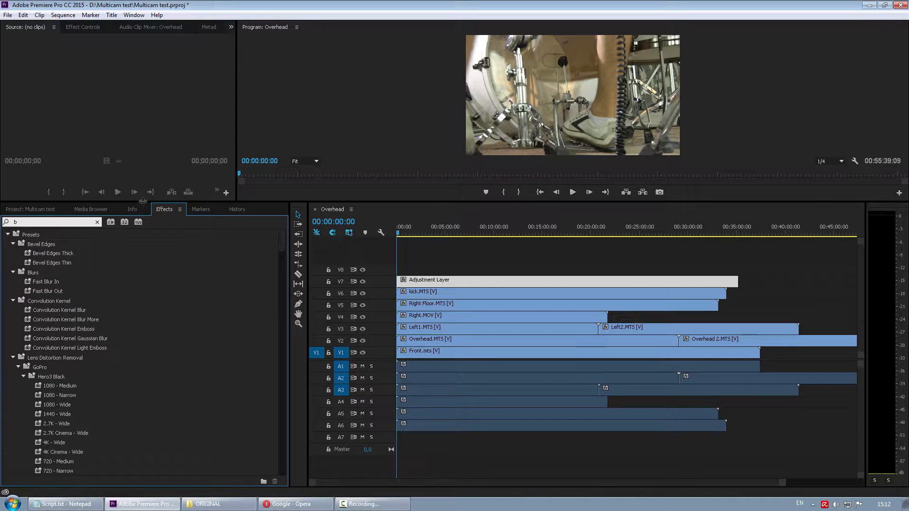
type("lack")
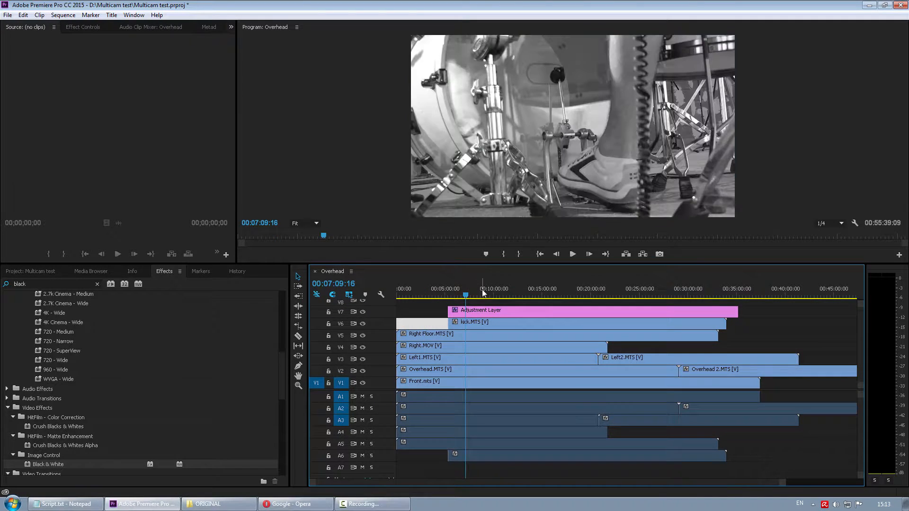
Step: Delete all empty tracks from the Overhead sequence via Delete Tracks
right_click(383, 316)
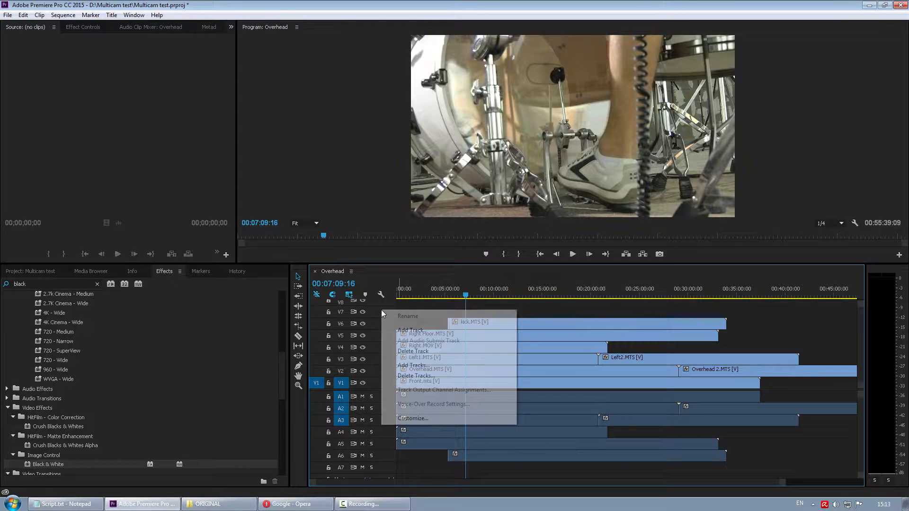
left_click(414, 364)
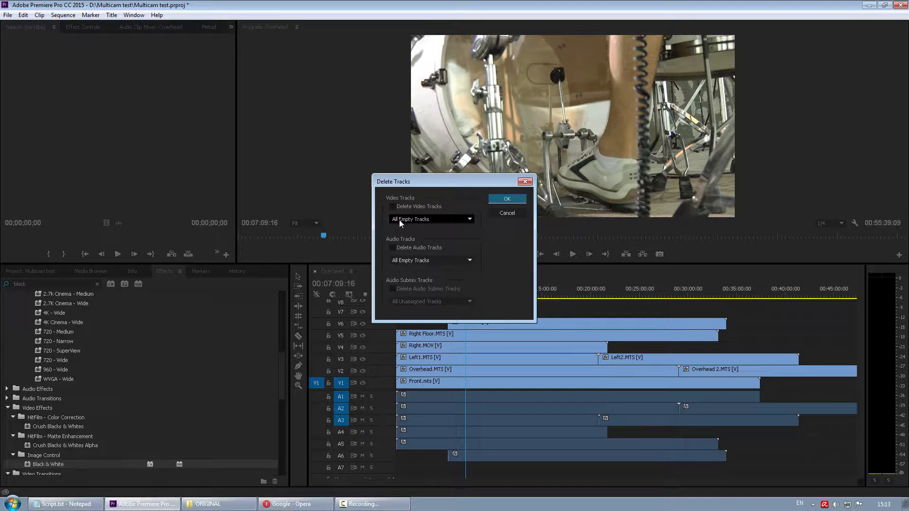
left_click(505, 197)
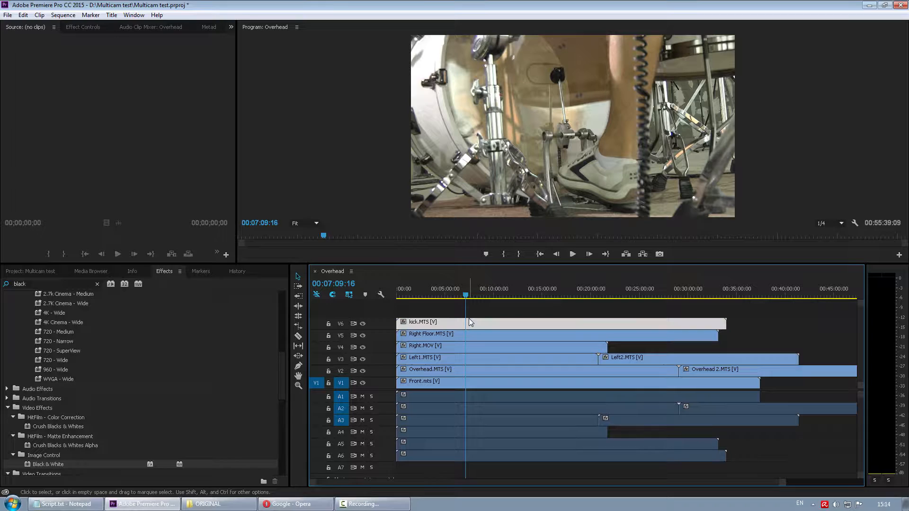
mouse_move(467, 329)
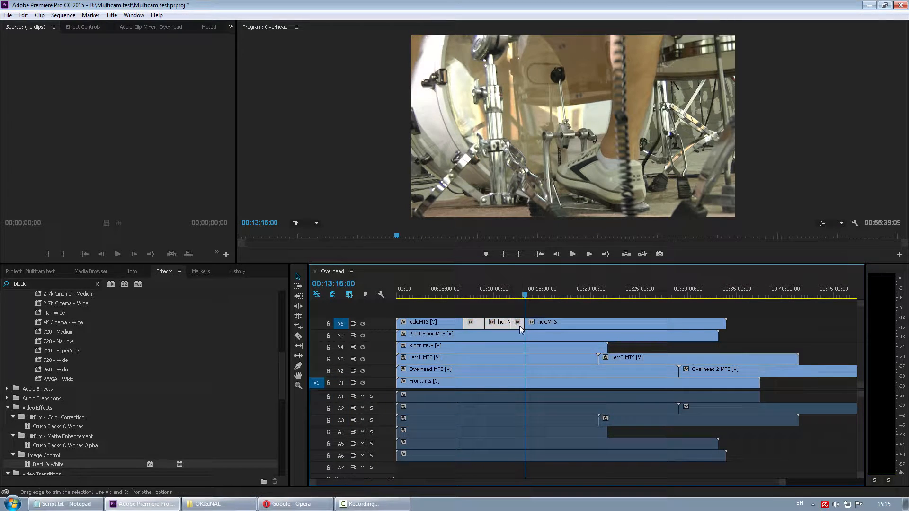
mouse_move(506, 324)
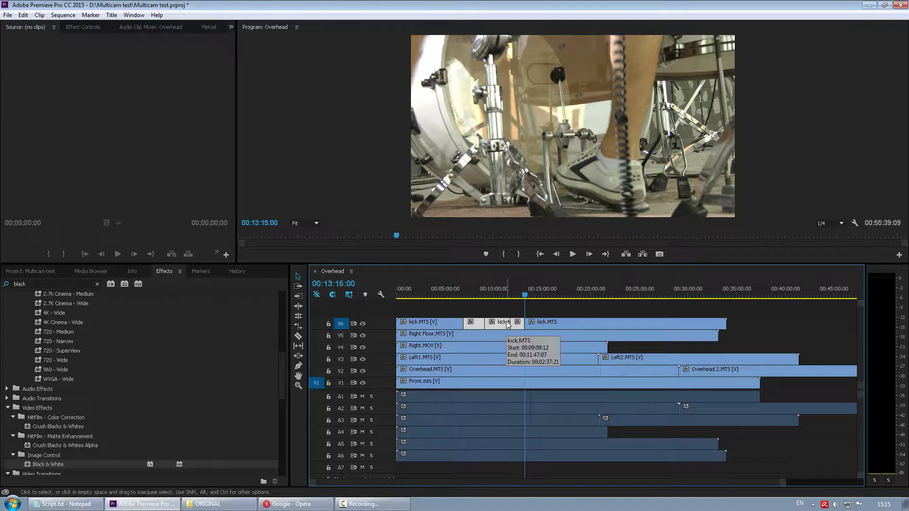
Step: Nest the middle kick.MTS clip into Nested Sequence 01 with the default name
right_click(505, 324)
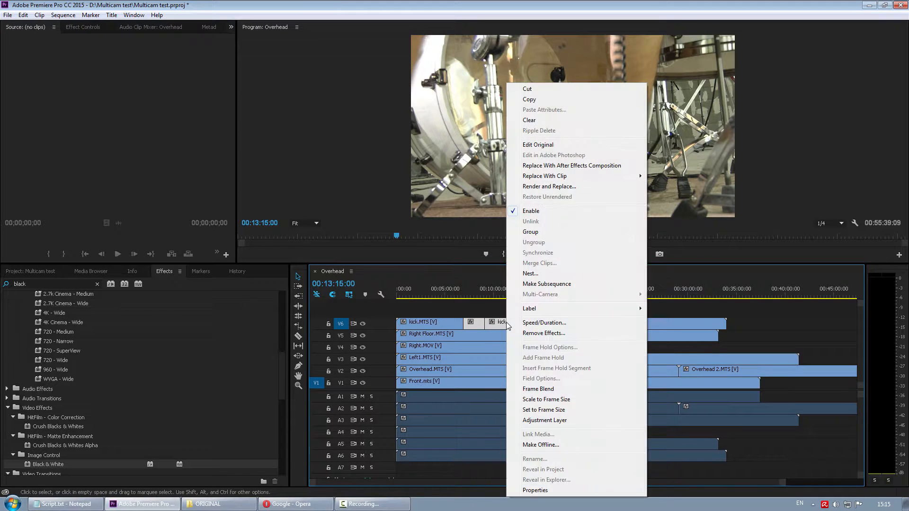
left_click(531, 272)
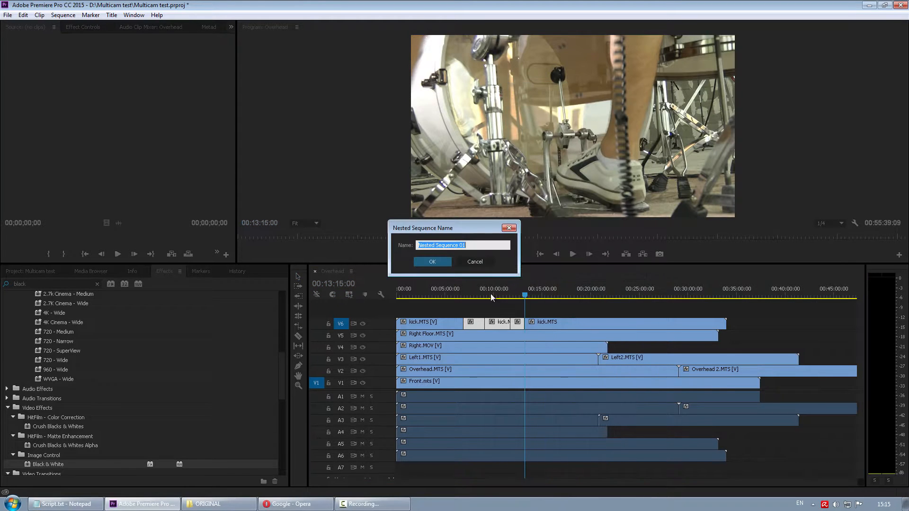
left_click(431, 261)
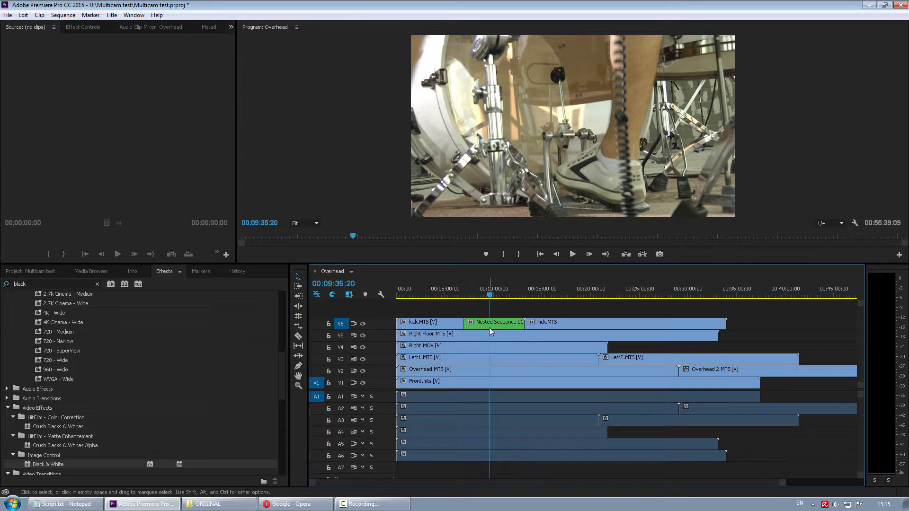
mouse_move(494, 322)
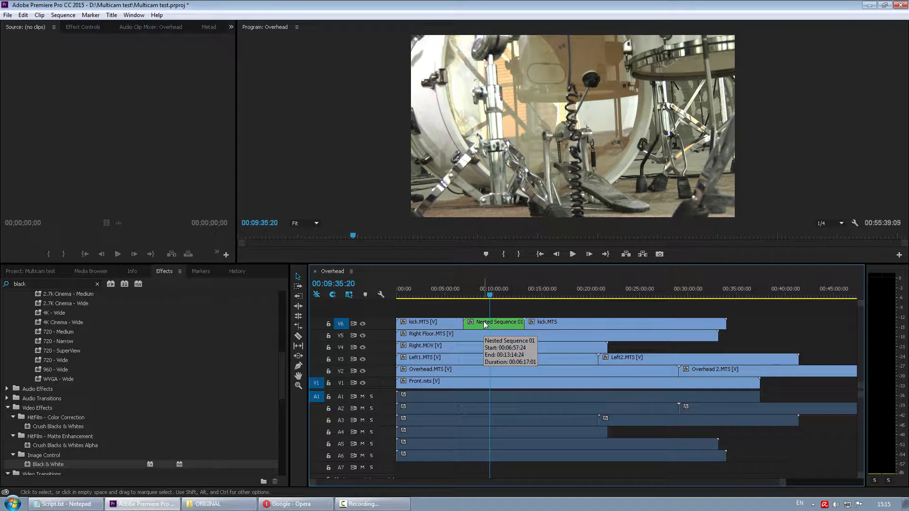
mouse_move(492, 327)
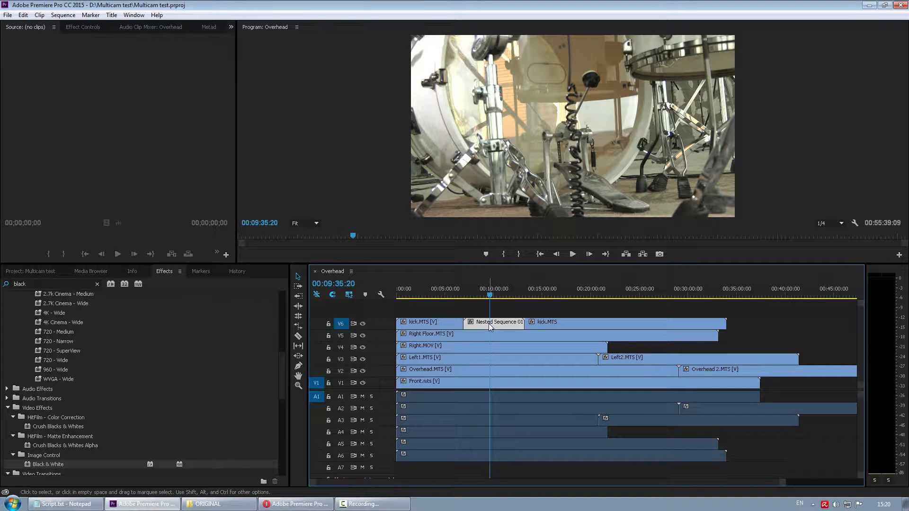
Step: Inspect the kick clips inside the nested sequence, then return to the Overhead timeline
double_click(495, 322)
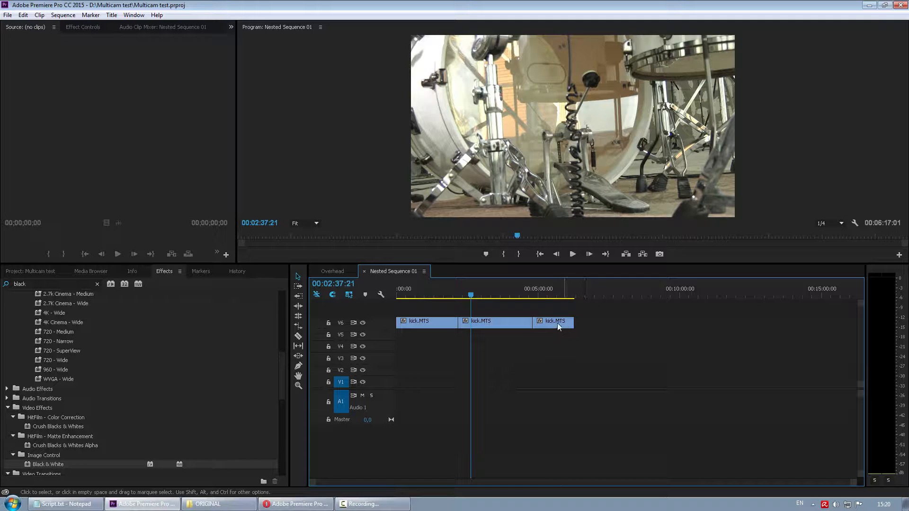
left_click(495, 322)
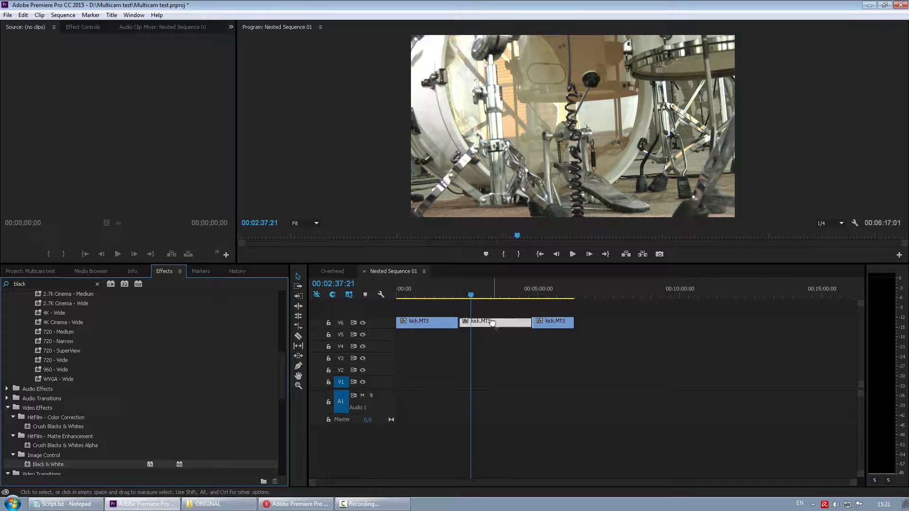
left_click(333, 271)
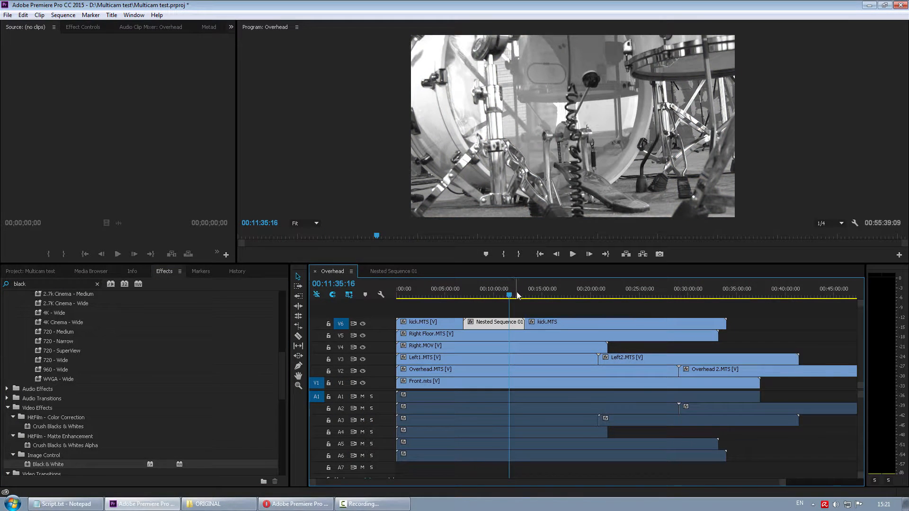
left_click(29, 271)
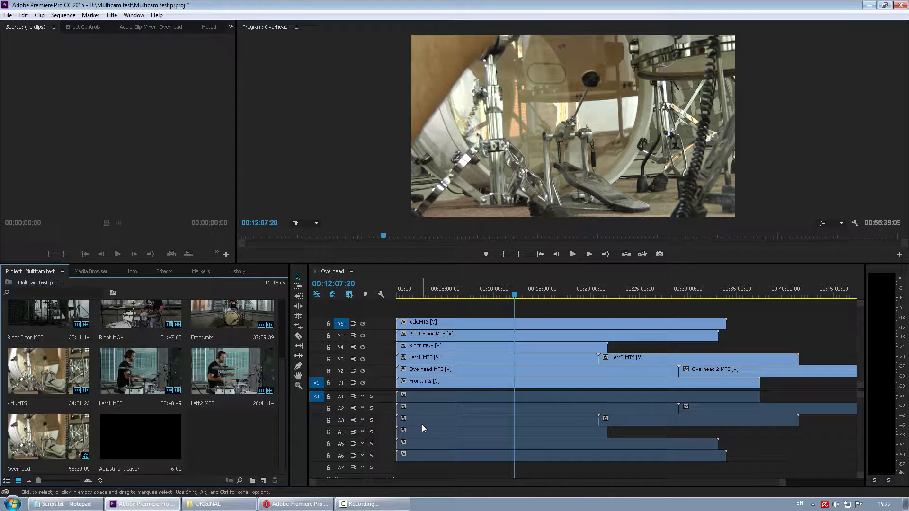
mouse_move(418, 417)
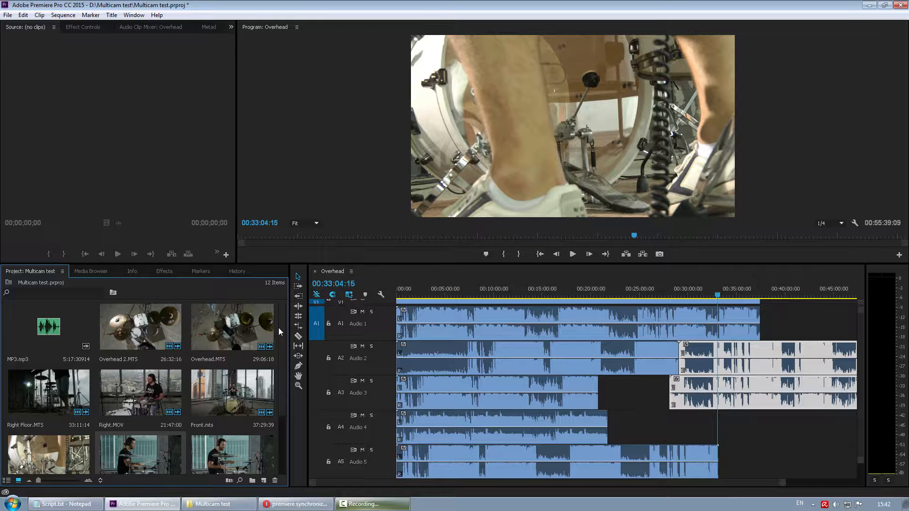
mouse_move(280, 333)
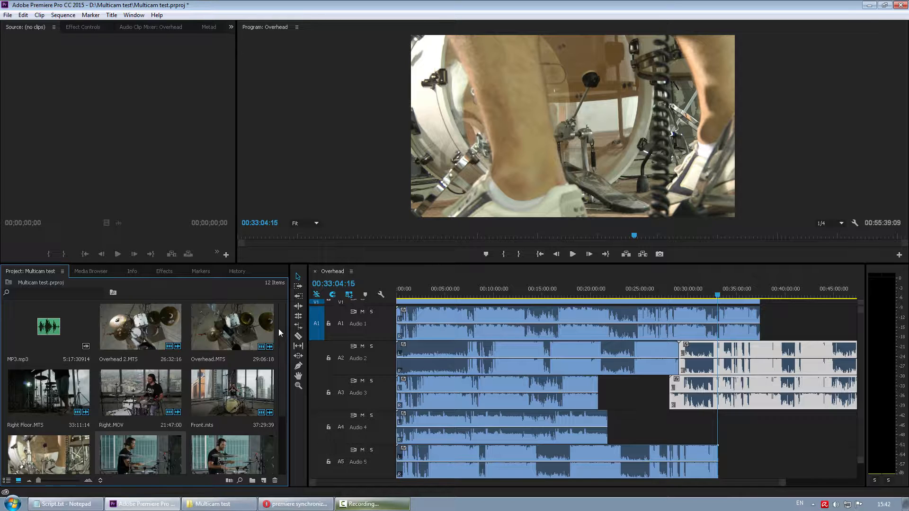
Step: Bring up the context menu for Front.mts in the Project panel
right_click(231, 393)
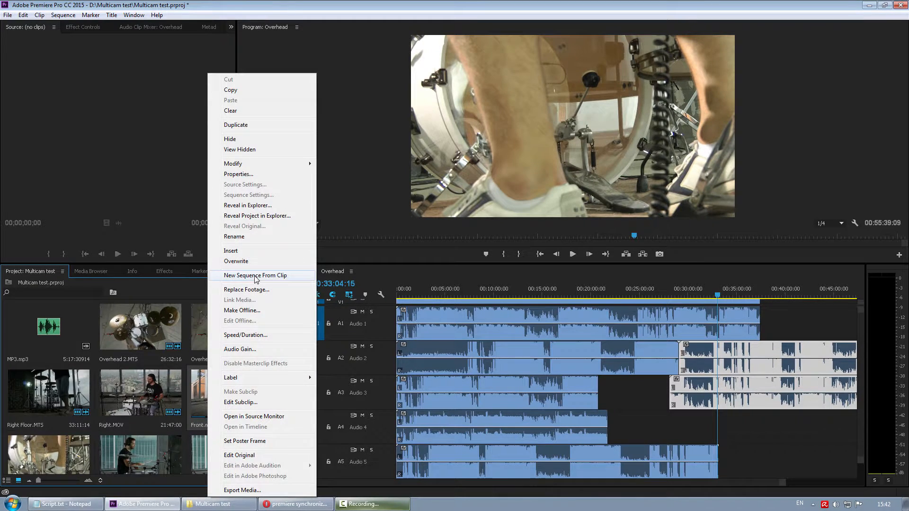
Step: Create a Front sequence from Front.mts with Left1.MTS placed on V2 above it
left_click(256, 275)
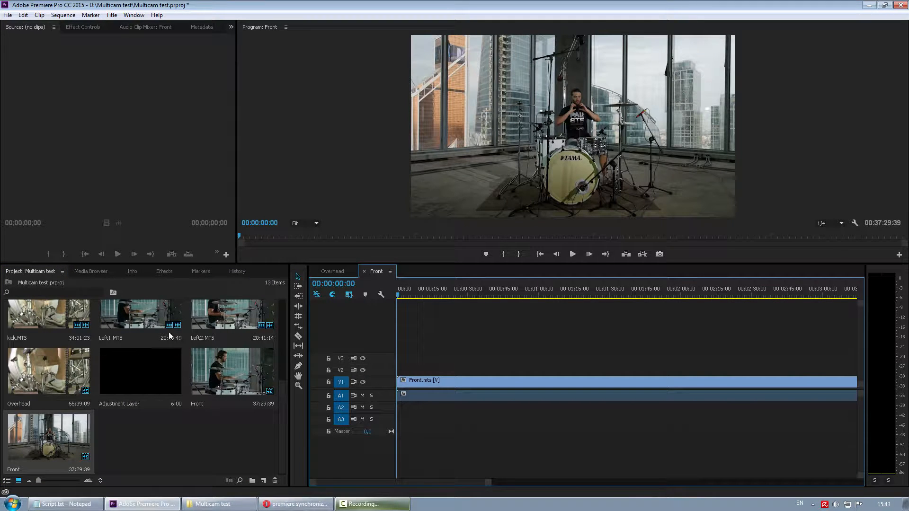
left_click_drag(139, 313, 406, 388)
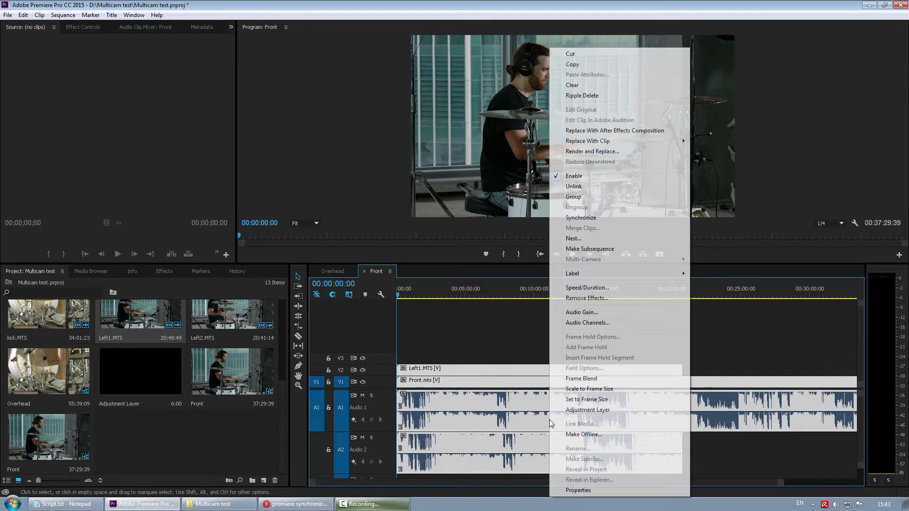
Step: Synchronize the two clips by audio and dismiss the no-match failure alert
left_click(581, 218)
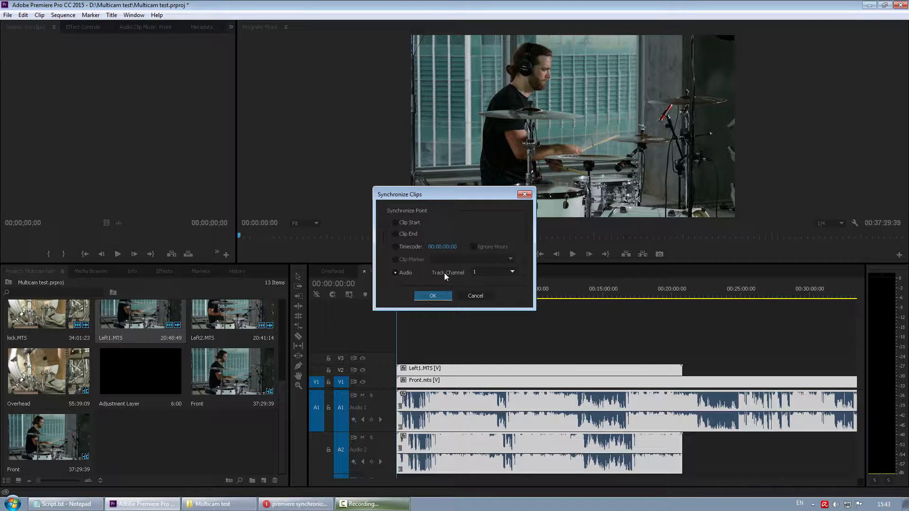
left_click(433, 296)
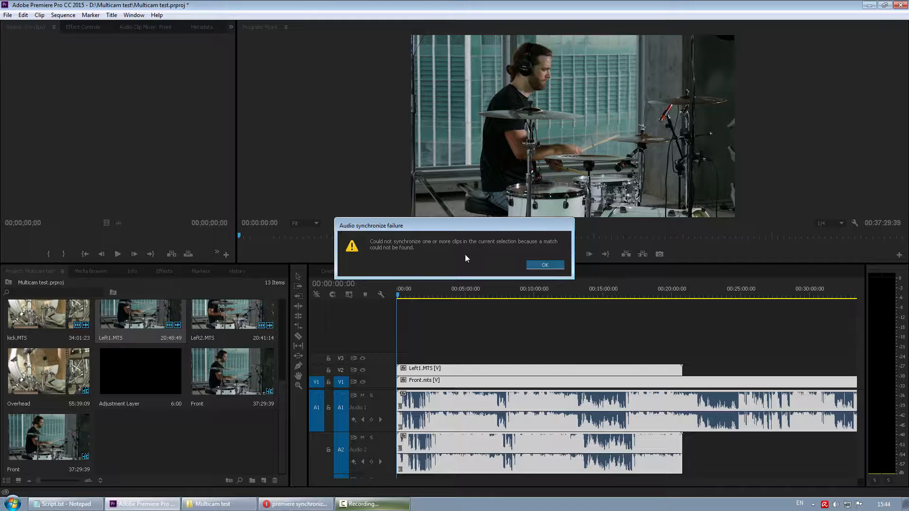
mouse_move(445, 410)
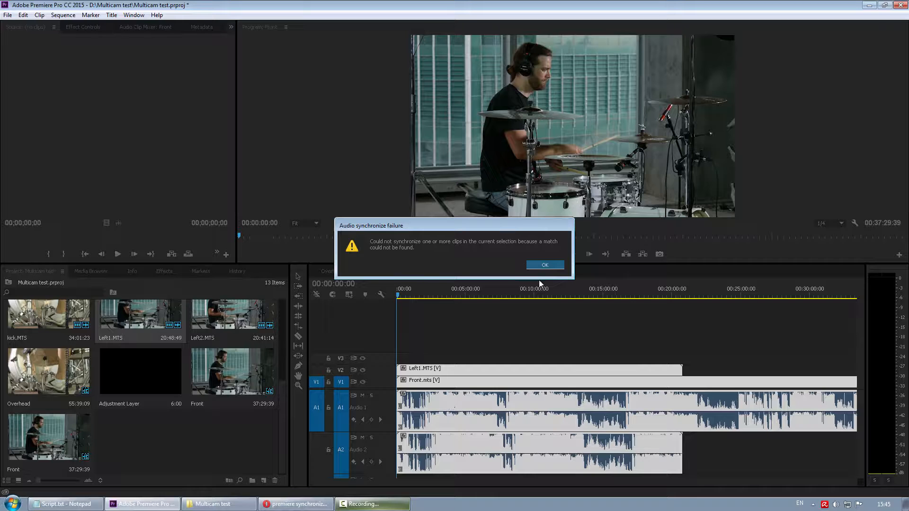
mouse_move(535, 281)
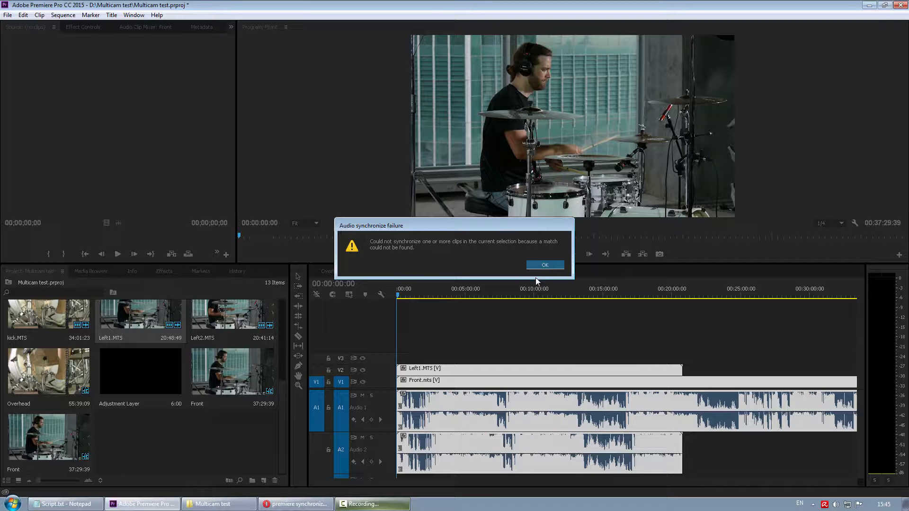
left_click(544, 265)
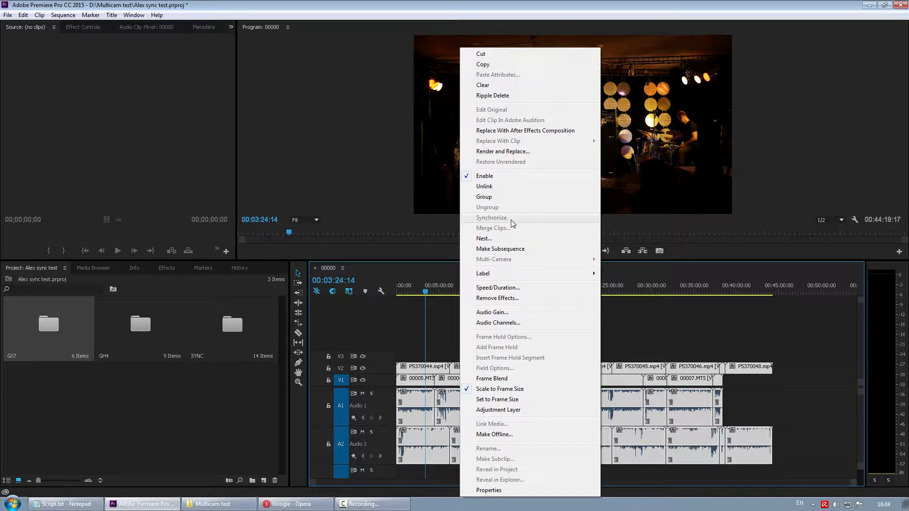
mouse_move(634, 409)
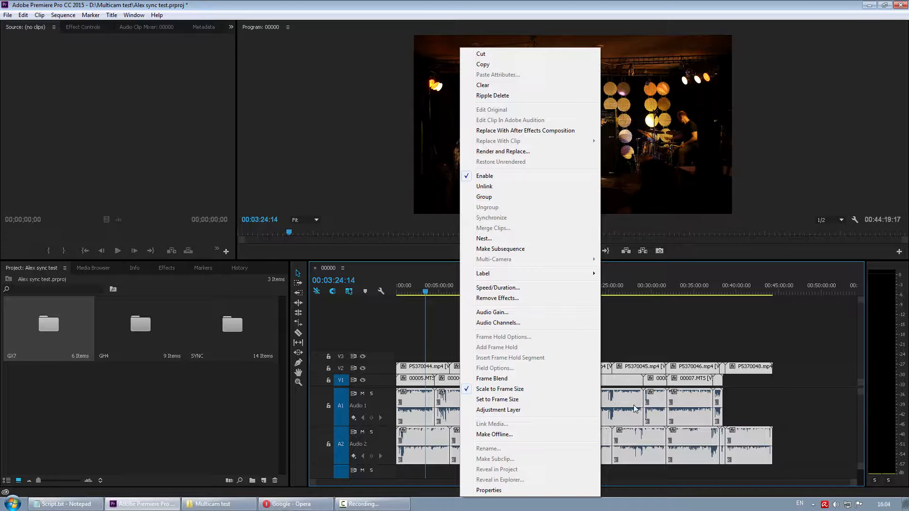
mouse_move(803, 394)
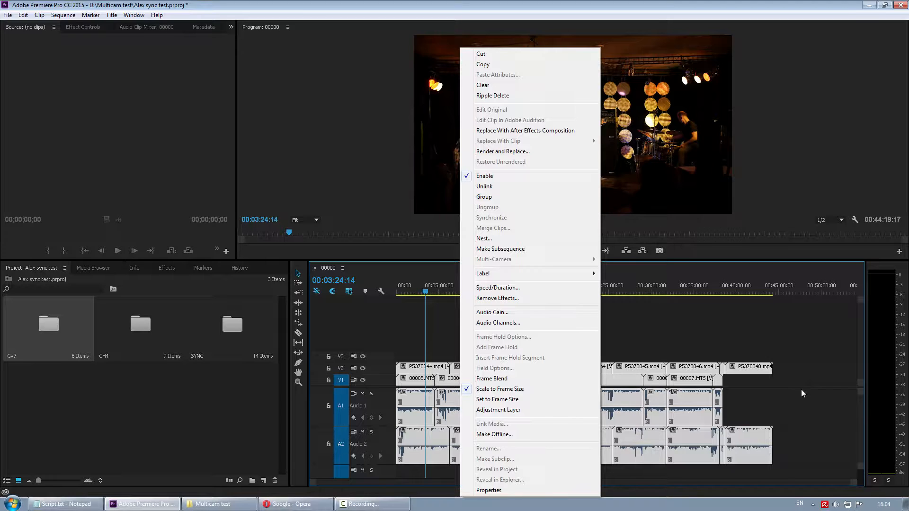
mouse_move(649, 405)
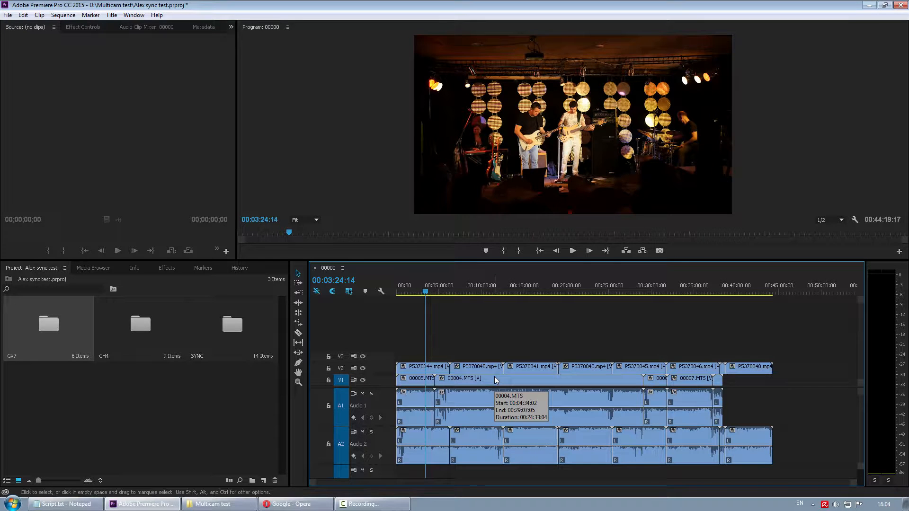
mouse_move(545, 406)
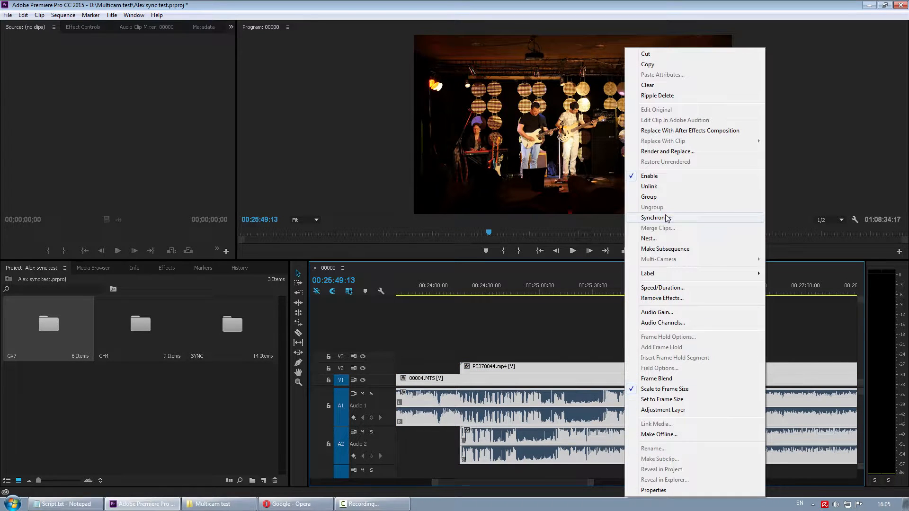
Step: Synchronize PS370044.mp4 to 00004.MTS by their audio in the Alex sync test sequence
left_click(655, 218)
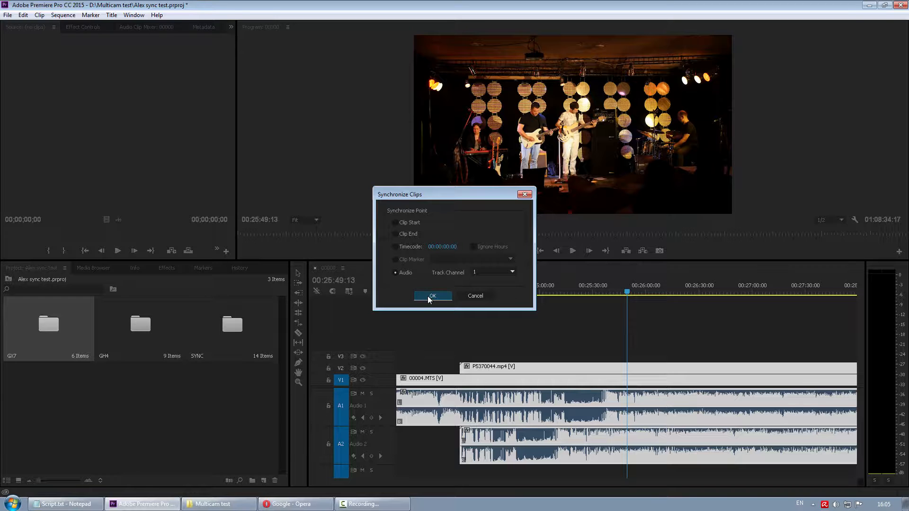
left_click(433, 296)
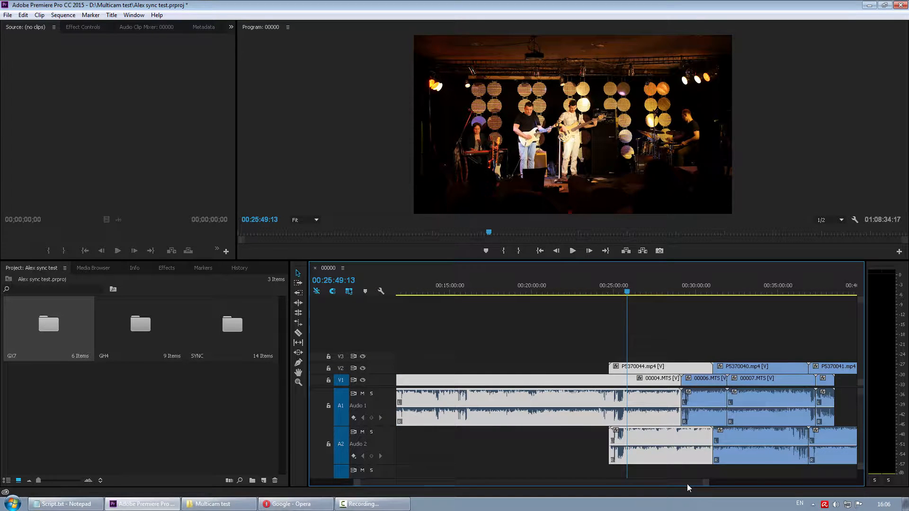
mouse_move(696, 489)
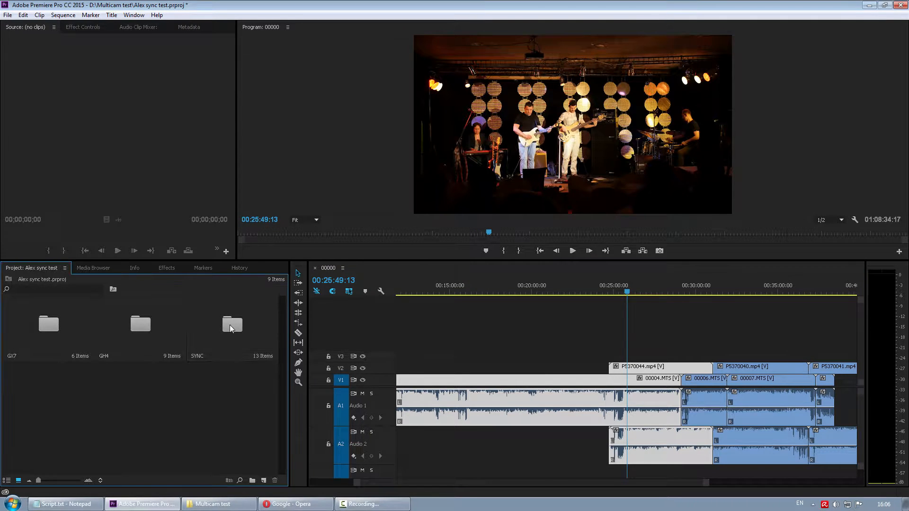
Step: Create multi-camera source sequences from all SYNC bin clips using audio sync, dismissing the failure warning
double_click(232, 324)
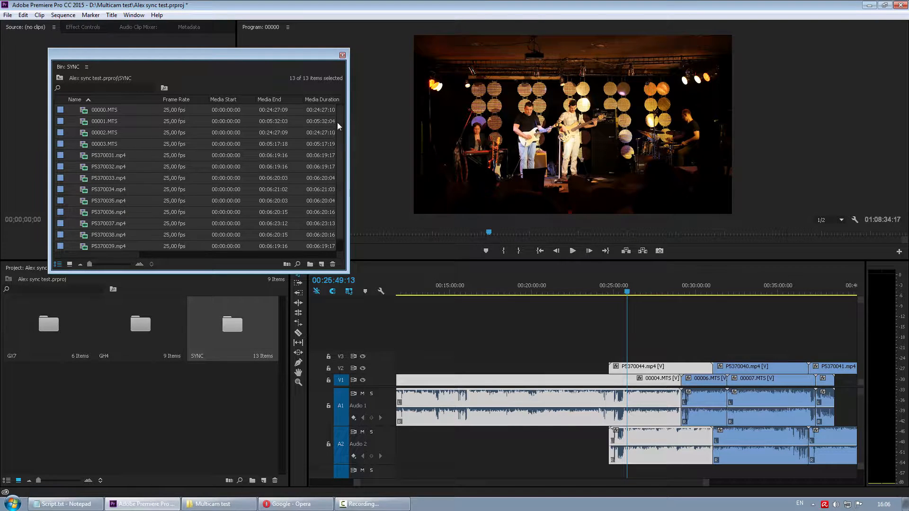
mouse_move(103, 110)
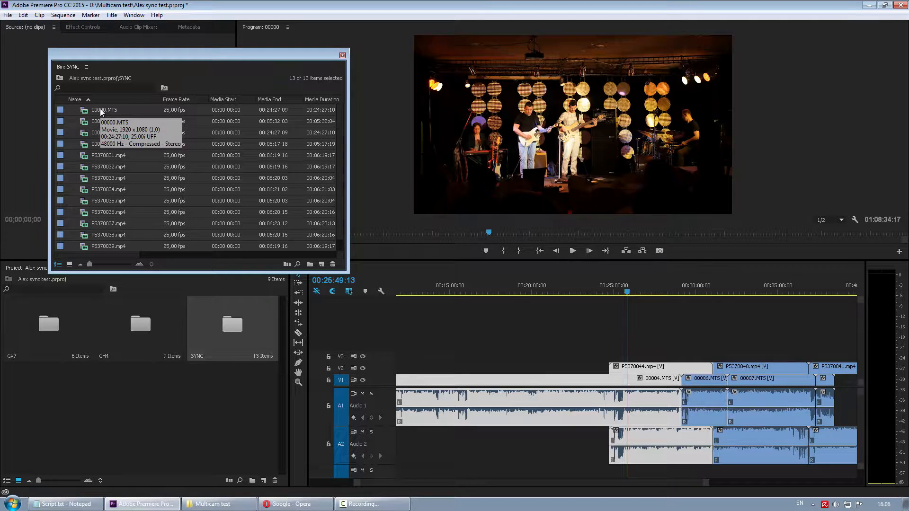
right_click(104, 109)
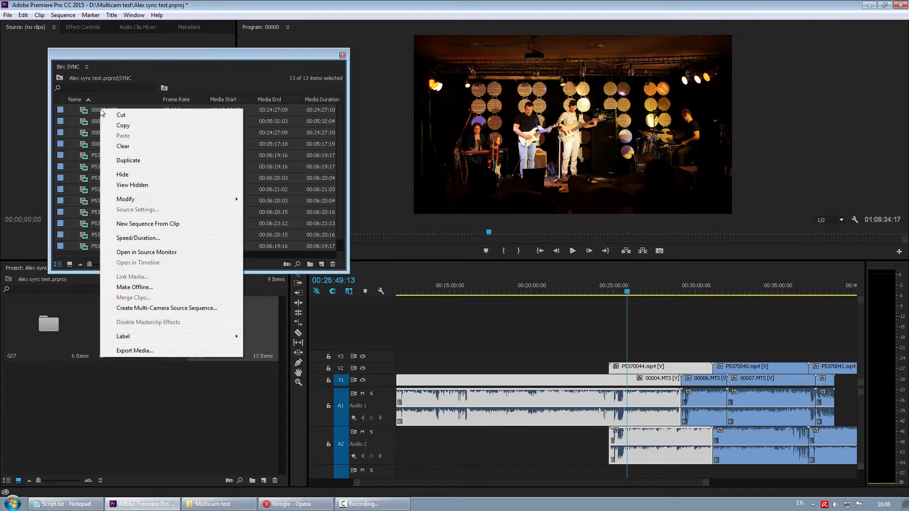
mouse_move(167, 308)
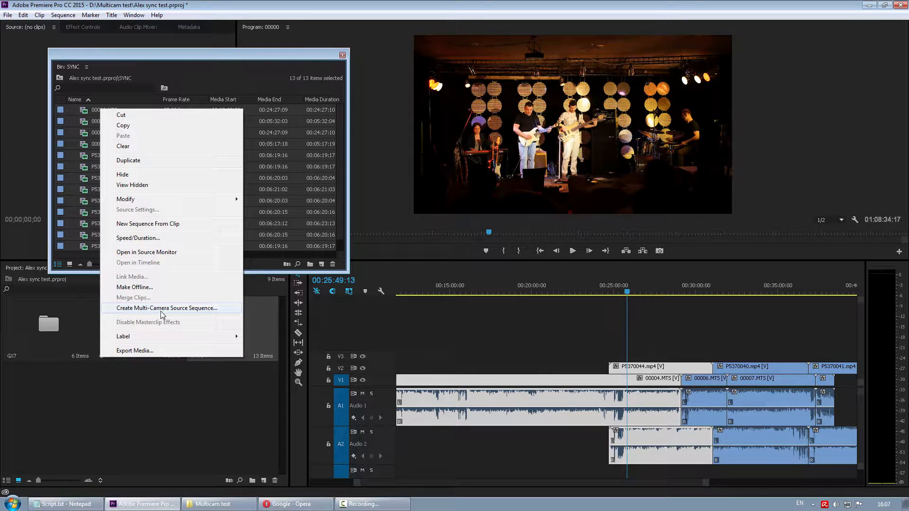
left_click(167, 308)
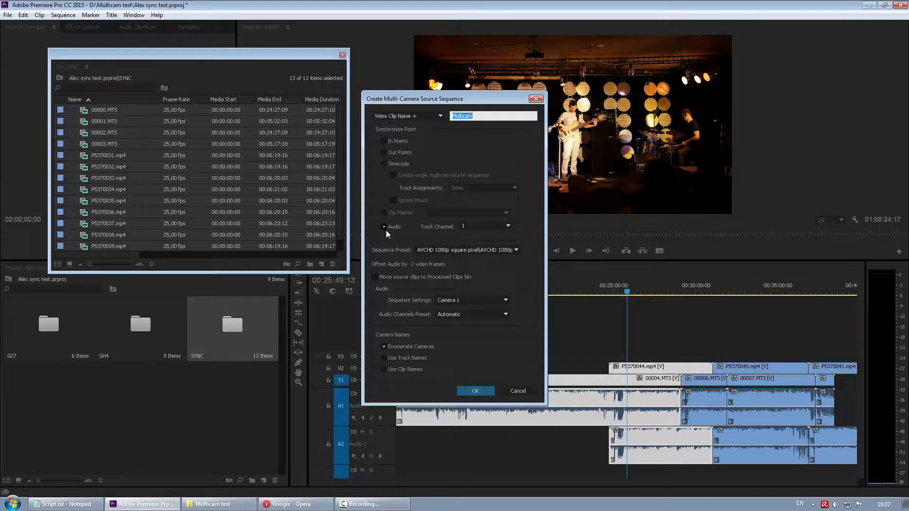
left_click(384, 226)
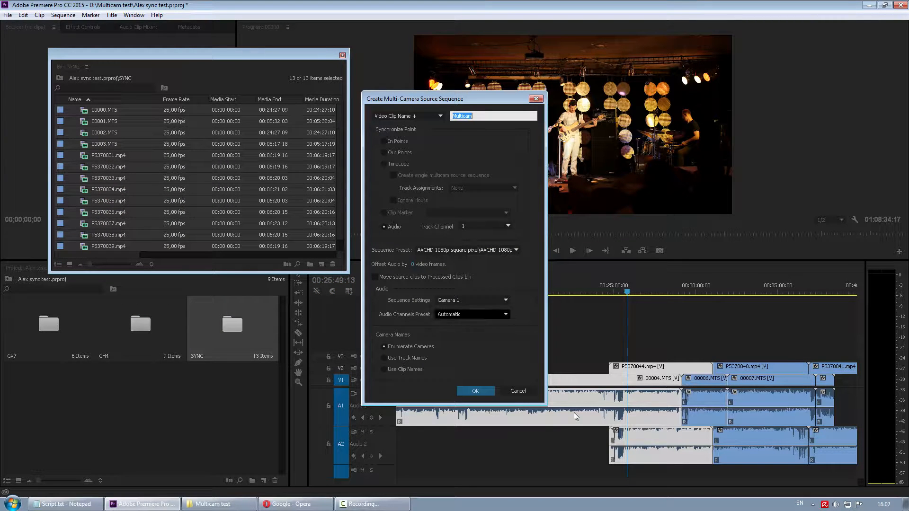
left_click(475, 391)
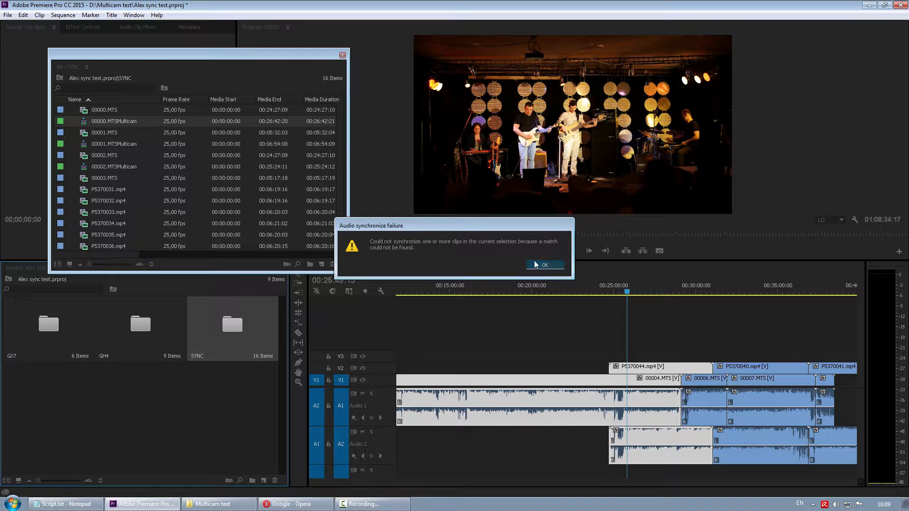
left_click(544, 265)
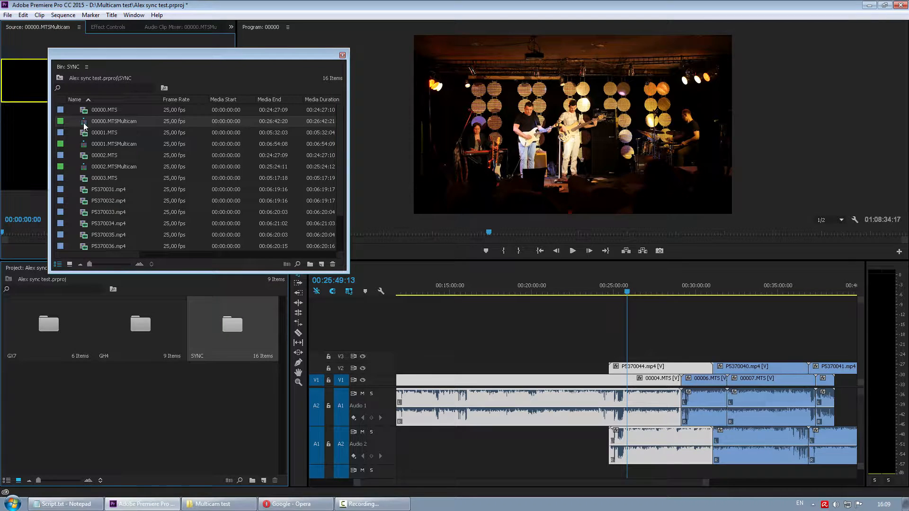
Step: Open 00000.MTSMulticam in a timeline and gather its separate audio clips onto one track
right_click(113, 122)
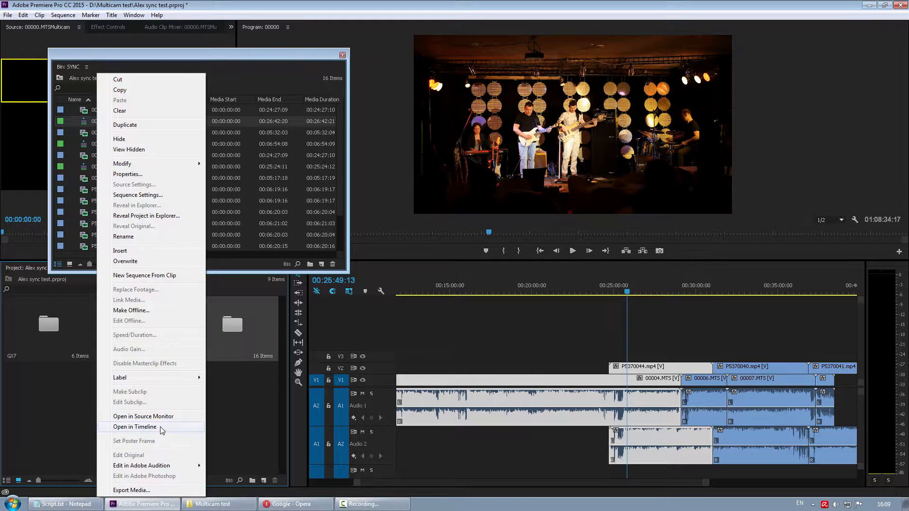
left_click(134, 427)
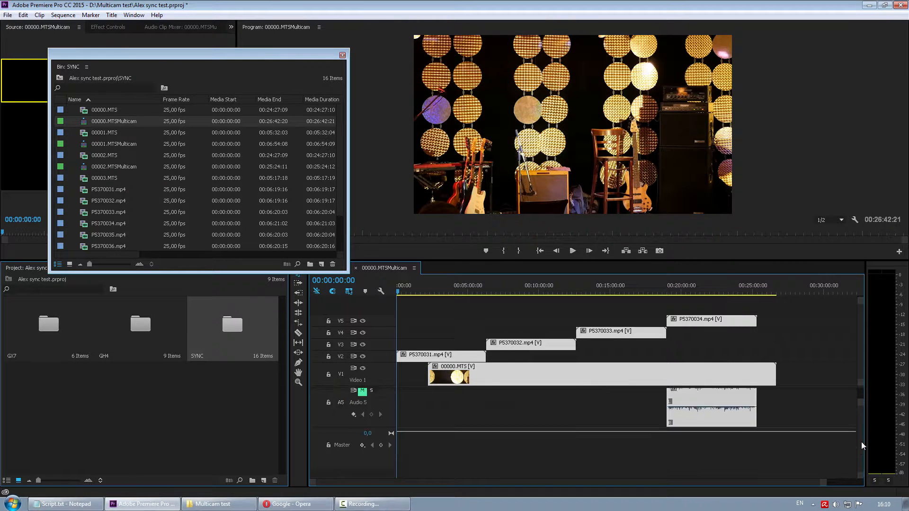
scroll("down", 3)
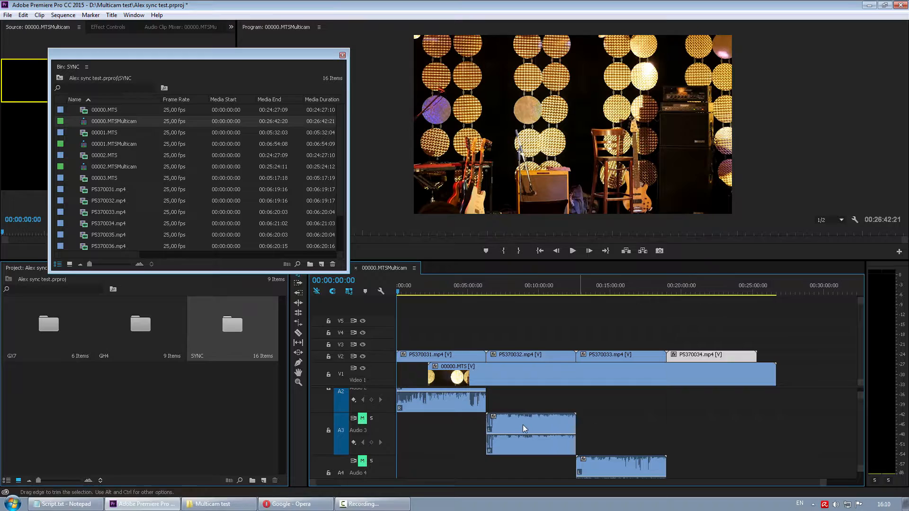
left_click_drag(530, 432, 620, 399)
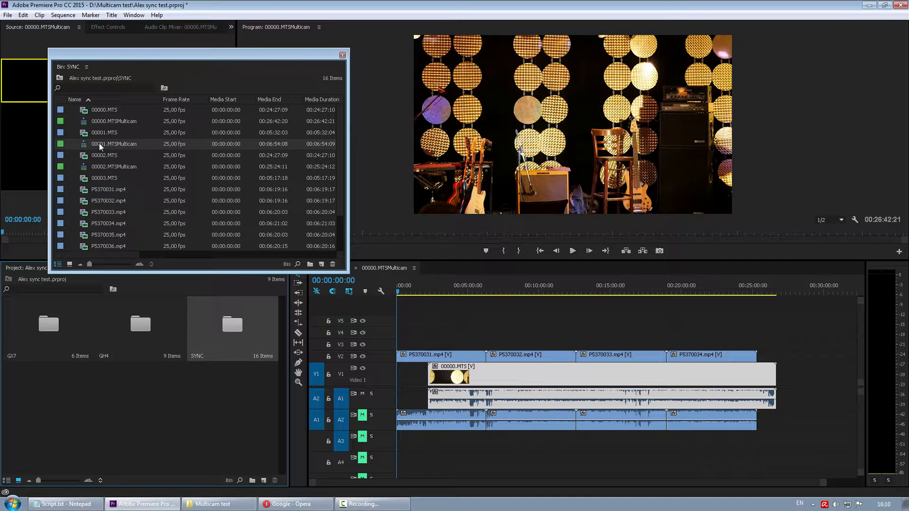
Step: Open the 00001 and 00002.MTSMulticam sequences as timelines
double_click(114, 144)
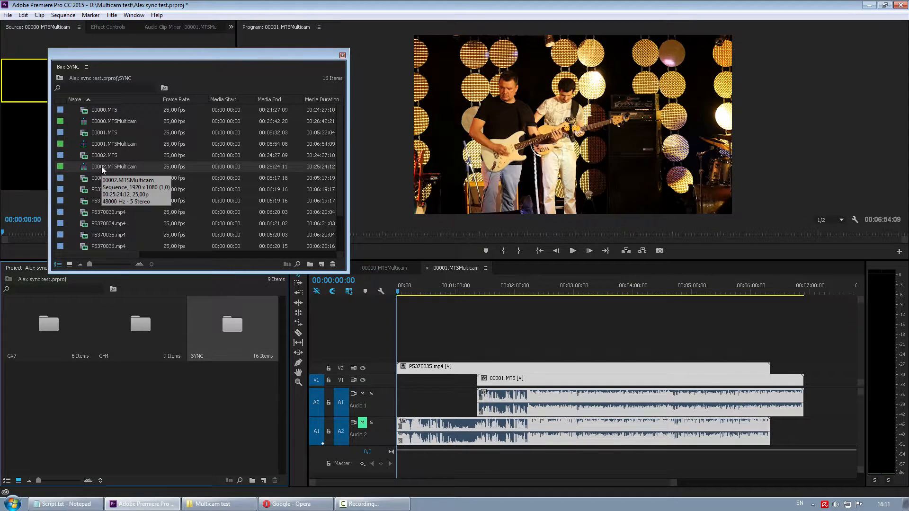
double_click(115, 167)
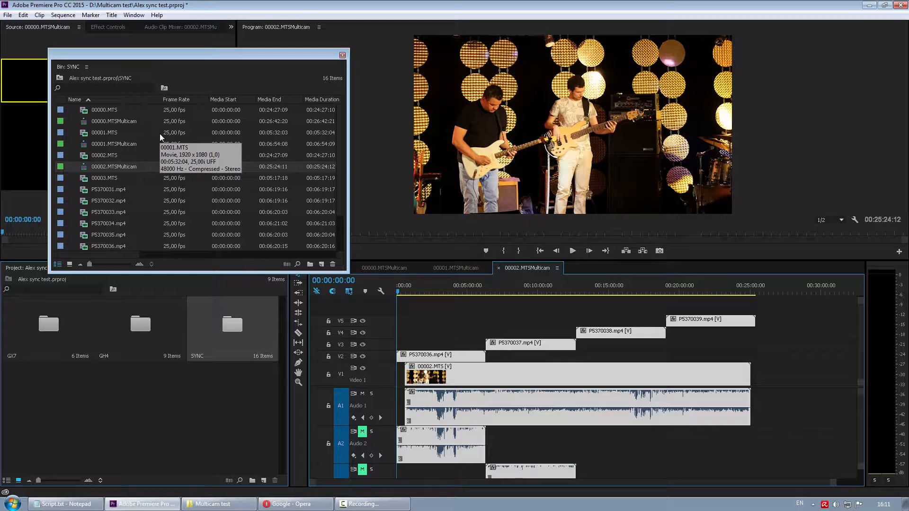
mouse_move(162, 138)
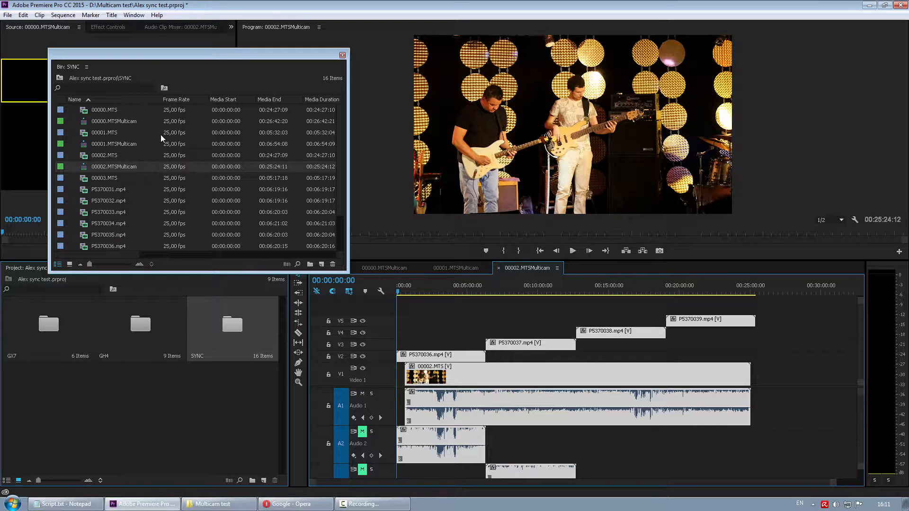
mouse_move(162, 139)
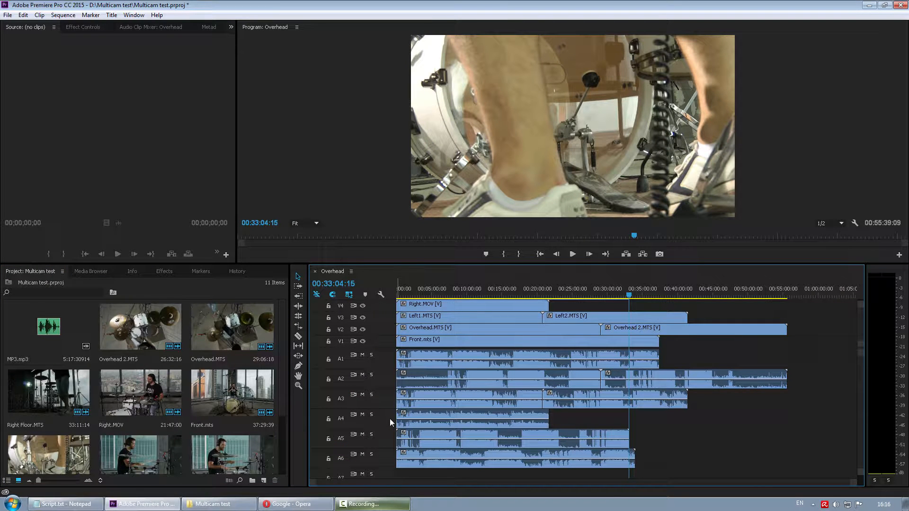
Step: Send the Overhead sequence to PluralEyes and synchronize all six camera clips by audio, accepting the unsynced warning
left_click(133, 14)
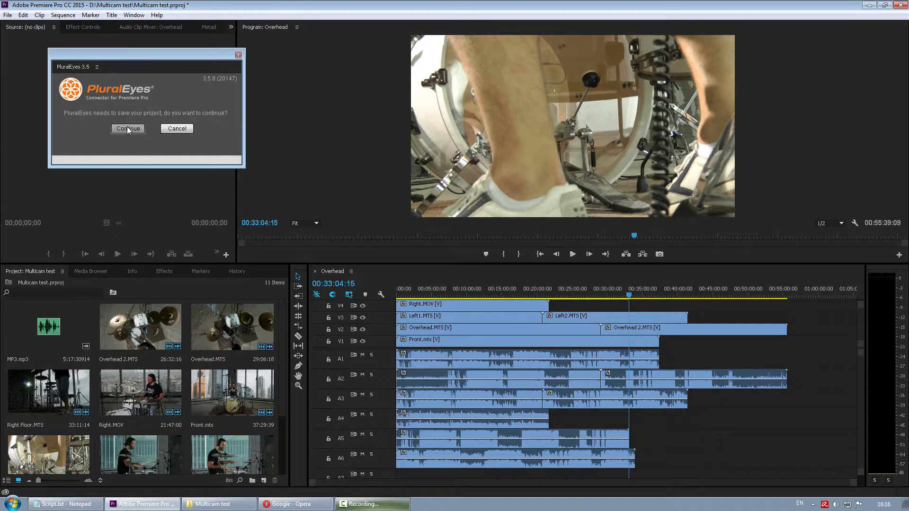
left_click(128, 128)
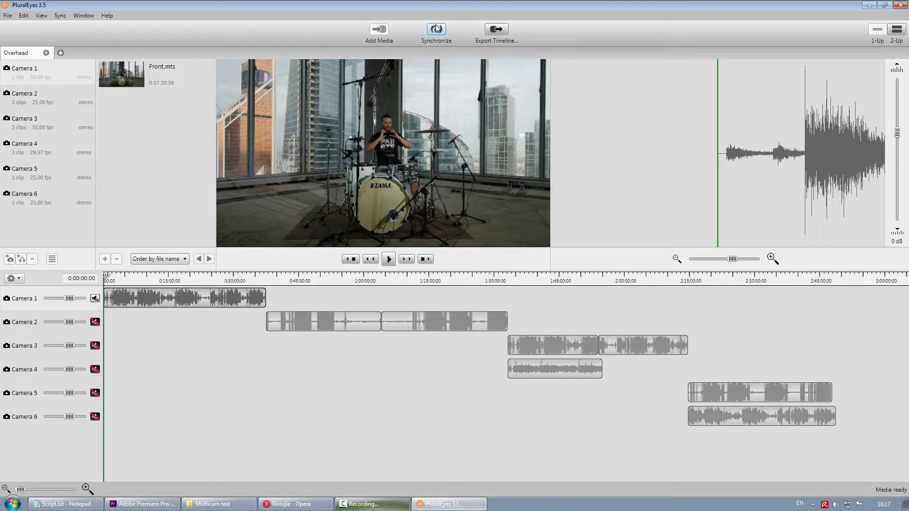
left_click(435, 29)
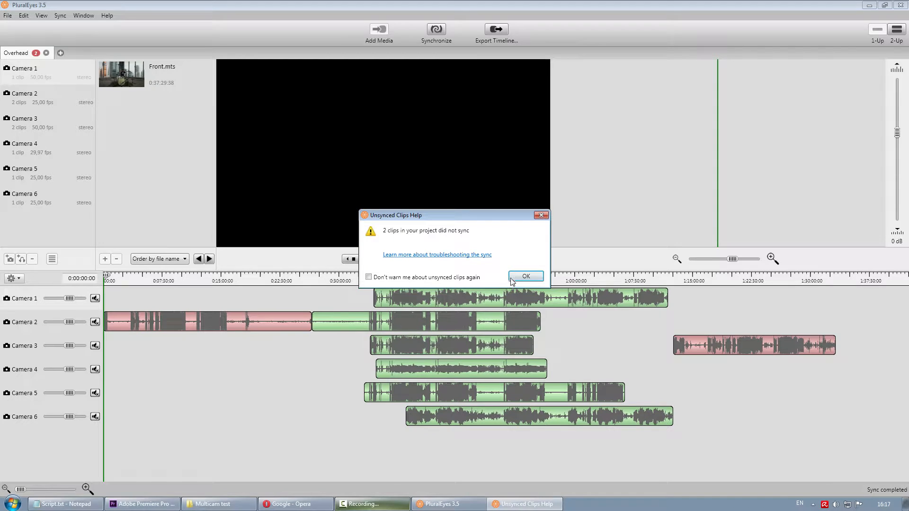
left_click(524, 275)
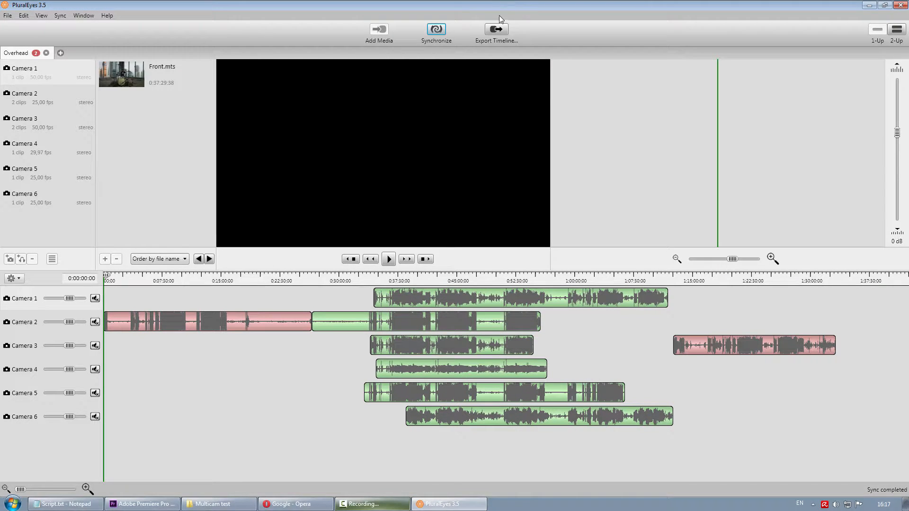
Step: Export the synced timeline back to Premiere Pro as Overhead_synced
left_click(495, 29)
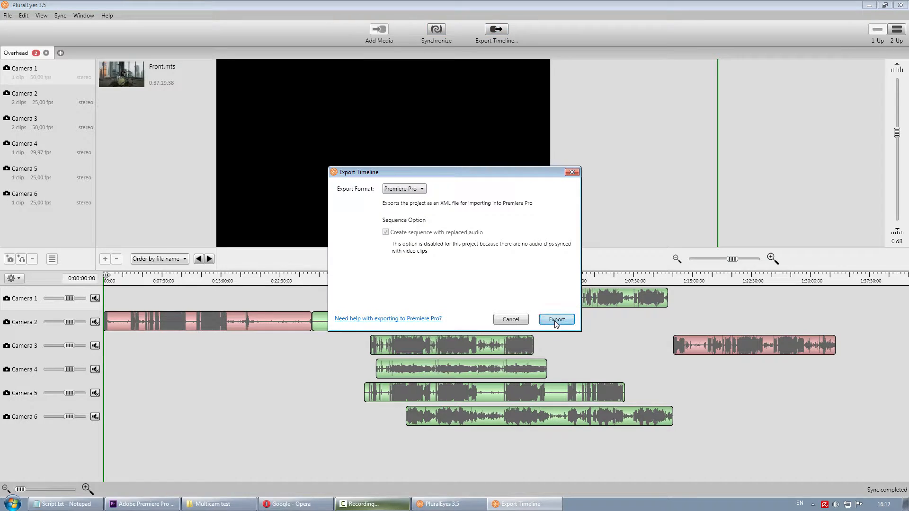
left_click(556, 319)
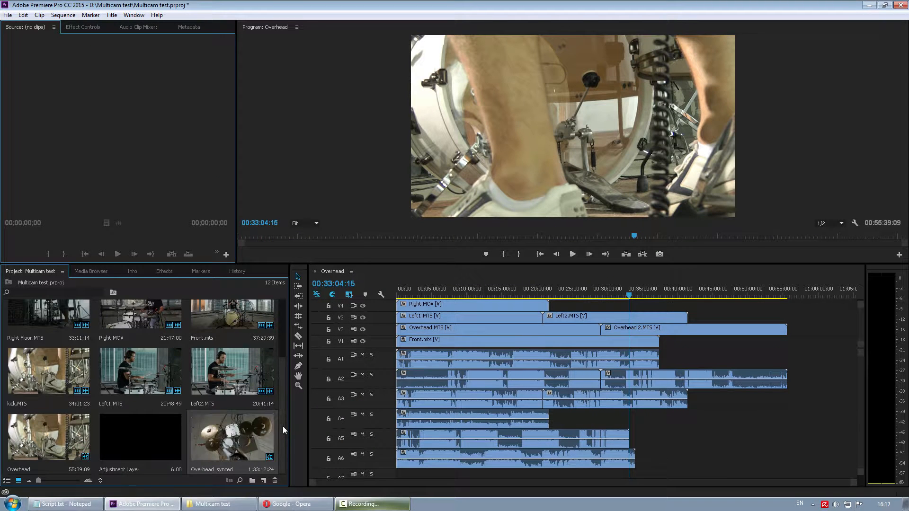
Step: Open the Overhead_synced sequence and zoom into the timeline to check the audio alignment
double_click(231, 435)
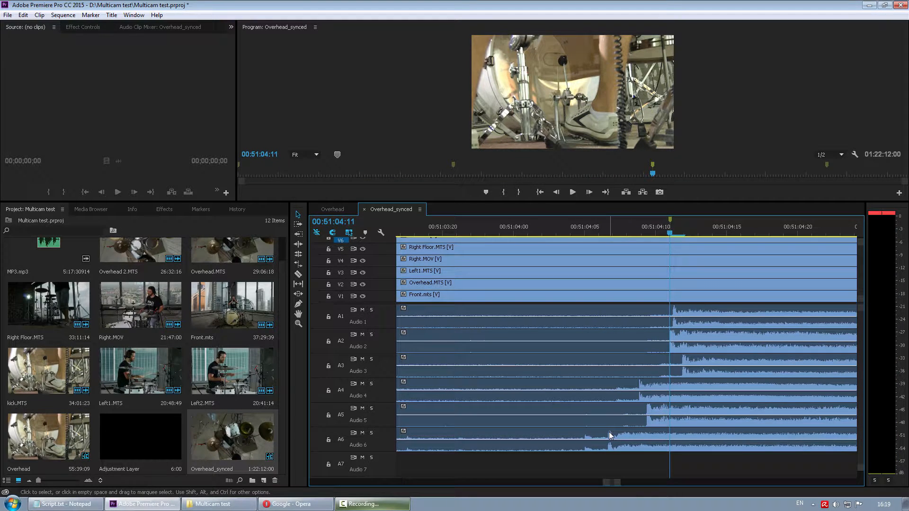
left_click_drag(47, 371, 672, 438)
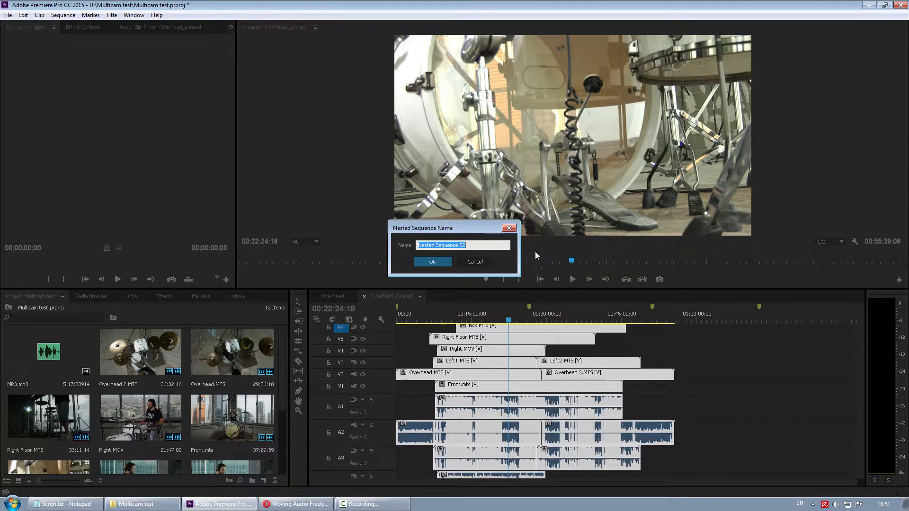
Step: Confirm the nested sequence name and switch the Program monitor to Multi-Camera view
left_click(431, 262)
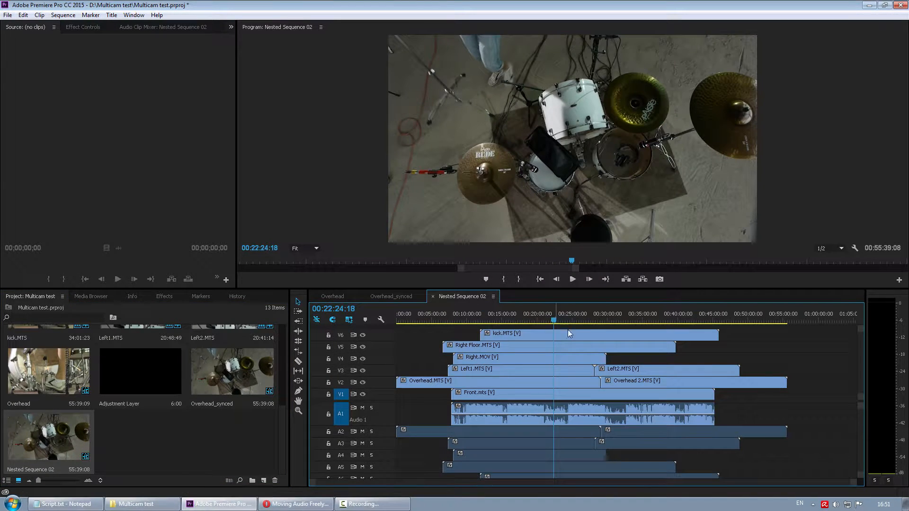
left_click(391, 296)
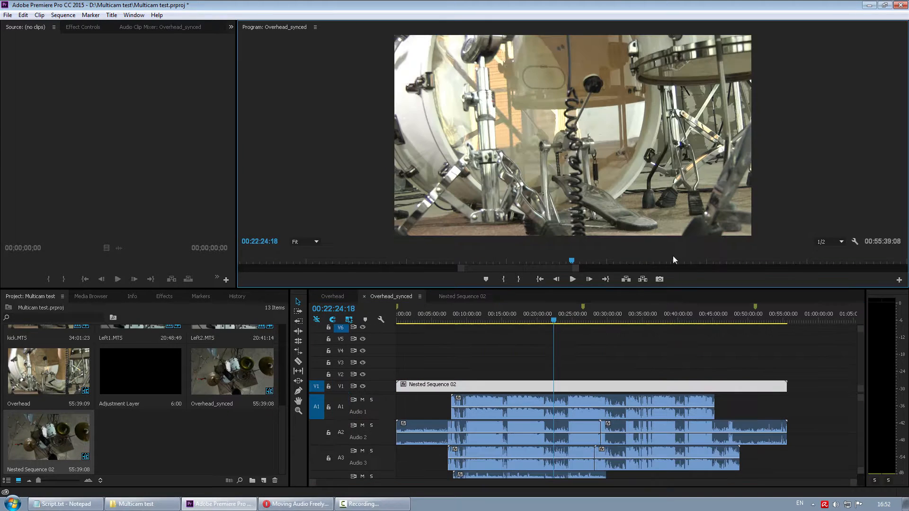
left_click(315, 28)
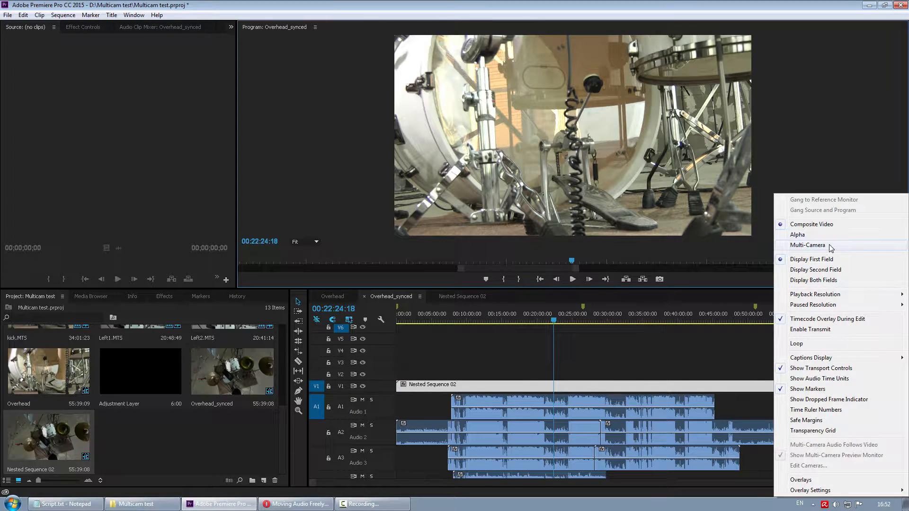
left_click(807, 244)
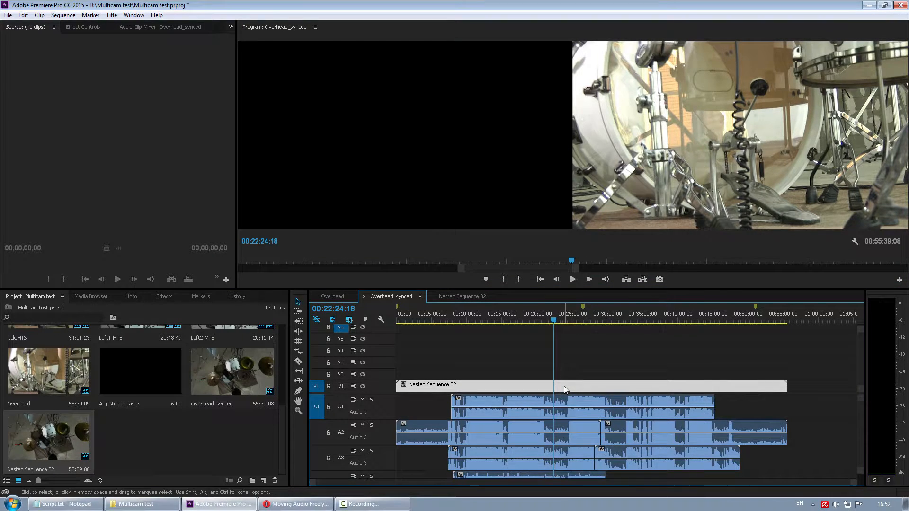
Step: Enable Multi-Camera on the nested clip, move the playhead earlier and solo the first audio track
right_click(565, 388)
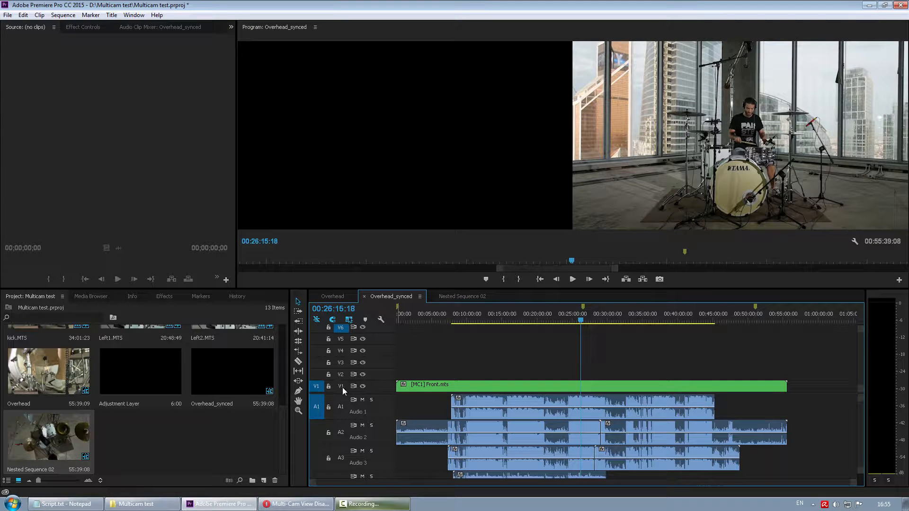
left_click(340, 386)
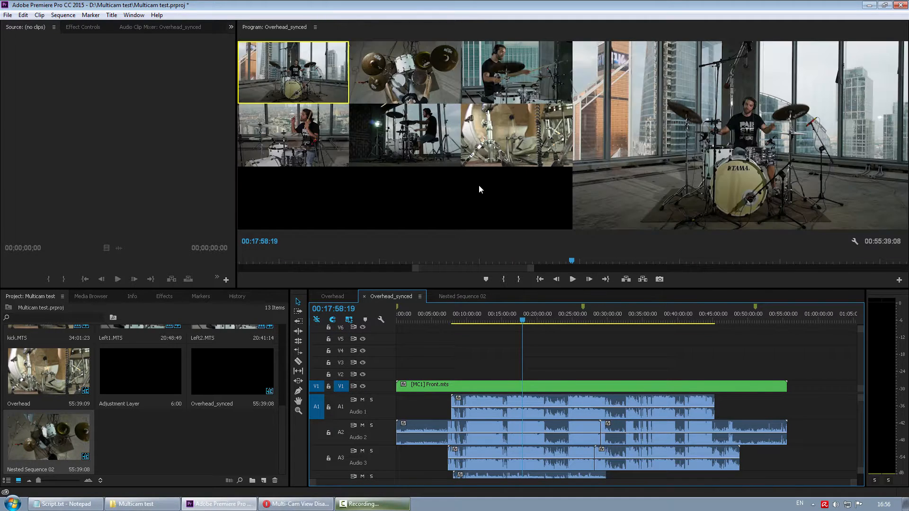
mouse_move(453, 198)
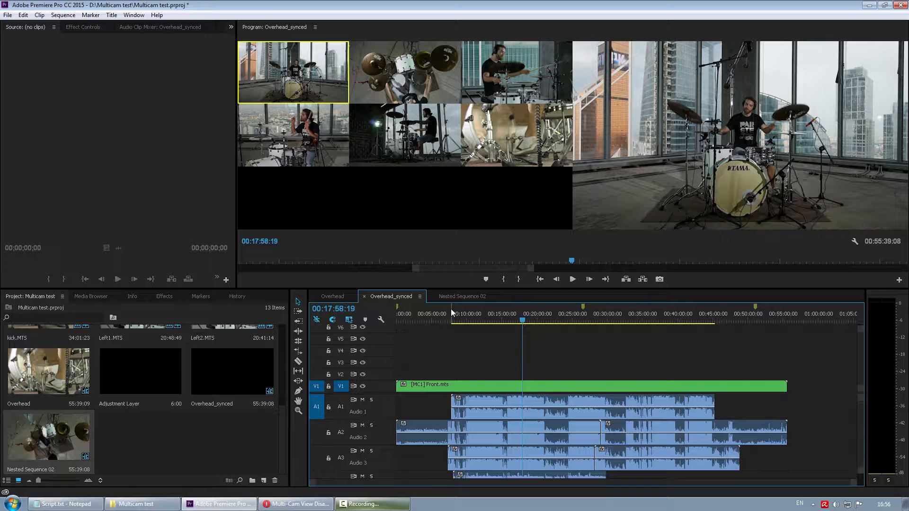
left_click(516, 369)
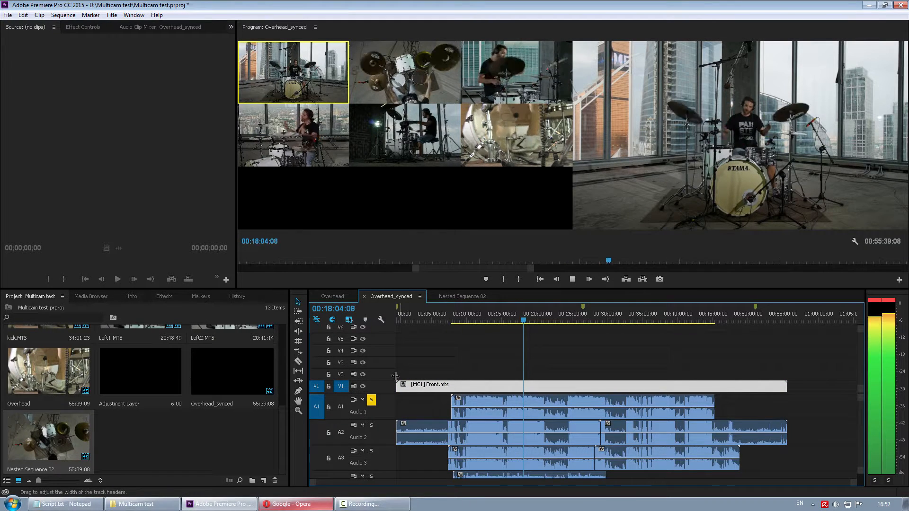
left_click(572, 278)
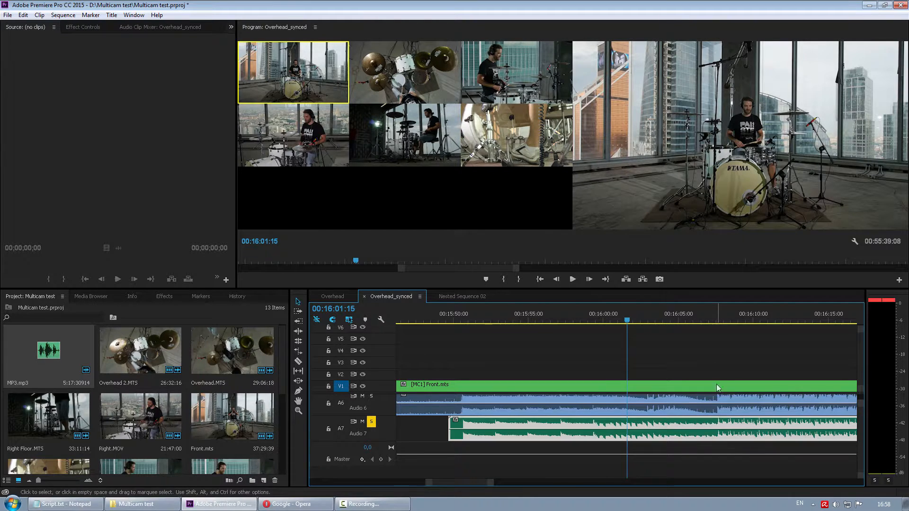
left_click(571, 278)
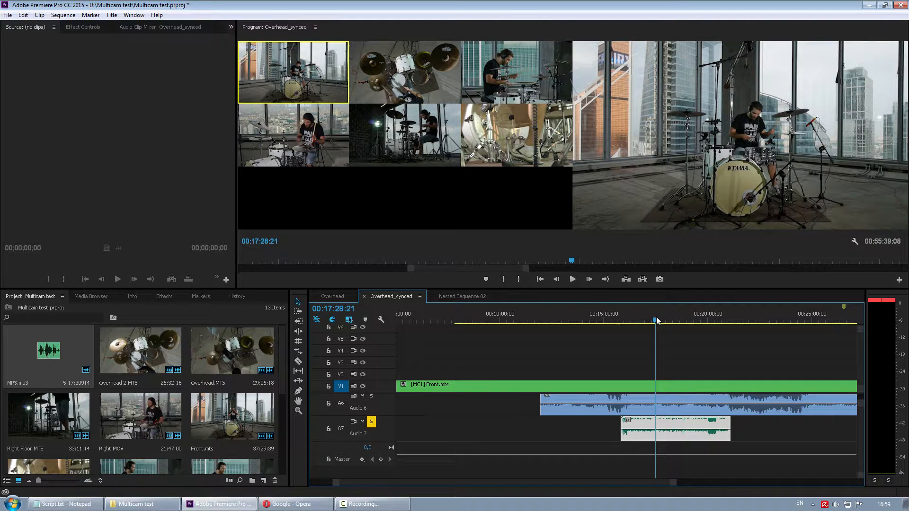
left_click(571, 278)
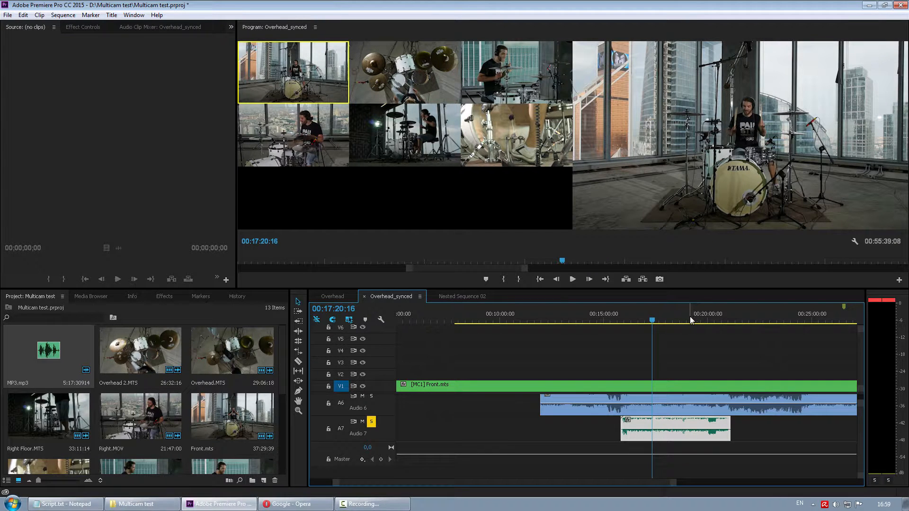
left_click(687, 319)
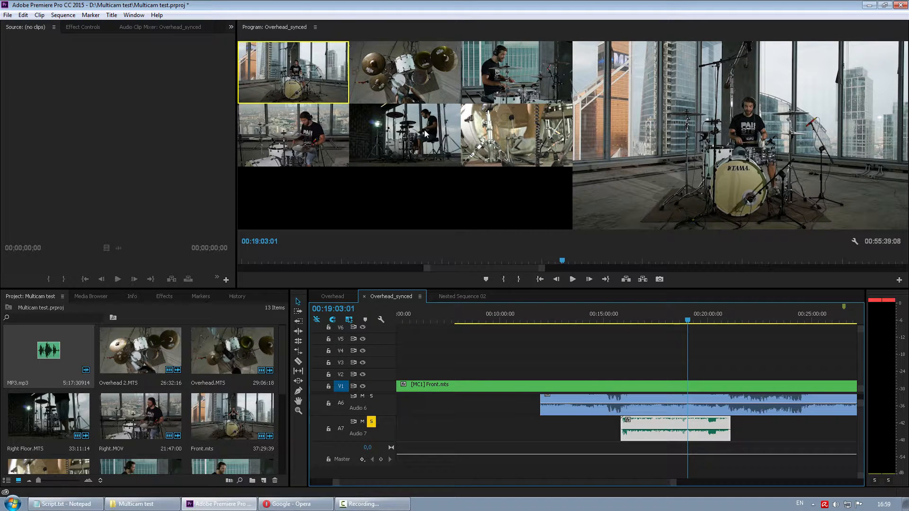
mouse_move(403, 152)
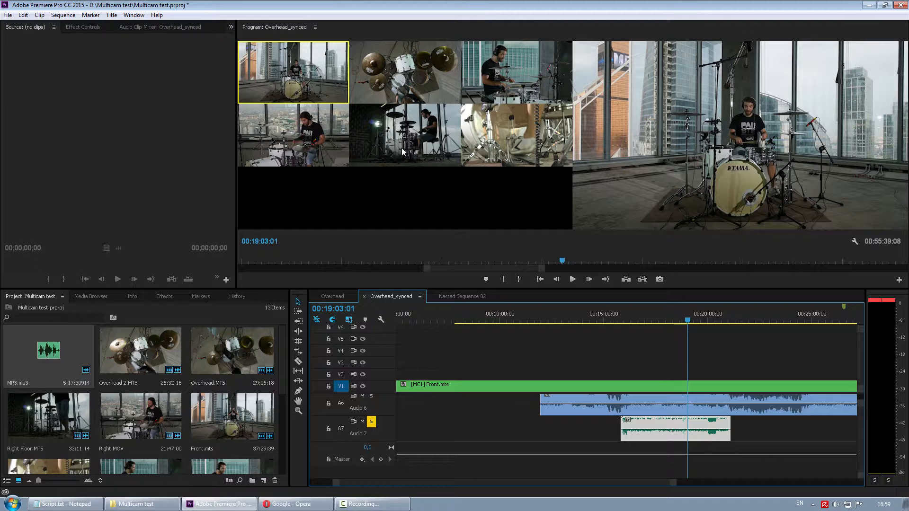
mouse_move(421, 187)
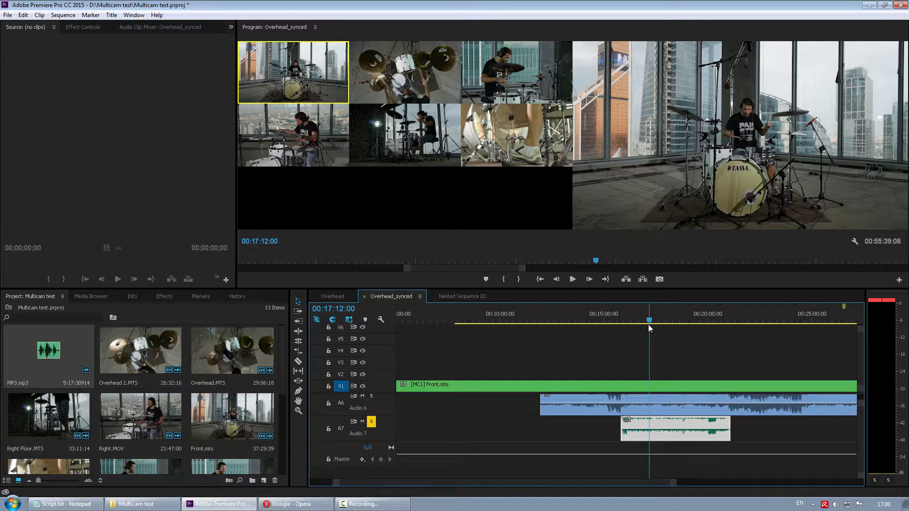
left_click(571, 278)
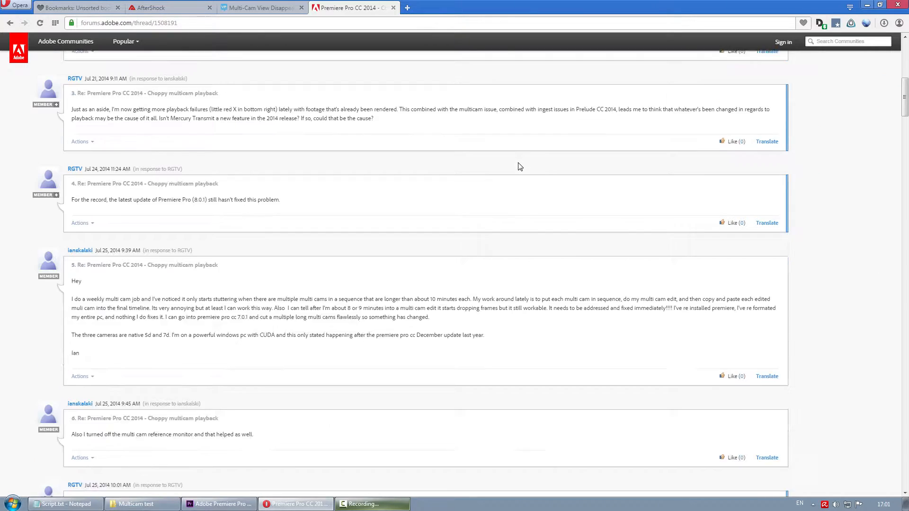
Step: Scroll down the Adobe forum thread on choppy multicam playback to read the replies
scroll("down", 3)
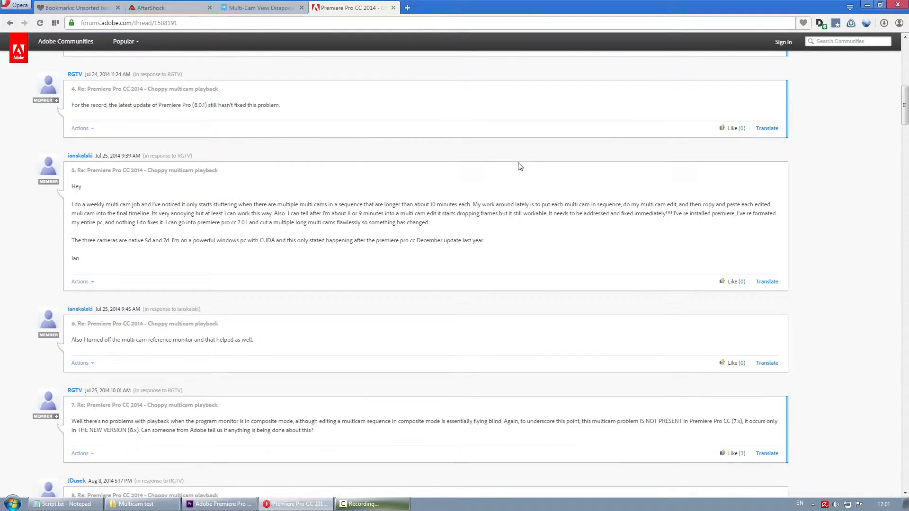
scroll("down", 3)
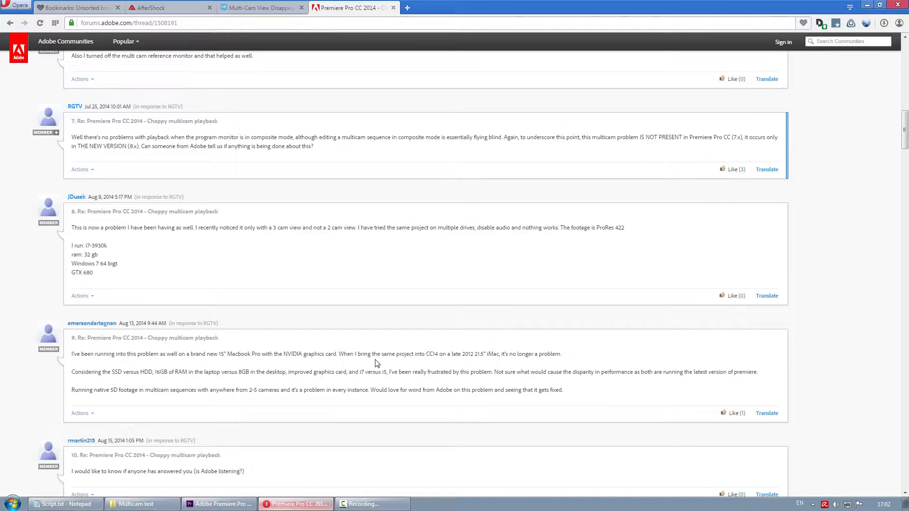
mouse_move(257, 485)
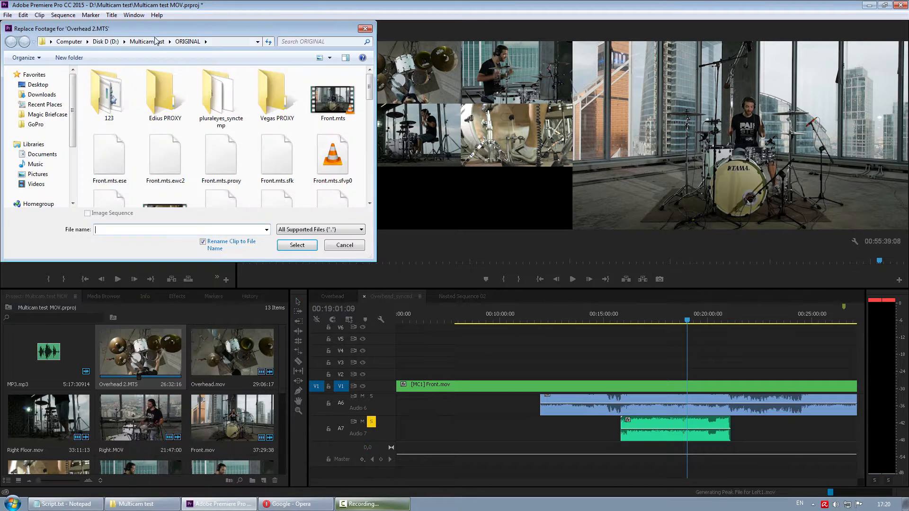
Step: Navigate up to the Multicam test folder while relinking clips to their .mov versions
left_click(11, 41)
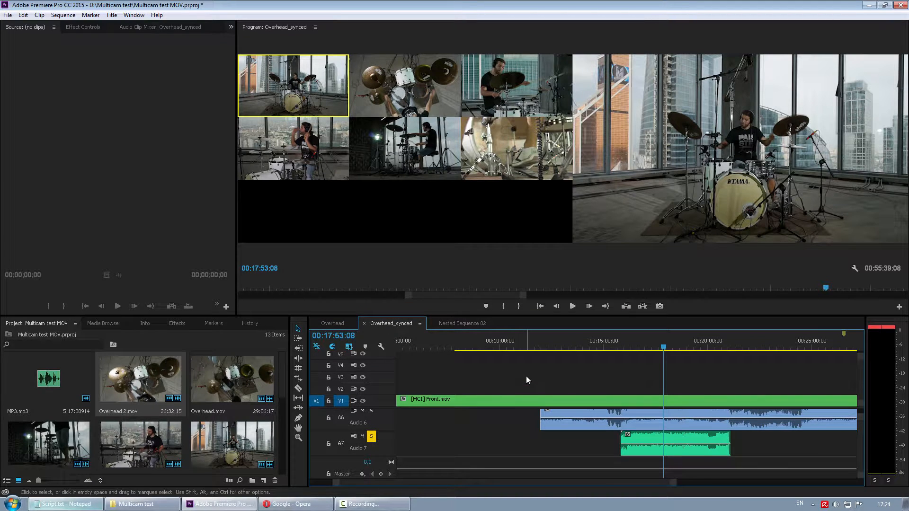
mouse_move(381, 135)
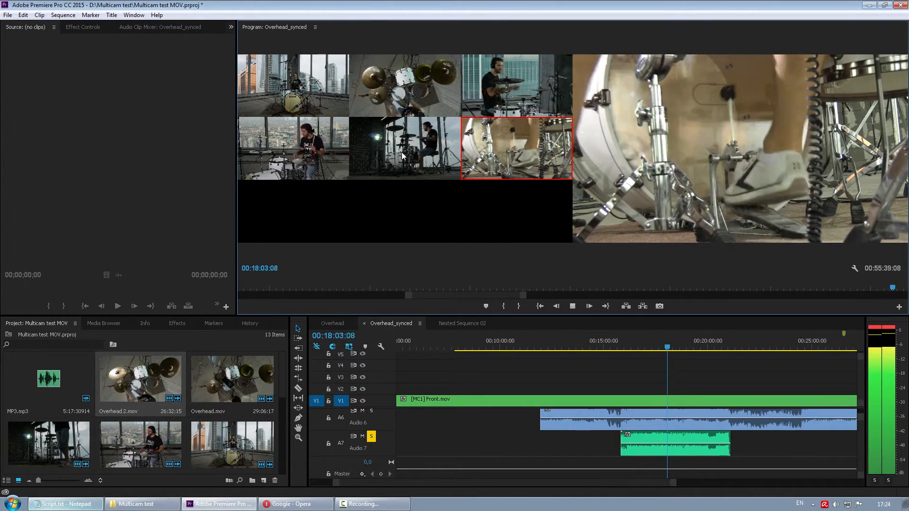
Step: Record an angle cut to a different camera during multicam playback around 18 minutes
left_click(404, 148)
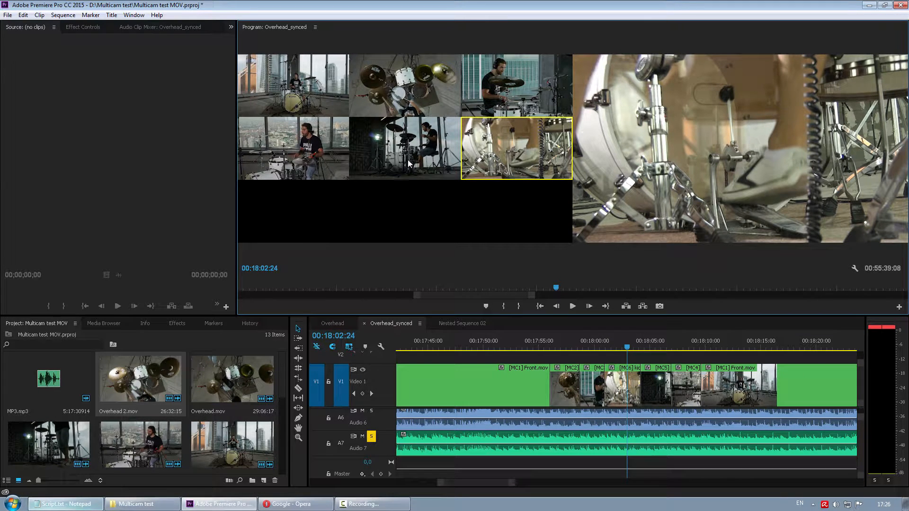
Step: Change selected cuts to the backlit and side camera angles near the 18-minute mark
left_click(404, 149)
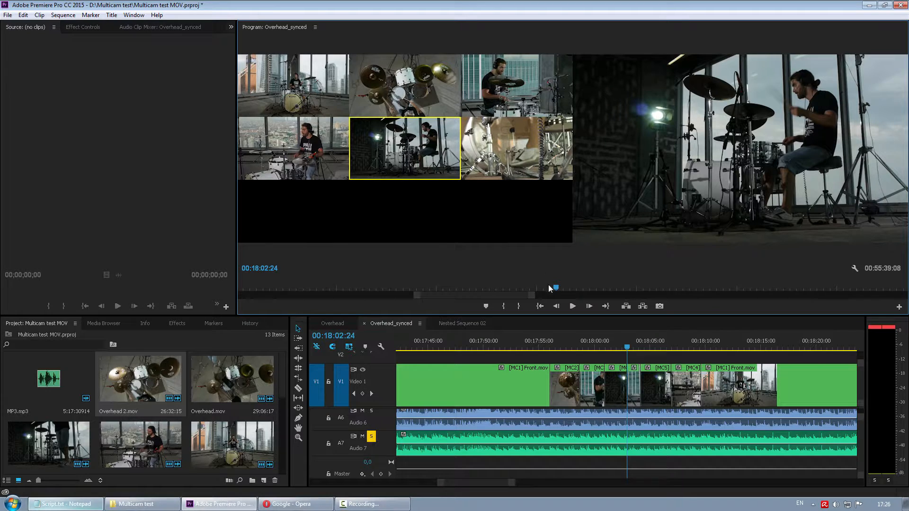
left_click(515, 86)
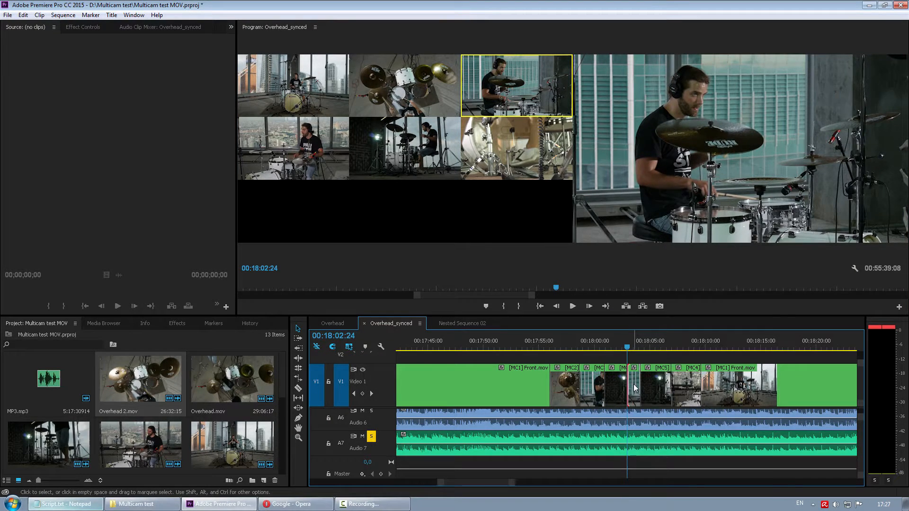
right_click(634, 388)
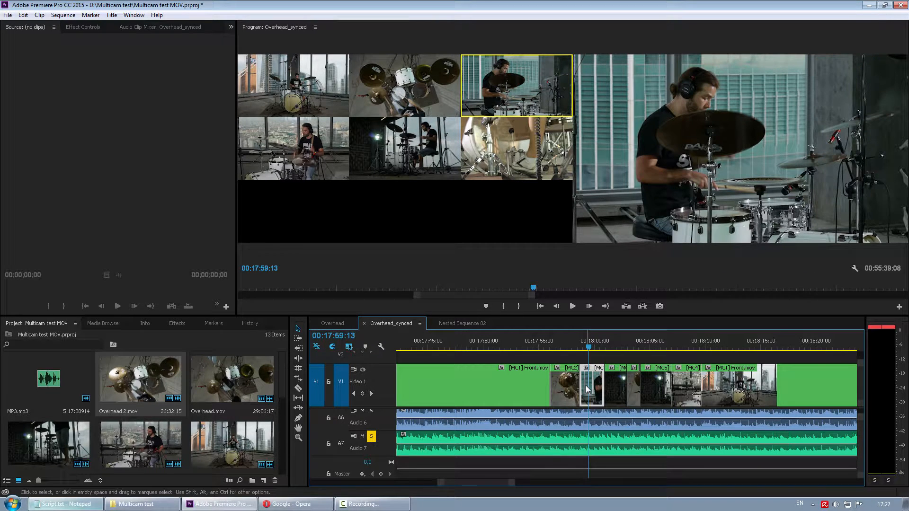
mouse_move(587, 388)
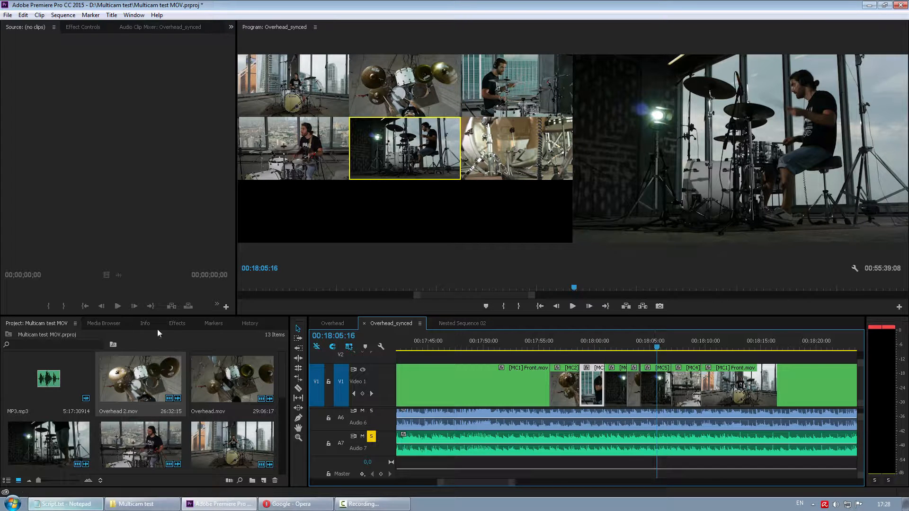
Step: Search the Effects panel for 'curve' and pick RGB Curves for the dark backlit MC5 clip
left_click(177, 323)
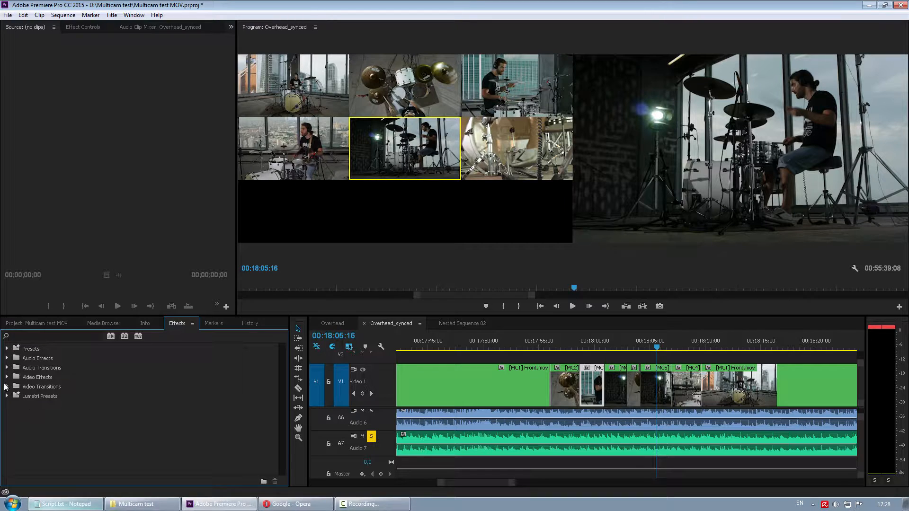
type("c")
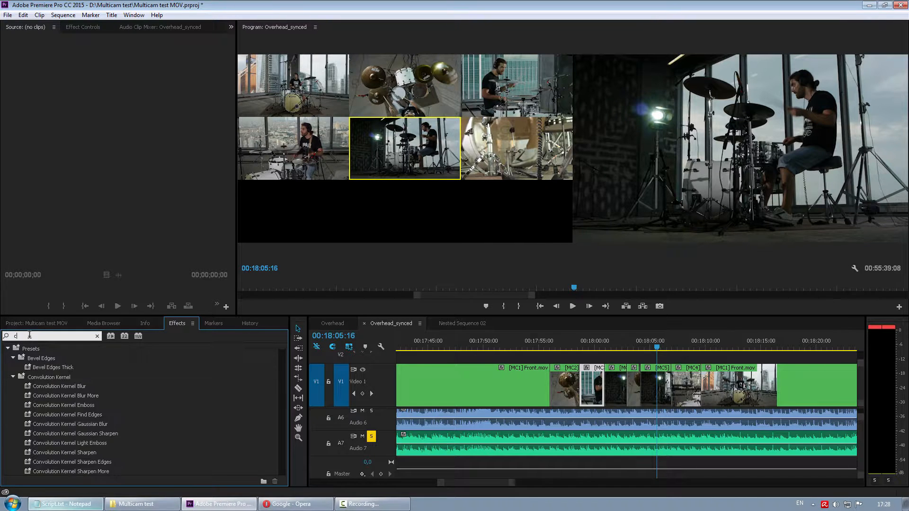
type("urve")
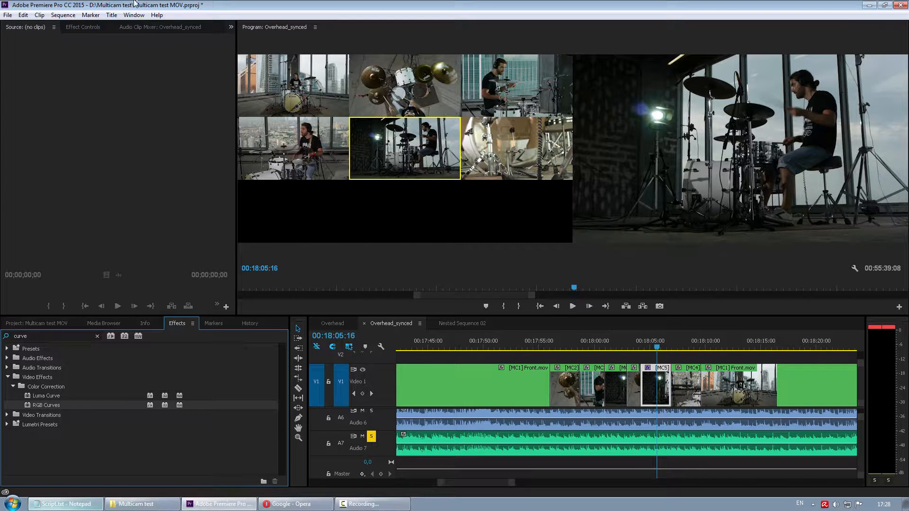
left_click(83, 26)
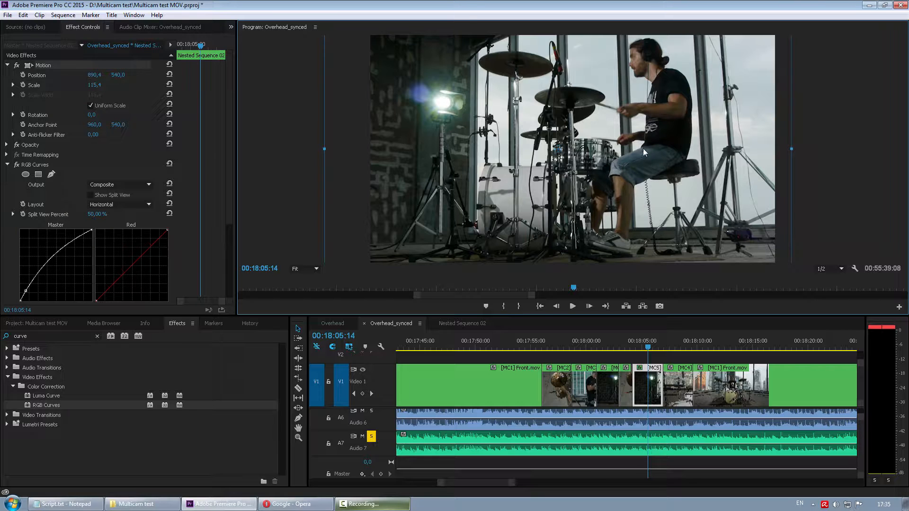
mouse_move(654, 133)
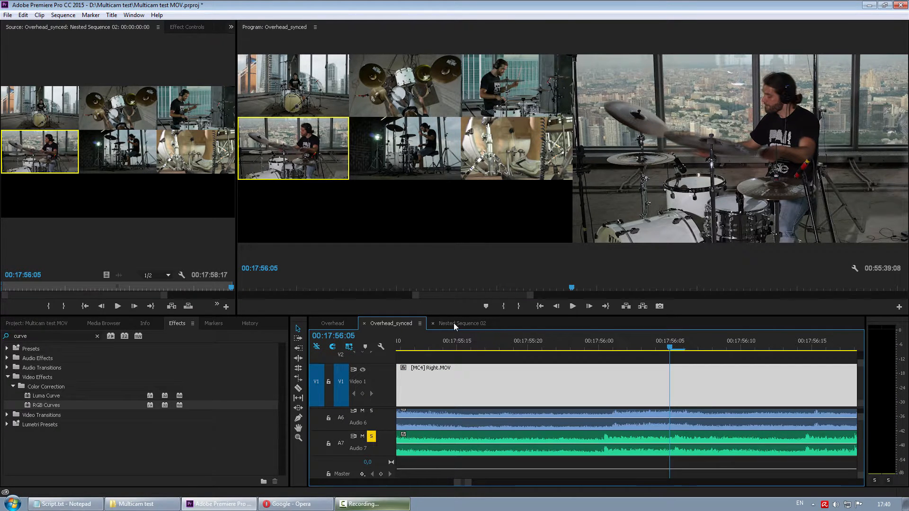
Step: Check Nested Sequence 02's stacked camera tracks against Overhead_synced and select Right.MOV to shift it earlier
left_click(463, 322)
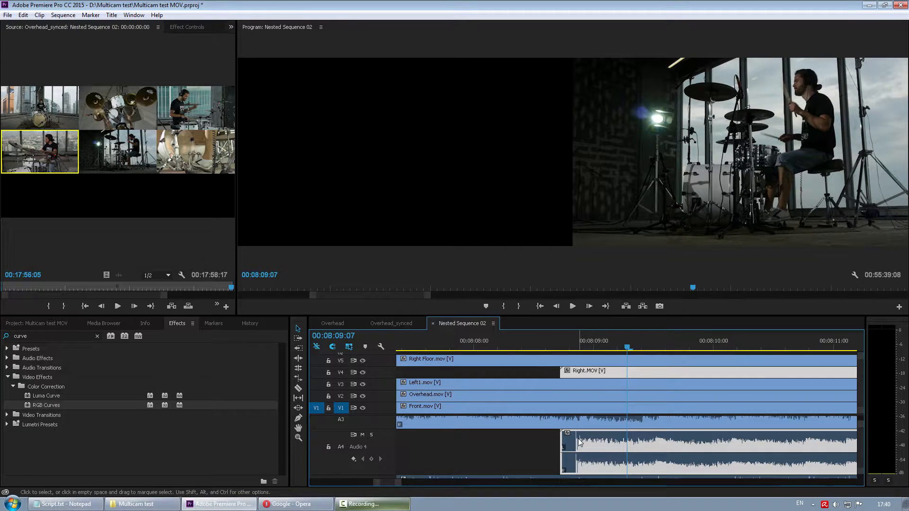
mouse_move(595, 442)
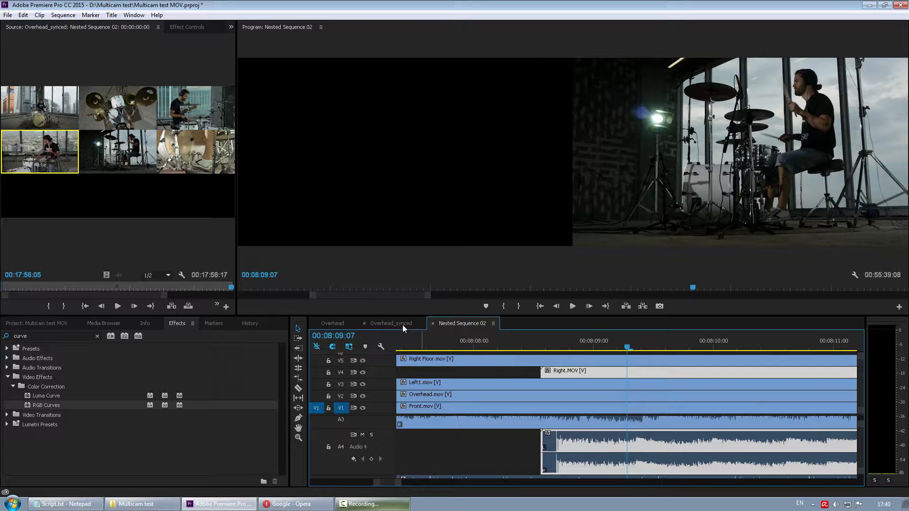
left_click(391, 324)
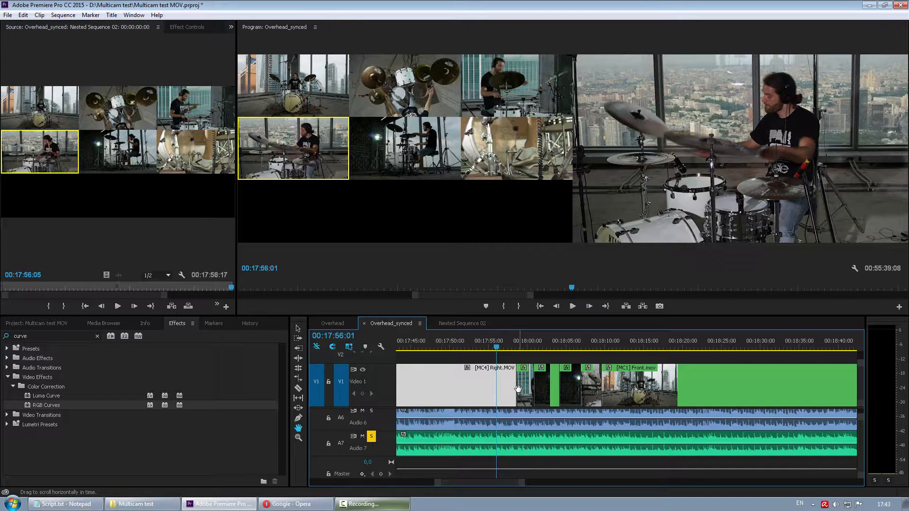
mouse_move(518, 388)
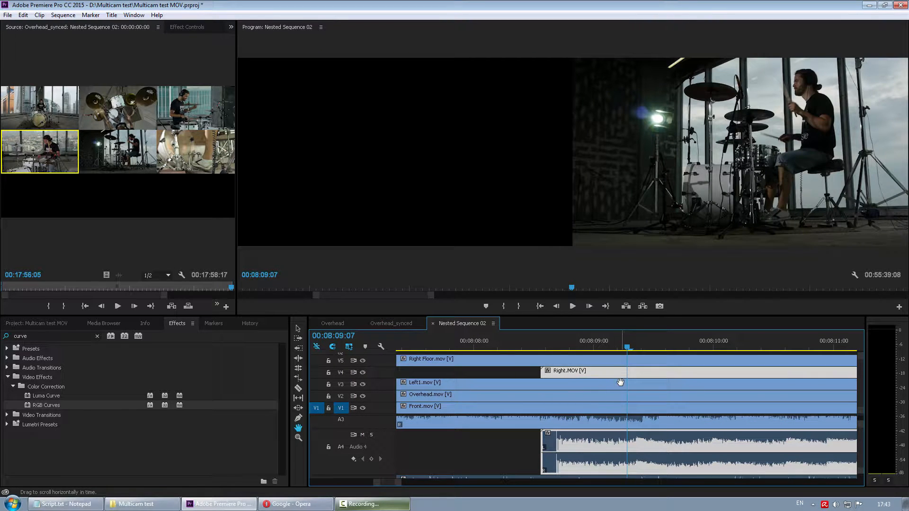
left_click(391, 323)
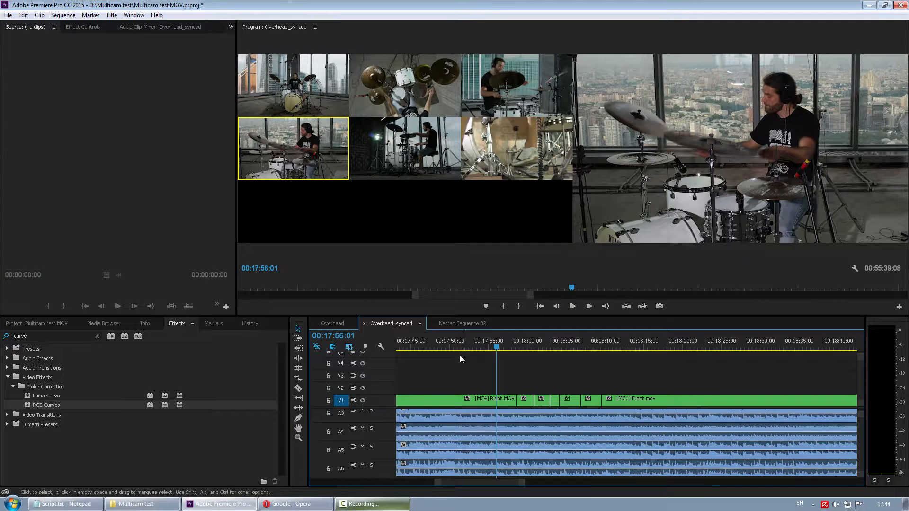
Step: Flatten the copied multicam clip on V2 into its Right.MOV and Front.mov source segments
left_click(497, 399)
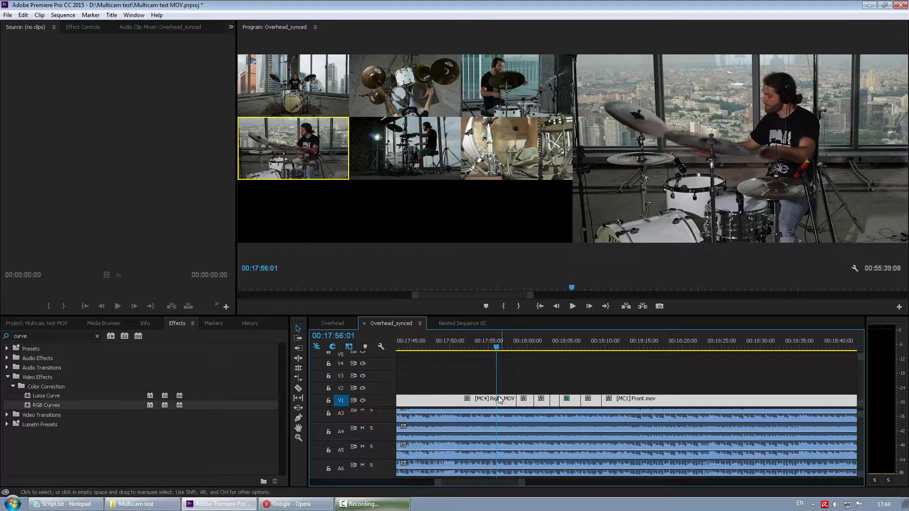
right_click(499, 399)
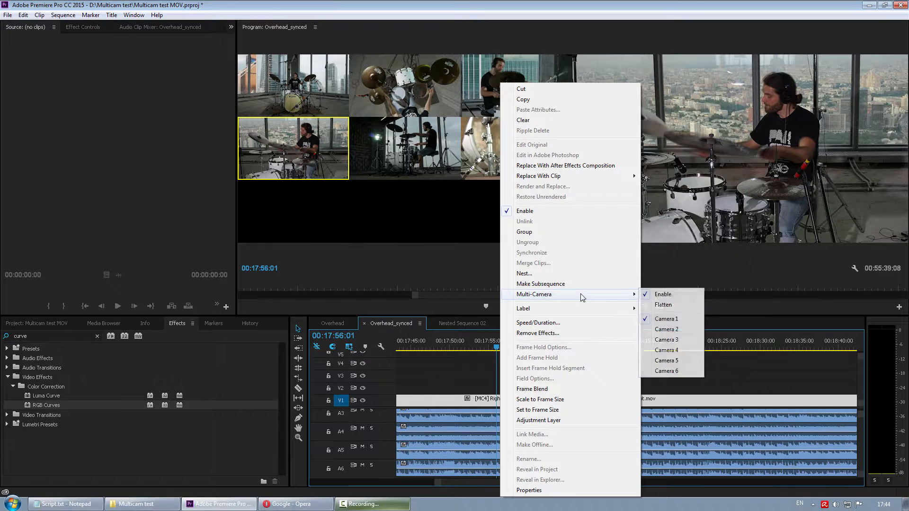
left_click(665, 350)
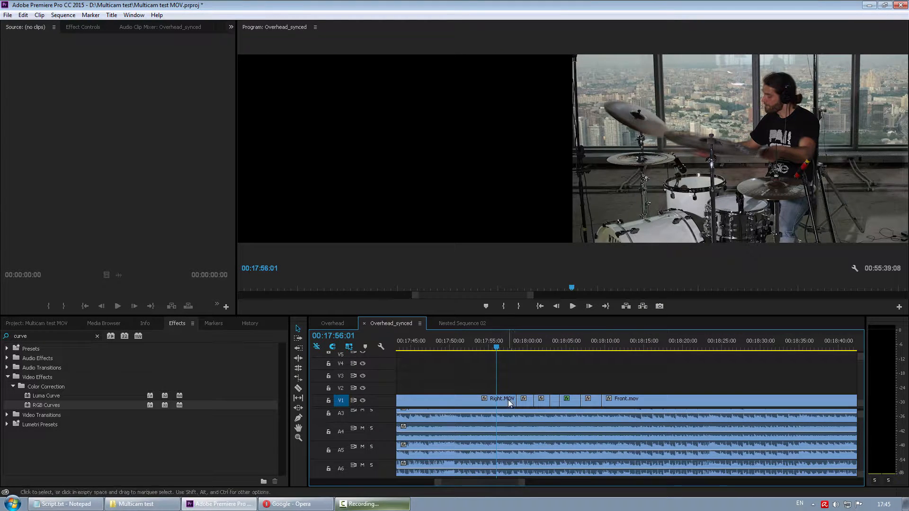
mouse_move(597, 399)
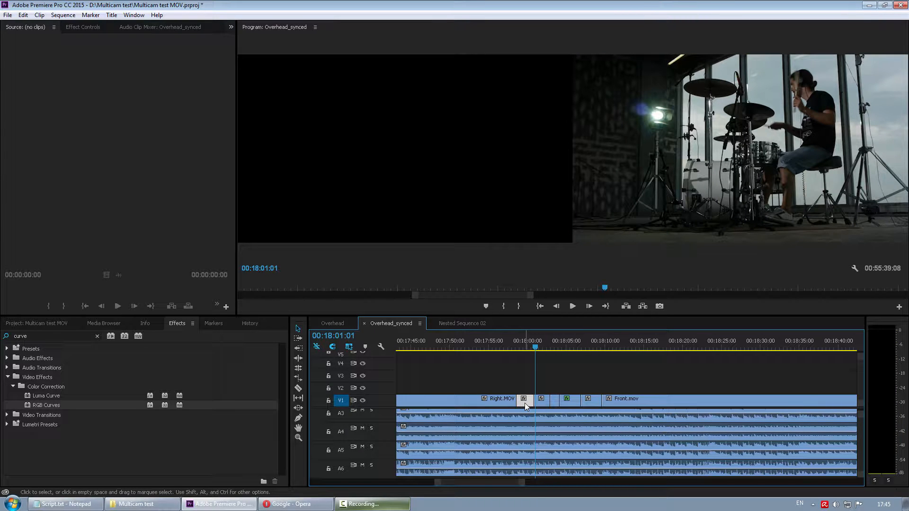
mouse_move(527, 403)
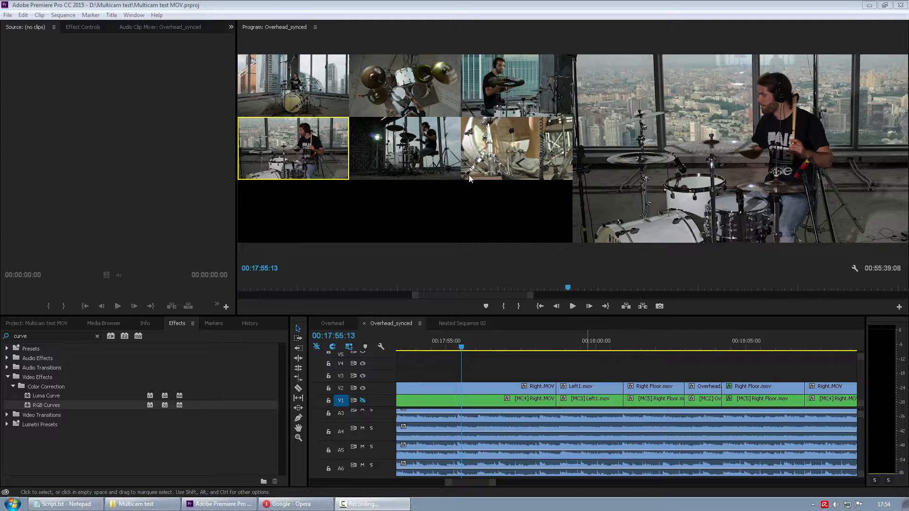
mouse_move(478, 203)
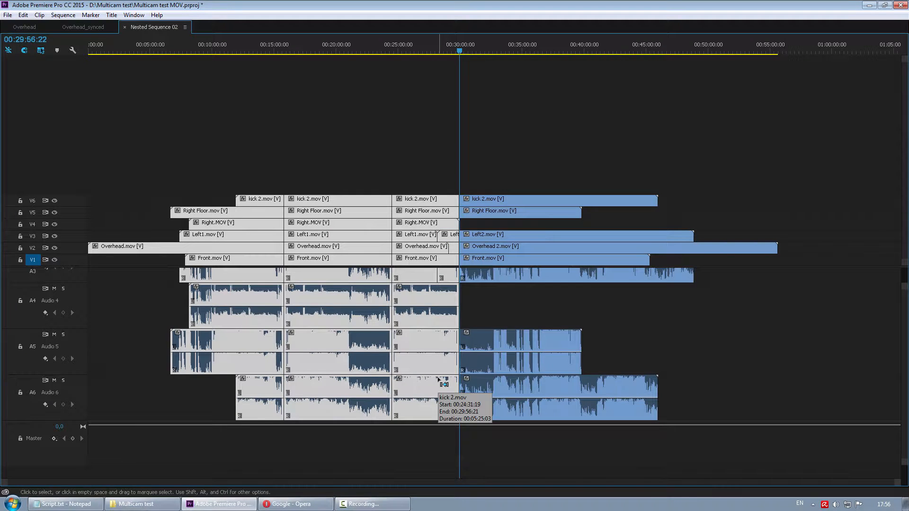
mouse_move(195, 271)
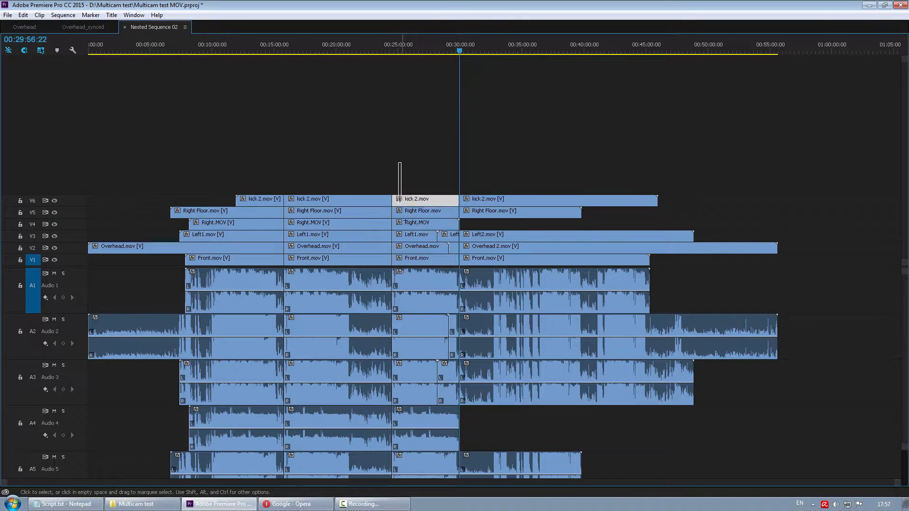
left_click(417, 258)
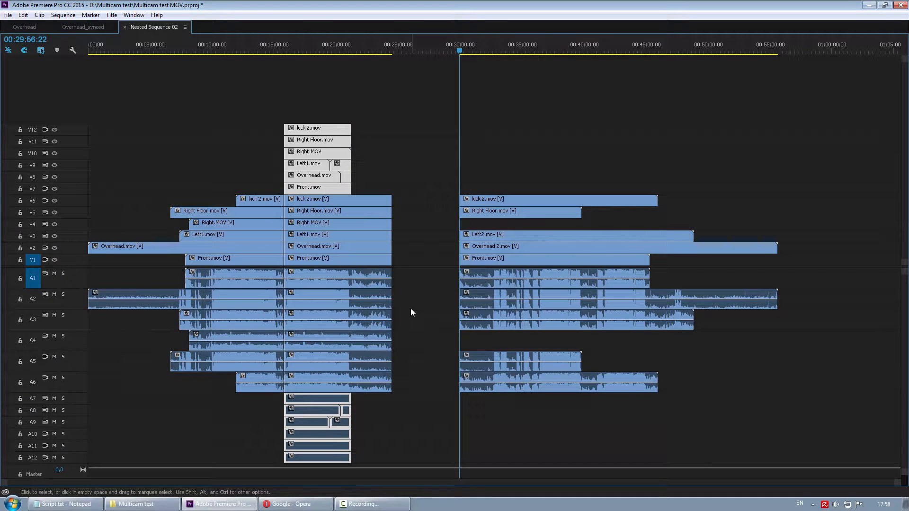
mouse_move(416, 259)
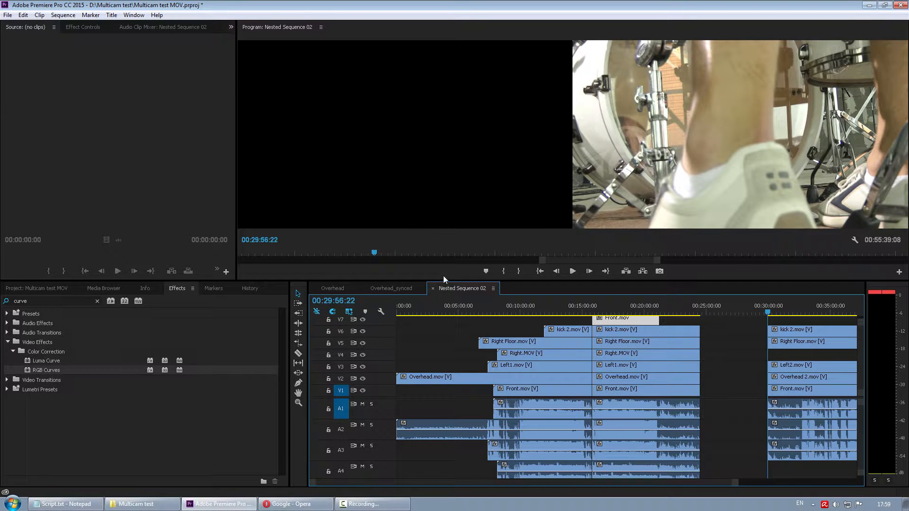
Step: Switch to the Overhead_synced sequence and play its seven-angle multi-camera view
left_click(391, 288)
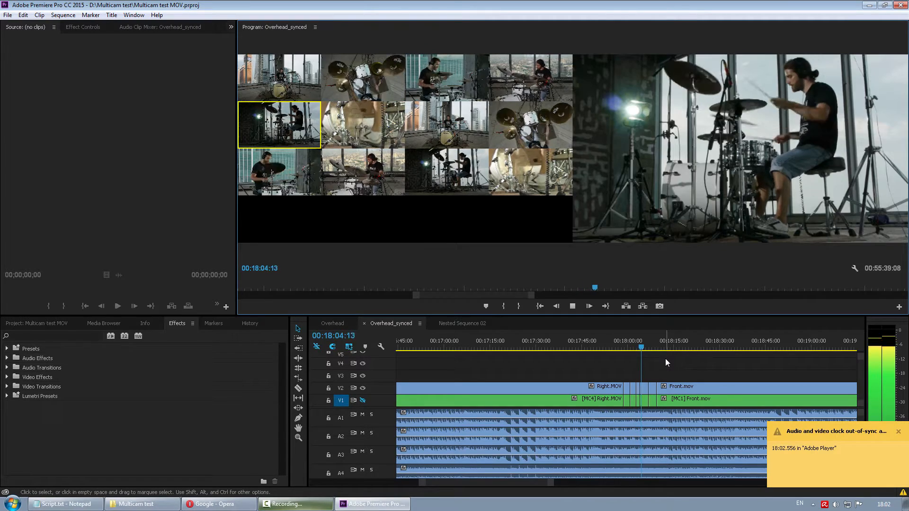
left_click(588, 306)
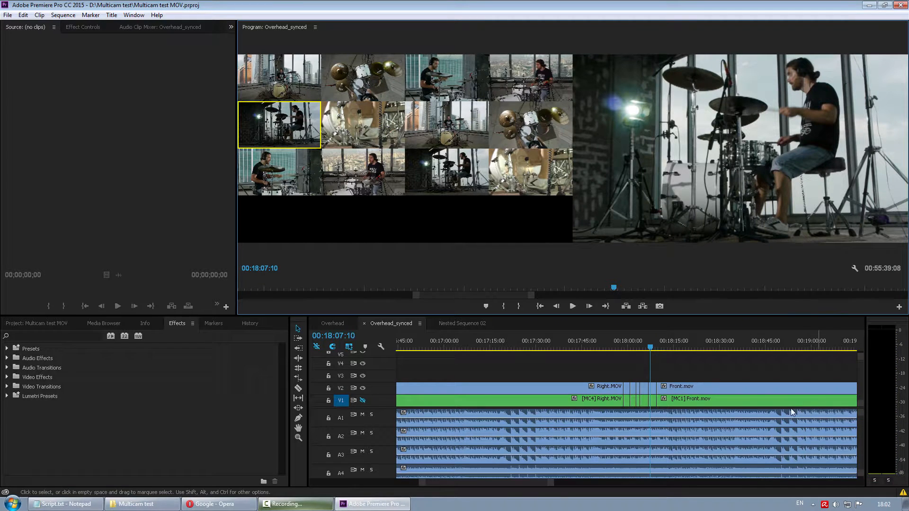
left_click(462, 322)
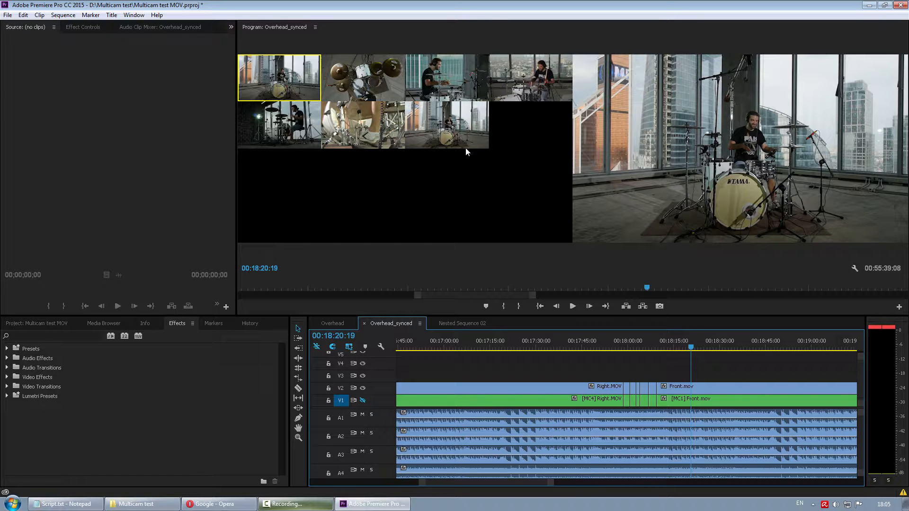
mouse_move(487, 179)
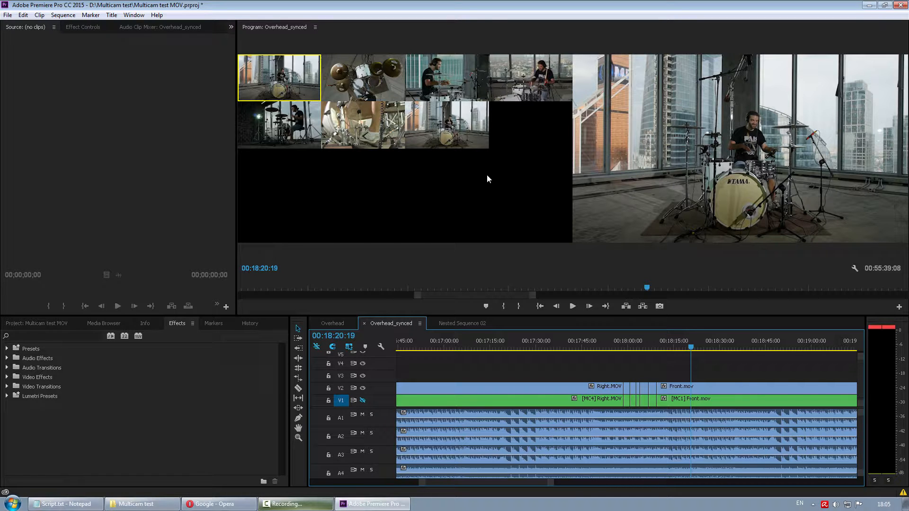
mouse_move(494, 191)
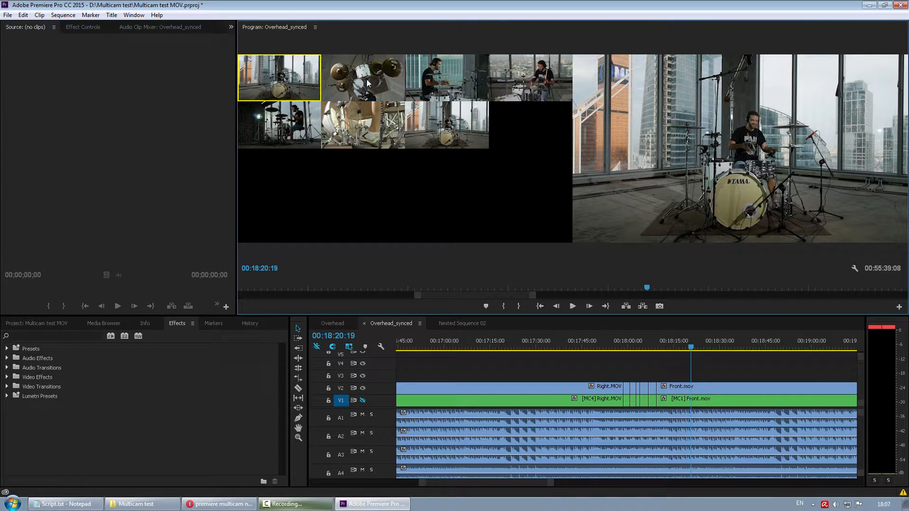
mouse_move(501, 137)
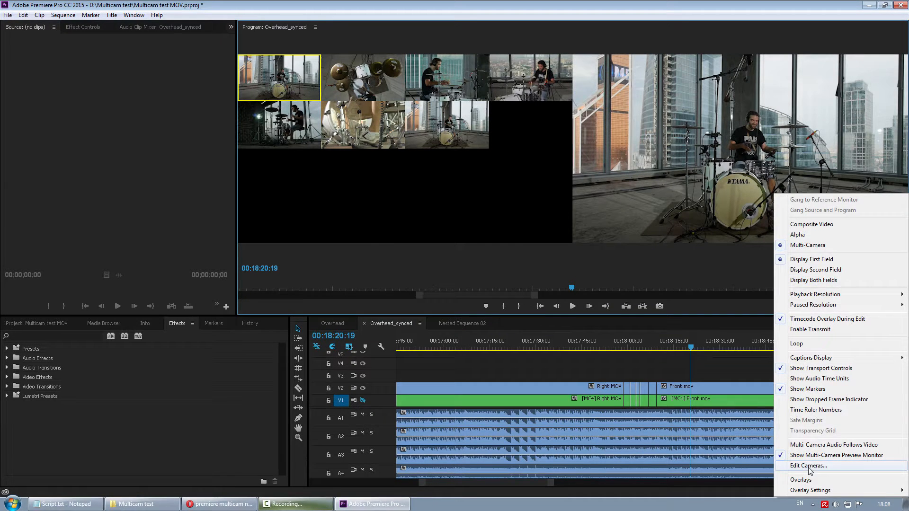
Step: Edit the multicam clip's camera list from the wrench menu, switching unwanted angles off
left_click(806, 465)
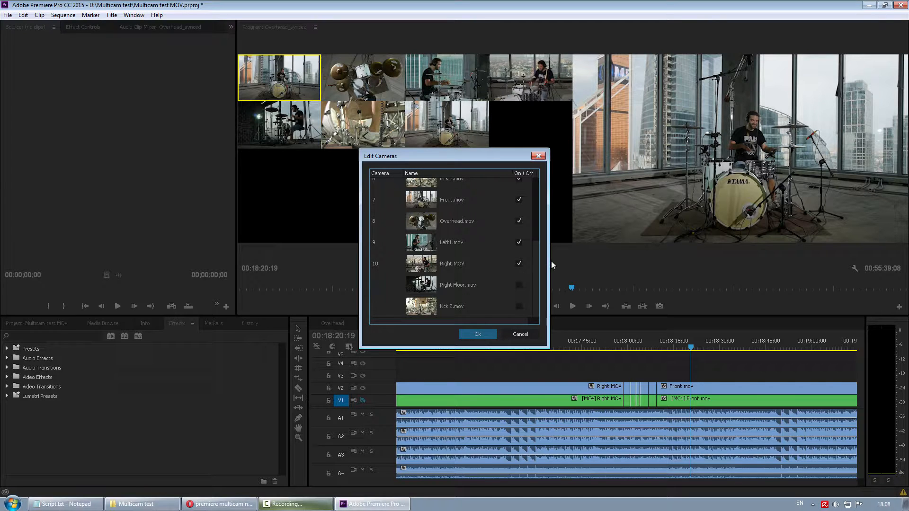
mouse_move(511, 276)
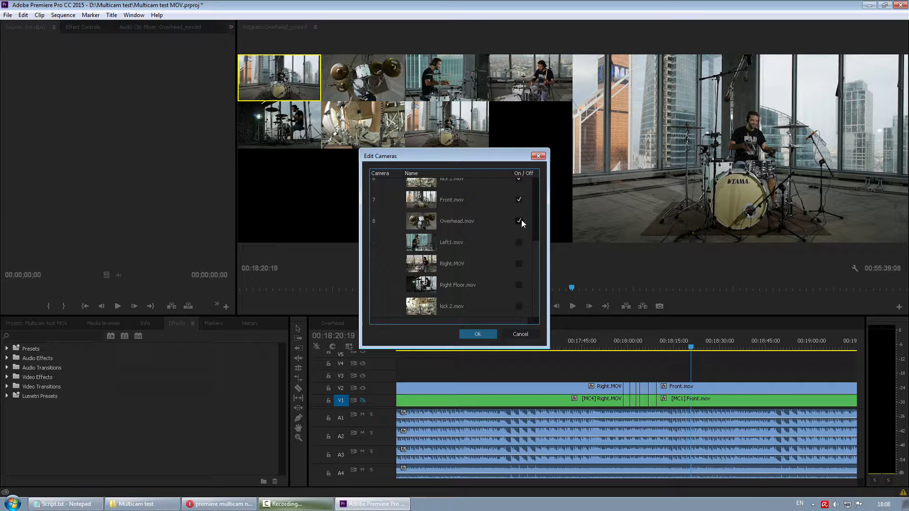
left_click(476, 334)
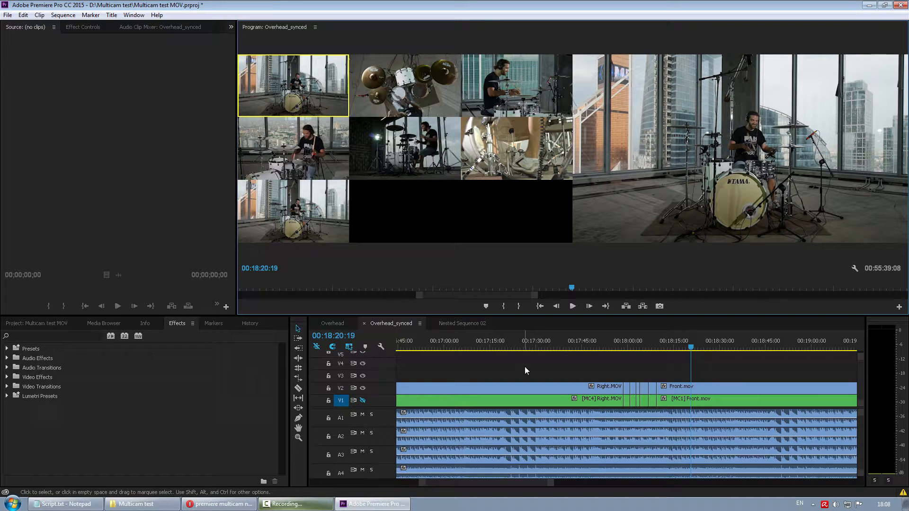
left_click(572, 305)
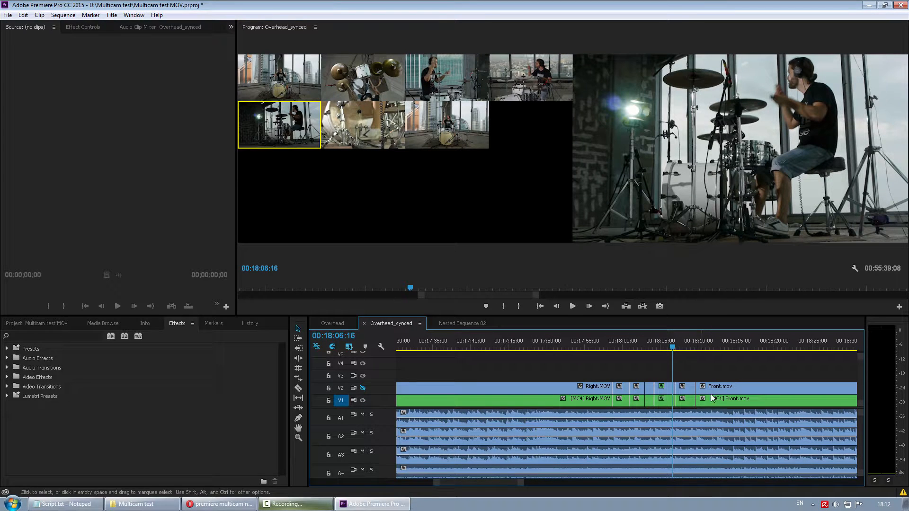
Step: Select the Front.mov multicam clip and confirm the camera list again from the display options
left_click(709, 346)
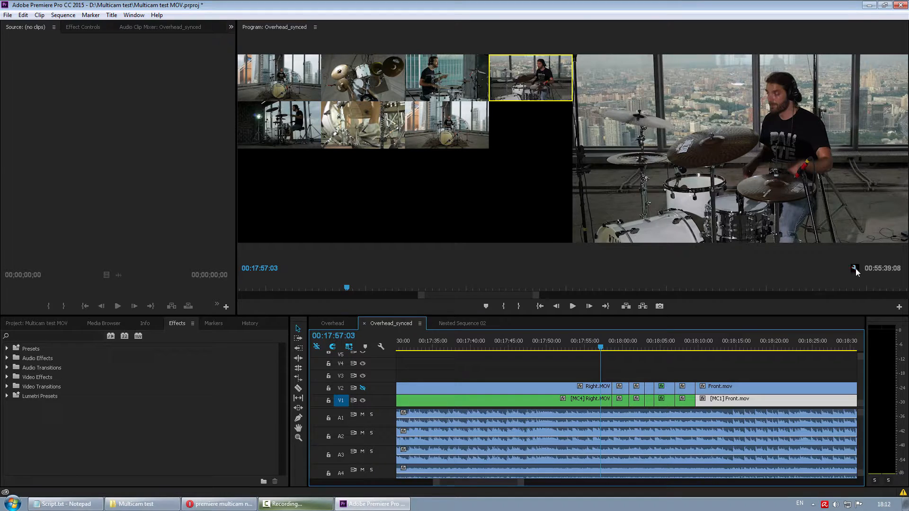
left_click(518, 242)
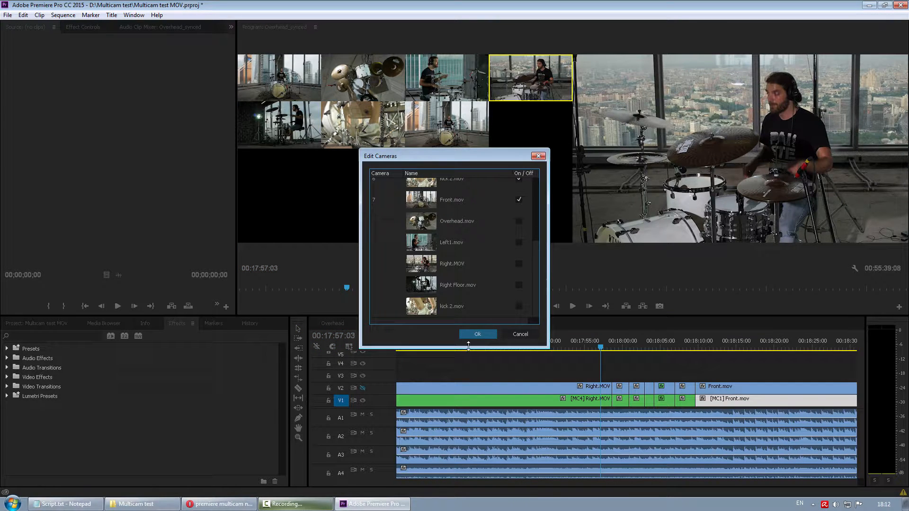
left_click(477, 335)
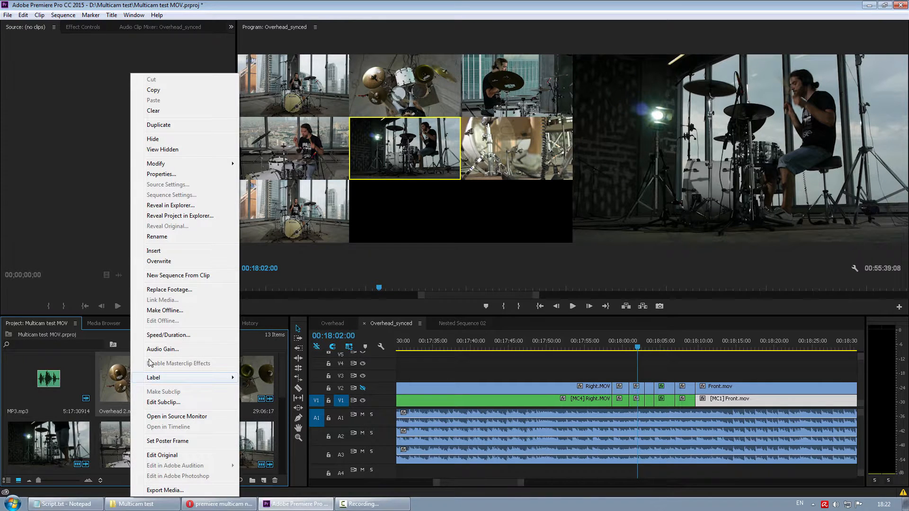
Step: Start Replace Footage for Overhead 2.mov and browse to the ORIGINAL folder
left_click(169, 290)
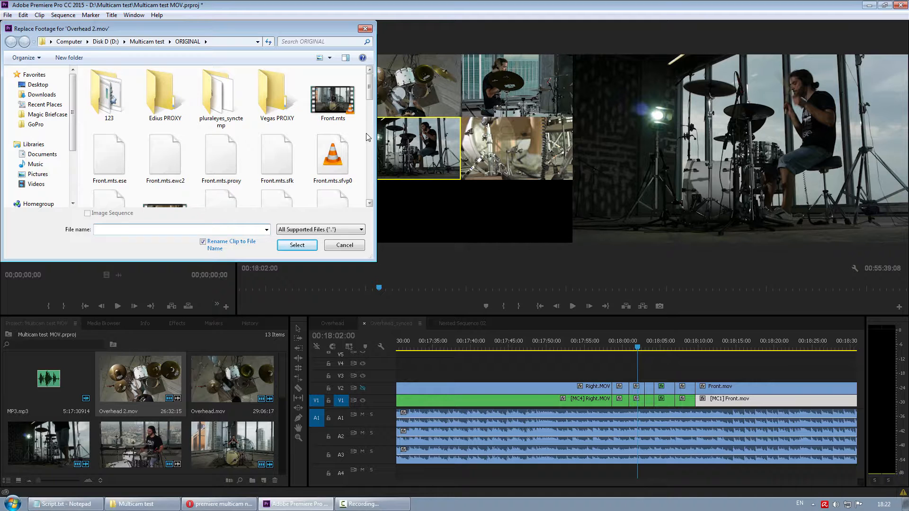
left_click(344, 244)
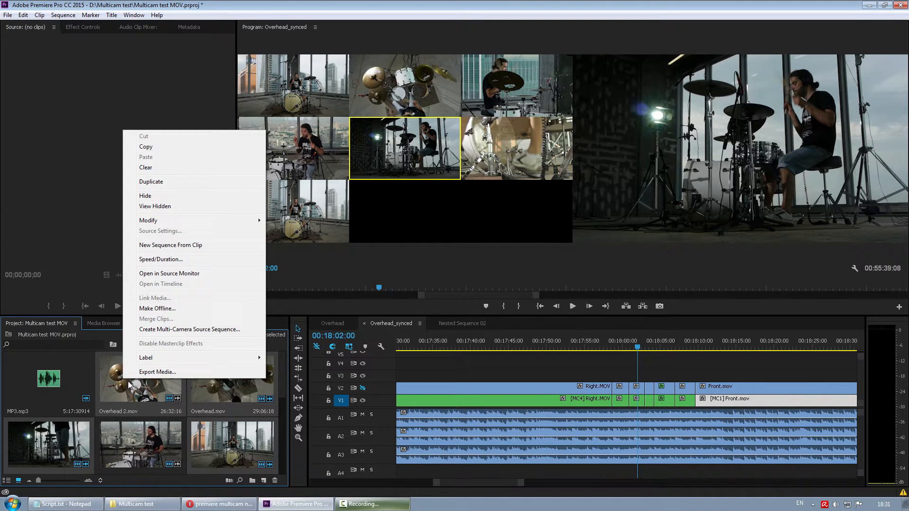
Step: Make the four selected clips offline, keeping their media files on disk
left_click(158, 308)
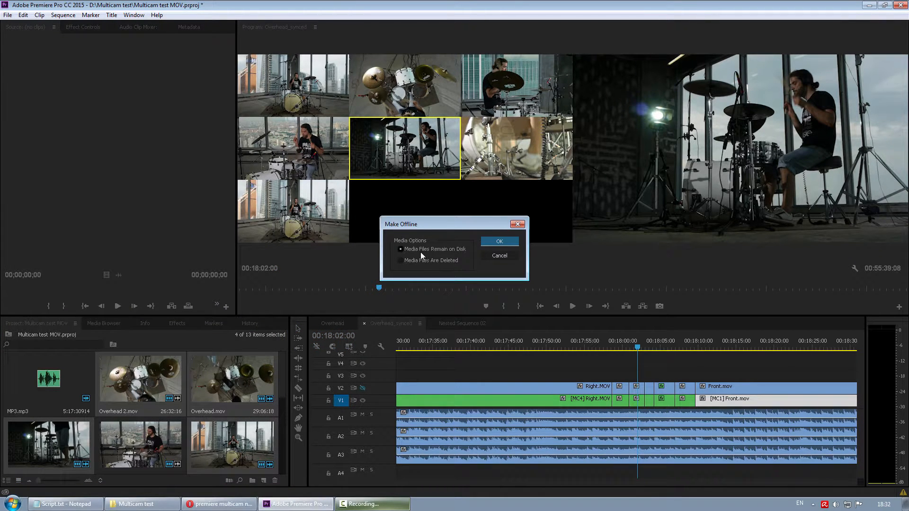
left_click(498, 241)
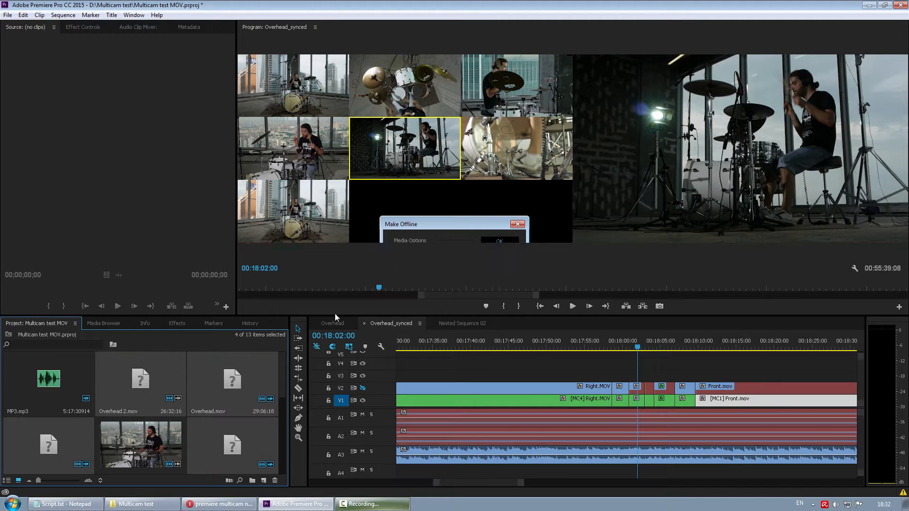
left_click(497, 240)
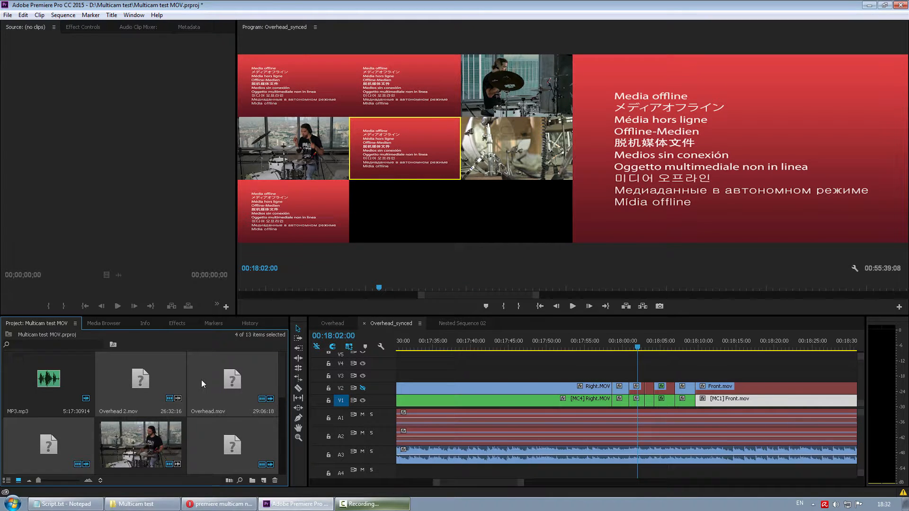
right_click(140, 376)
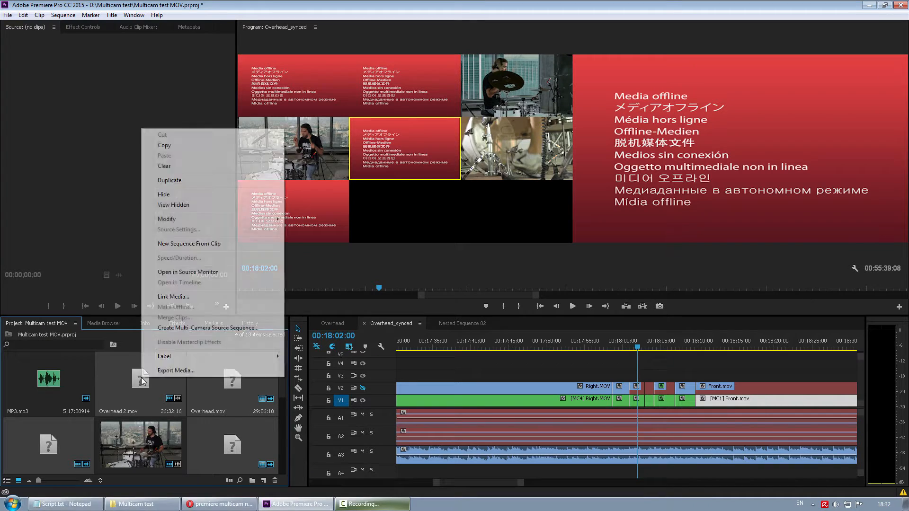
Step: Start Link Media for the offline clips, turn off automatic relinking of others and begin locating media
left_click(172, 297)
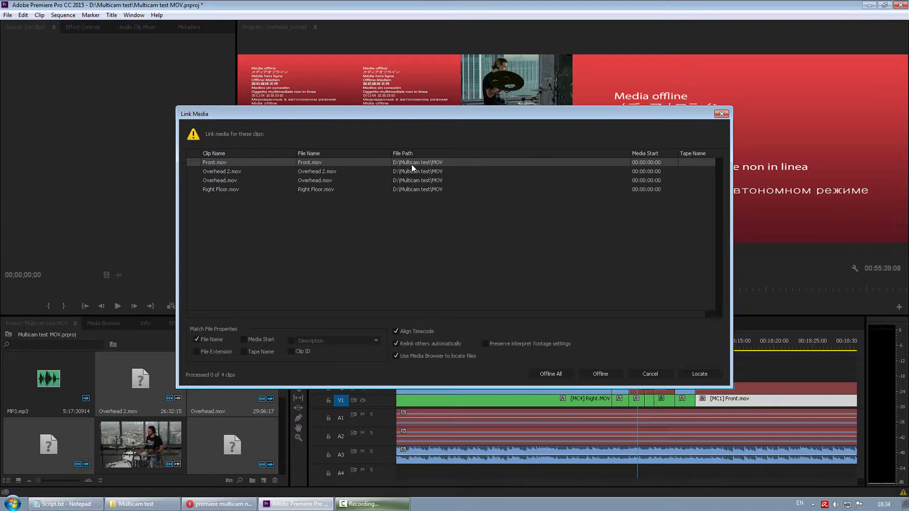
mouse_move(435, 169)
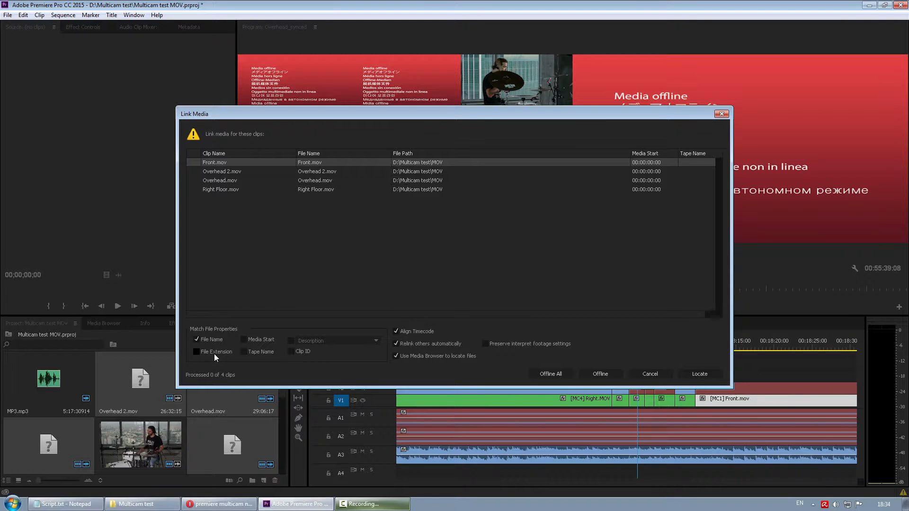
left_click(197, 352)
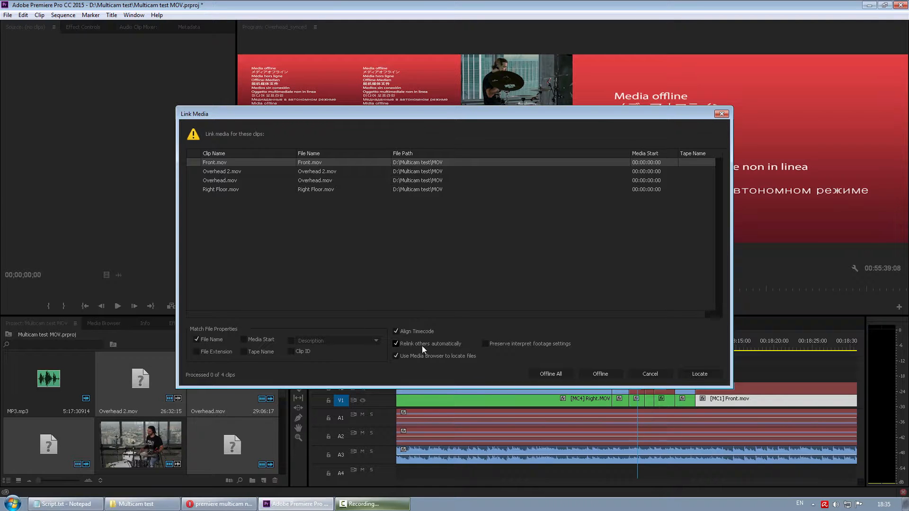
mouse_move(397, 347)
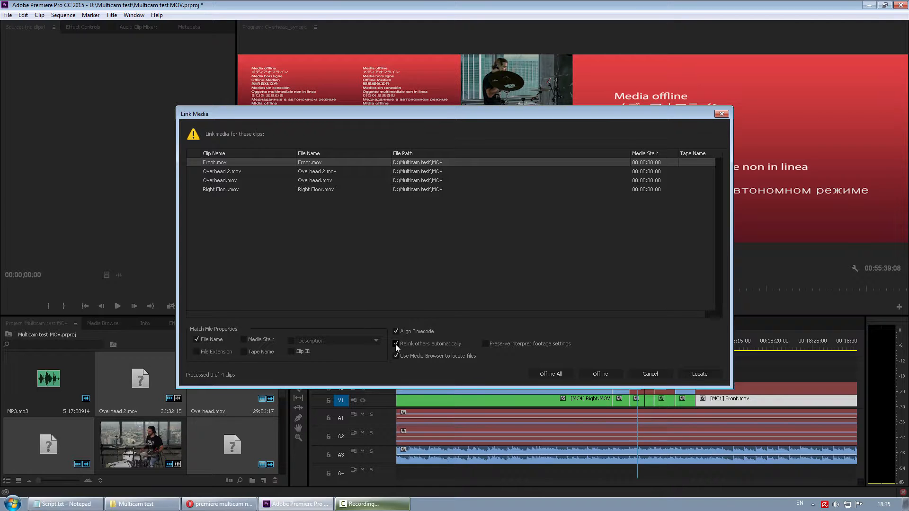
left_click(396, 343)
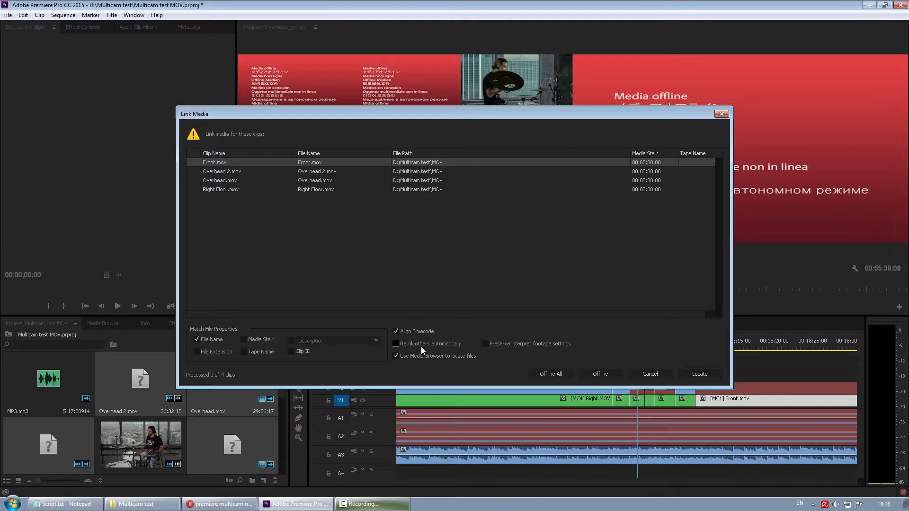
mouse_move(393, 260)
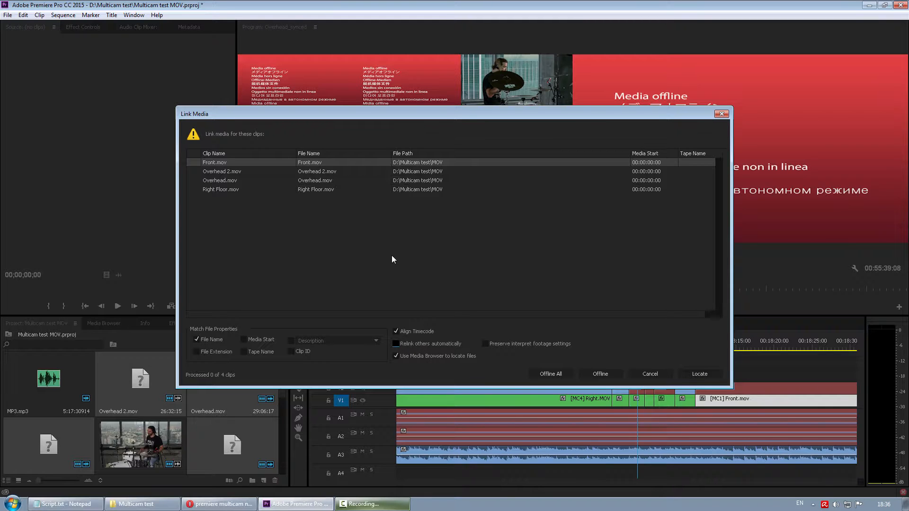
mouse_move(389, 260)
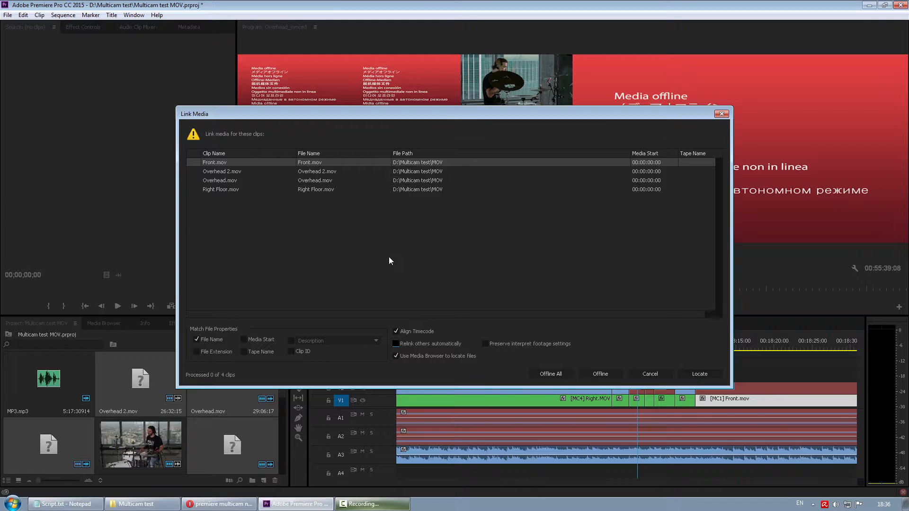
mouse_move(543, 253)
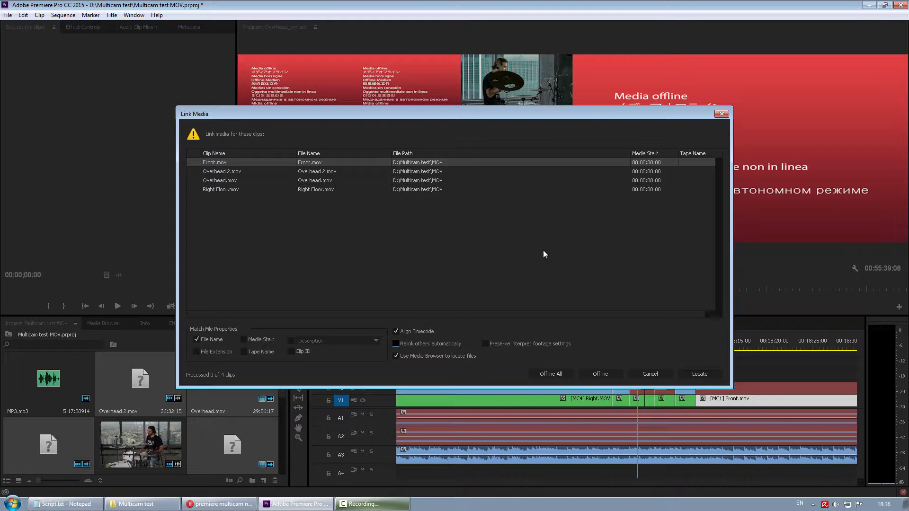
mouse_move(505, 247)
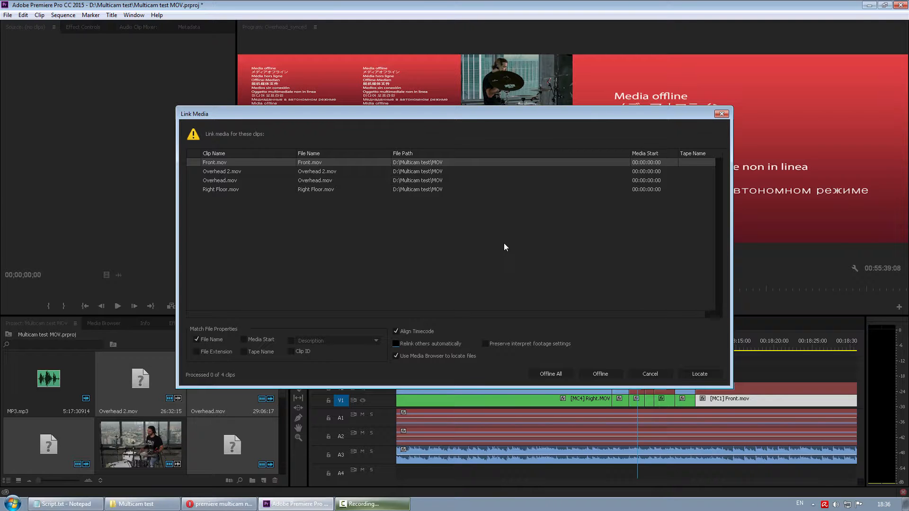
mouse_move(286, 228)
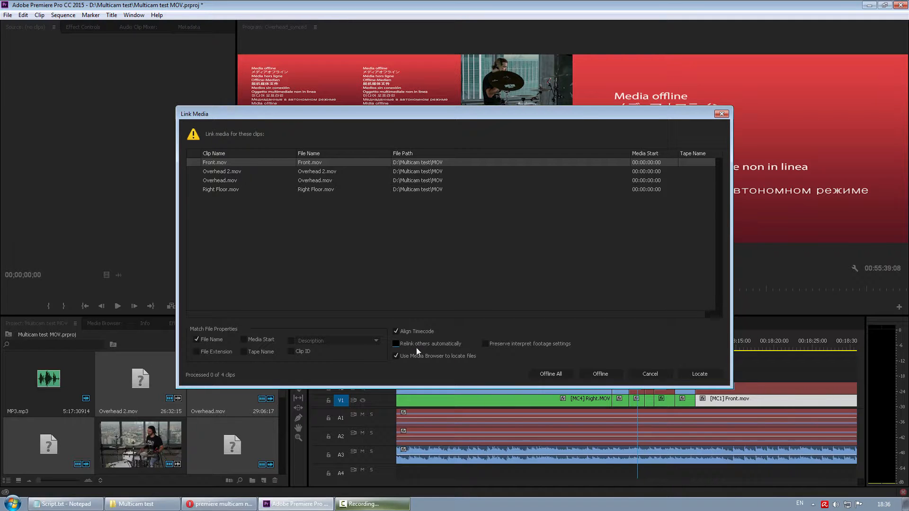
mouse_move(357, 244)
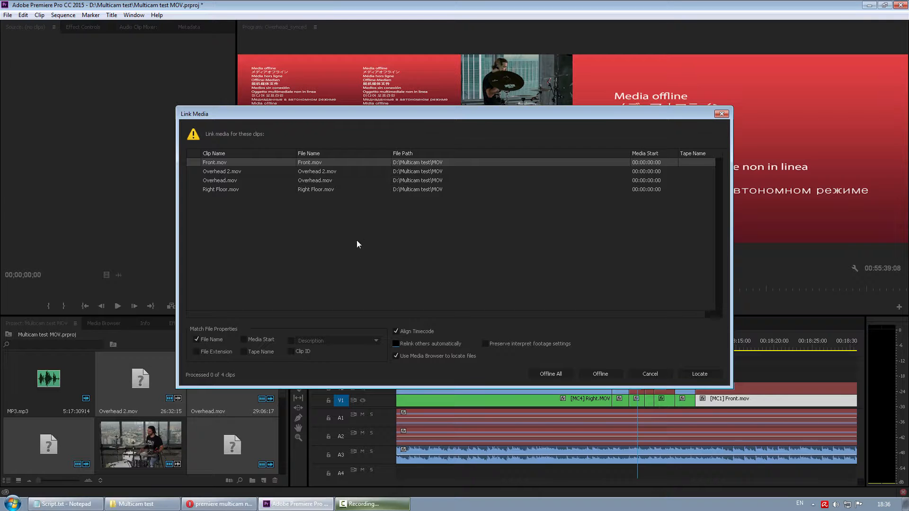
mouse_move(394, 234)
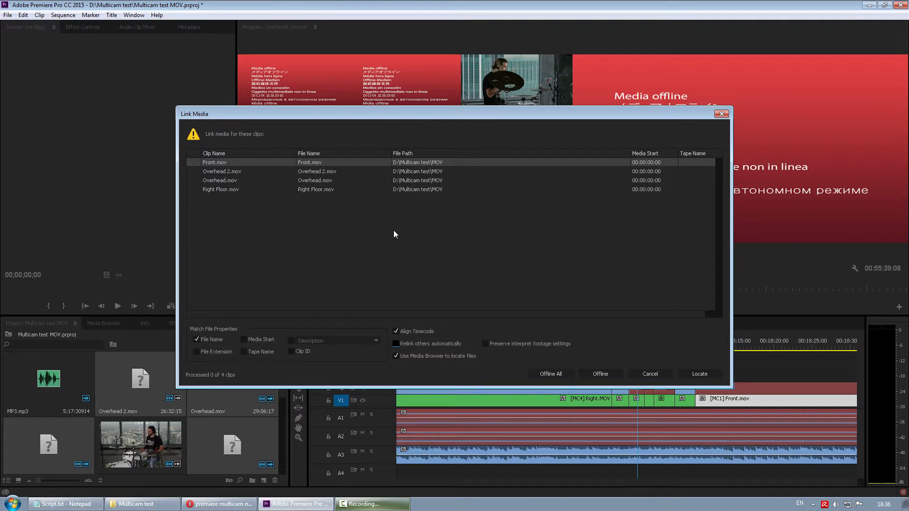
left_click(699, 374)
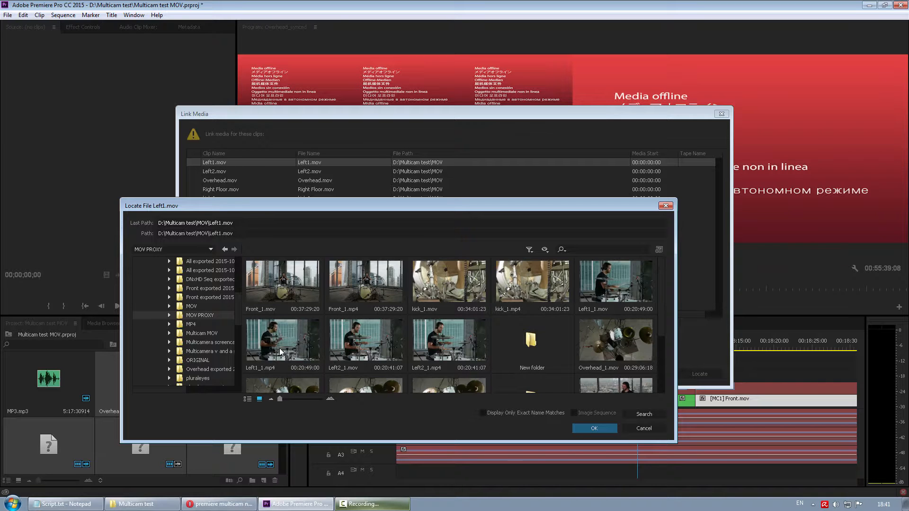
Step: Relink Left1, Left2 and Overhead to their _1.mp4 proxy files in the MOV PROXY folder
left_click(593, 428)
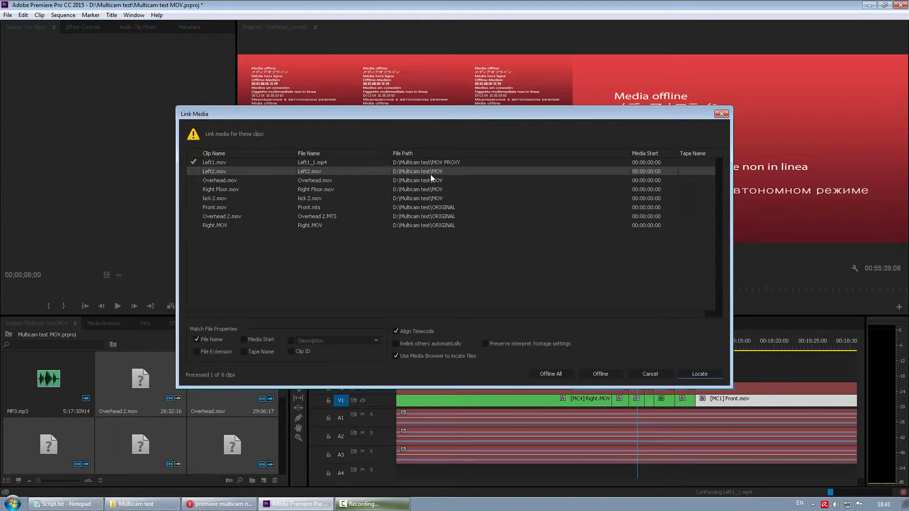
left_click(698, 374)
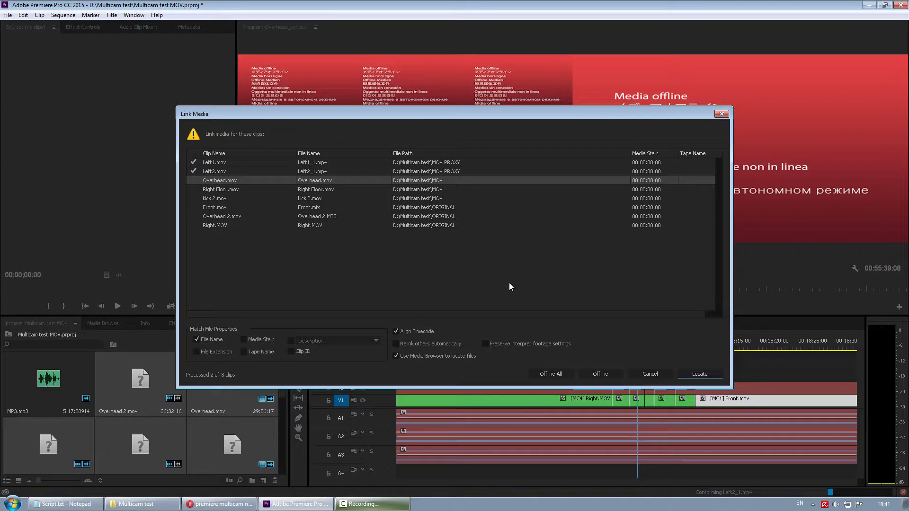
left_click(699, 374)
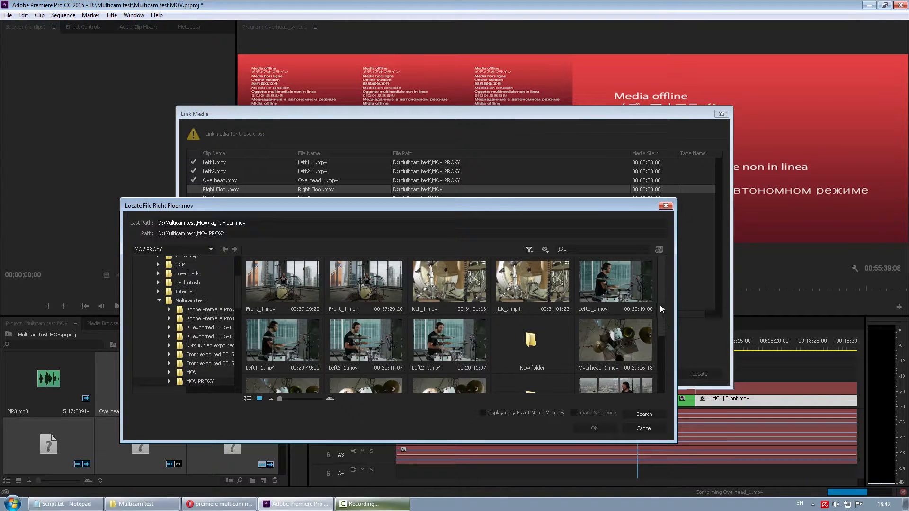
scroll("down", 3)
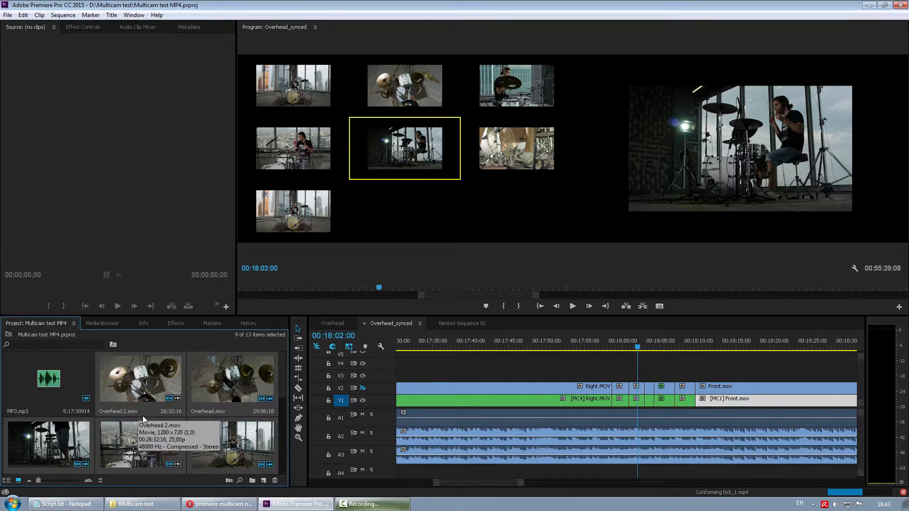
mouse_move(468, 153)
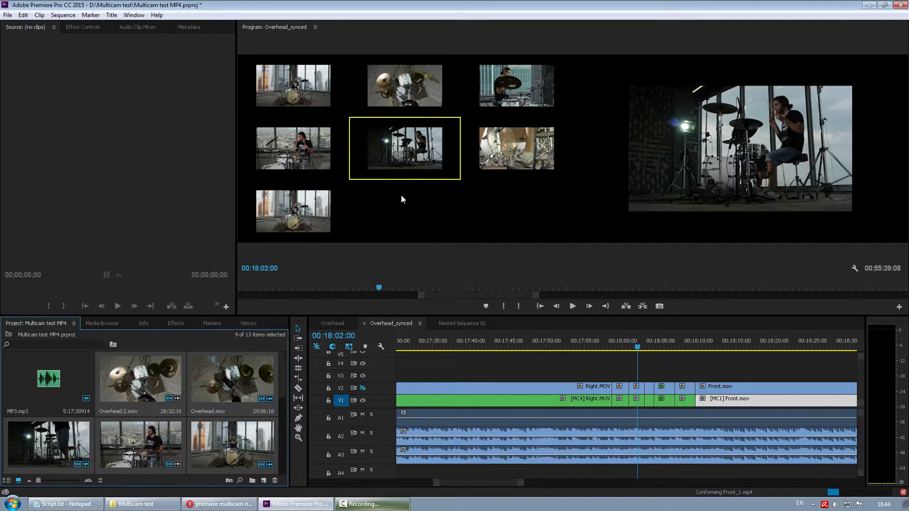
mouse_move(510, 266)
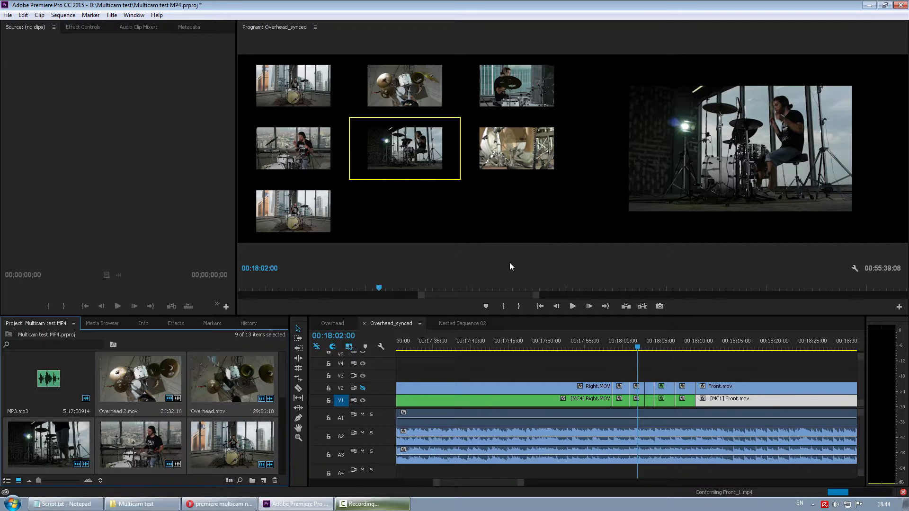
Step: View Nested Sequence 02 full-size, then return to the Overhead_synced timeline with all angles online
left_click(462, 323)
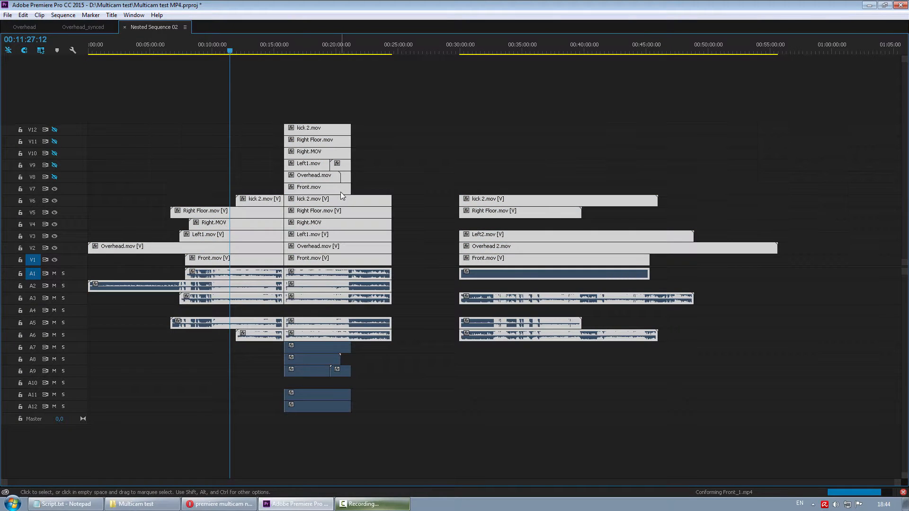
right_click(317, 188)
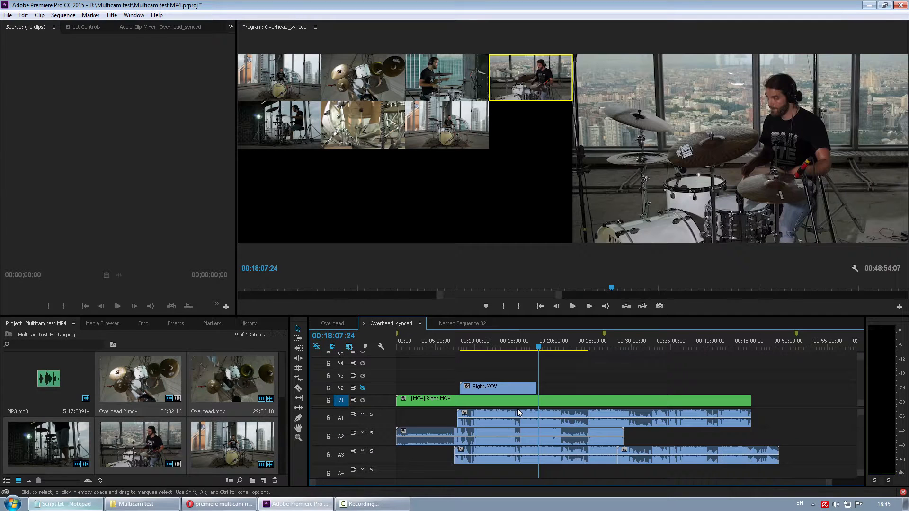
Step: Play the [MC1] Front.mov multicam clip's twelve-angle grid in Overhead_synced, then stop playback
left_click(572, 305)
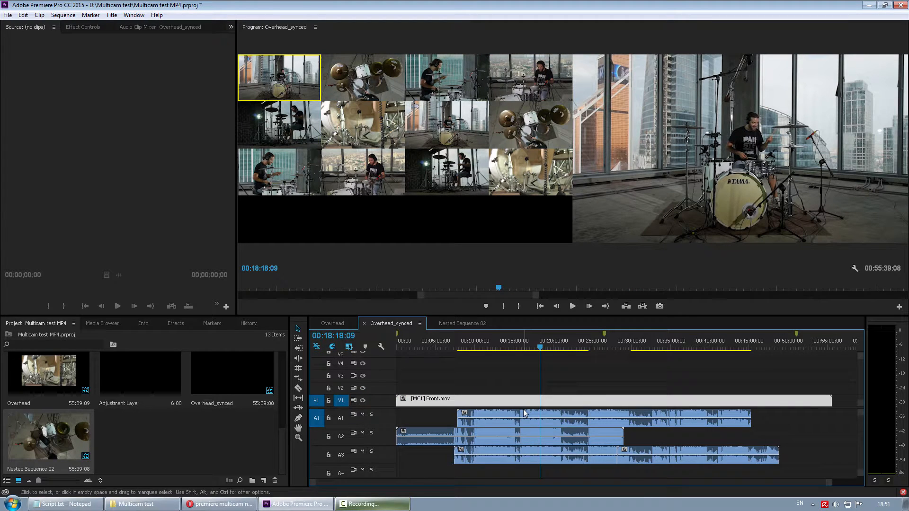
left_click(572, 306)
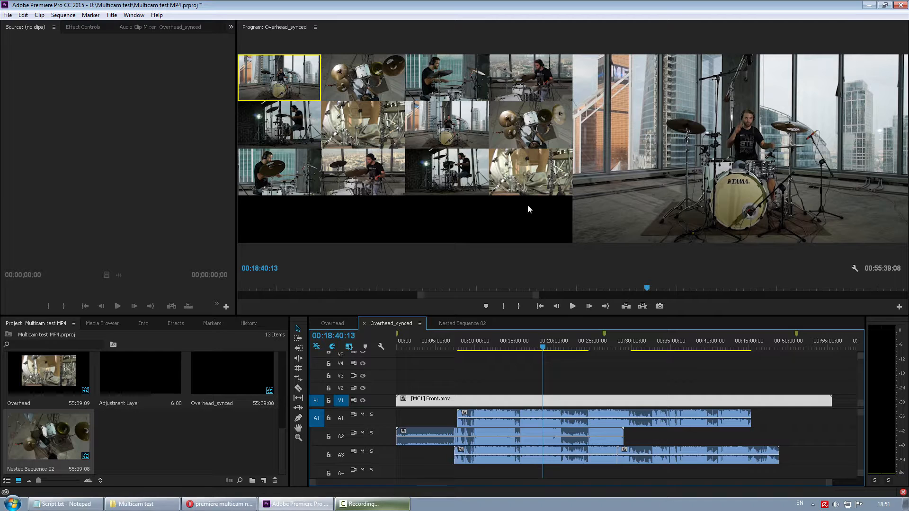
left_click(572, 306)
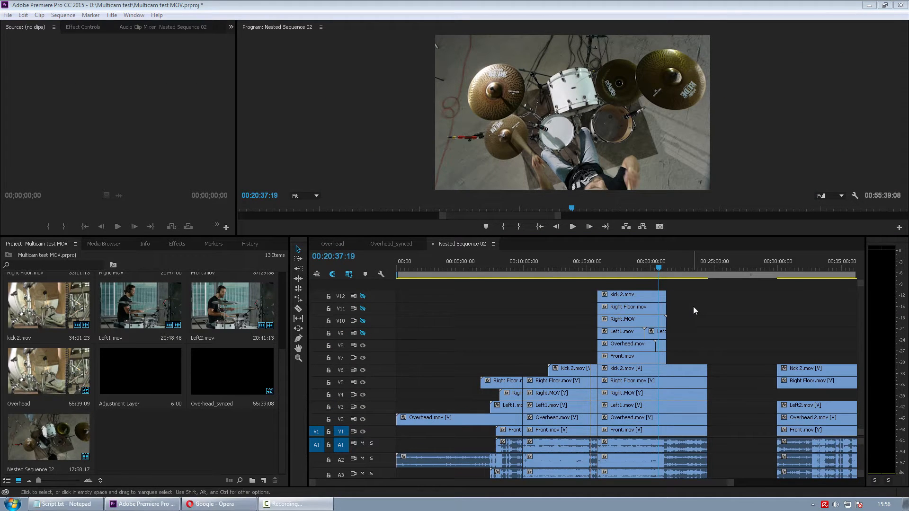
mouse_move(729, 295)
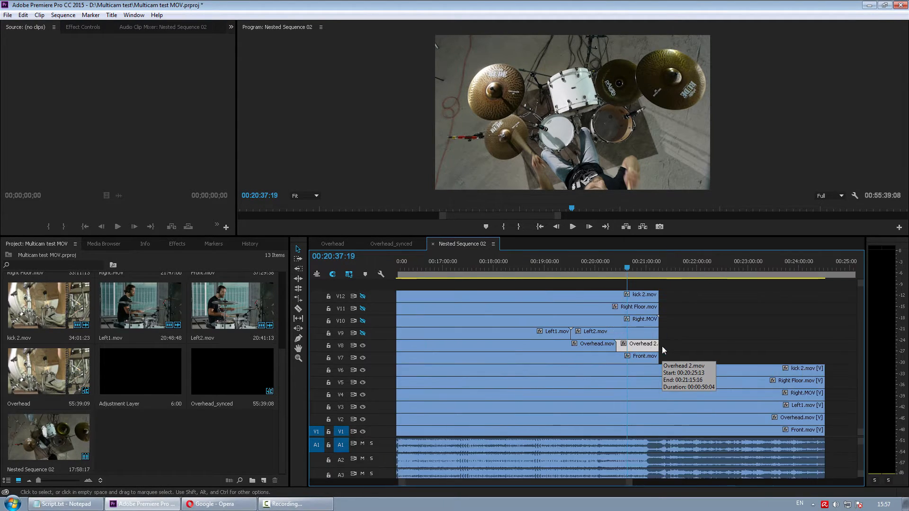
Step: Render and Replace Overhead 2.mov as MXF OP1a with XDCAM HD 50 PAL 50i
right_click(660, 350)
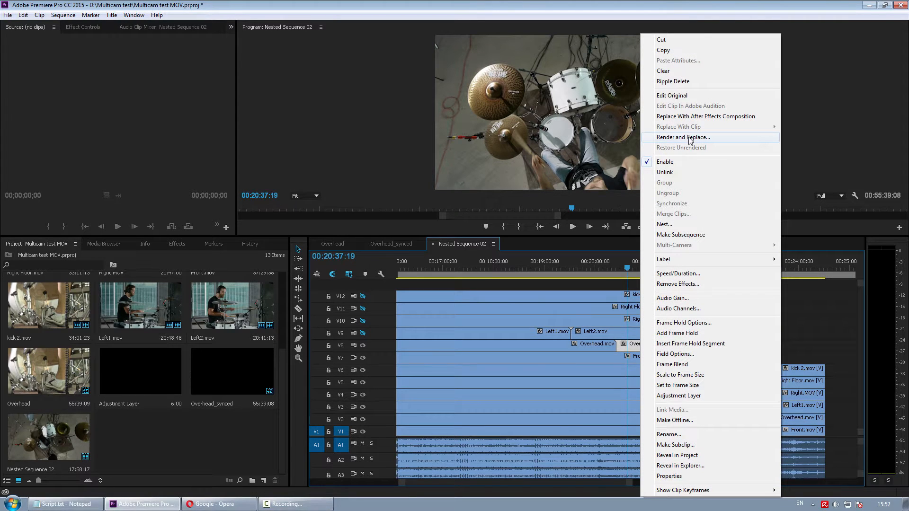
left_click(683, 137)
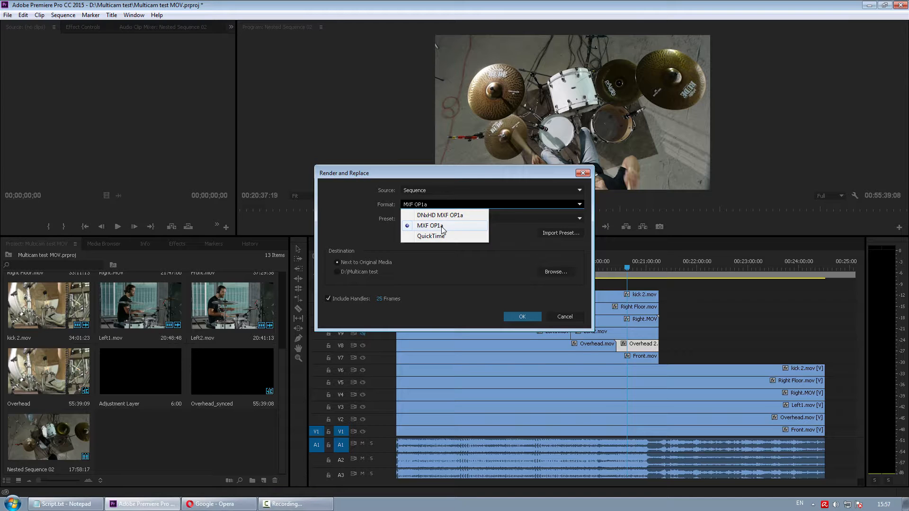
left_click(429, 226)
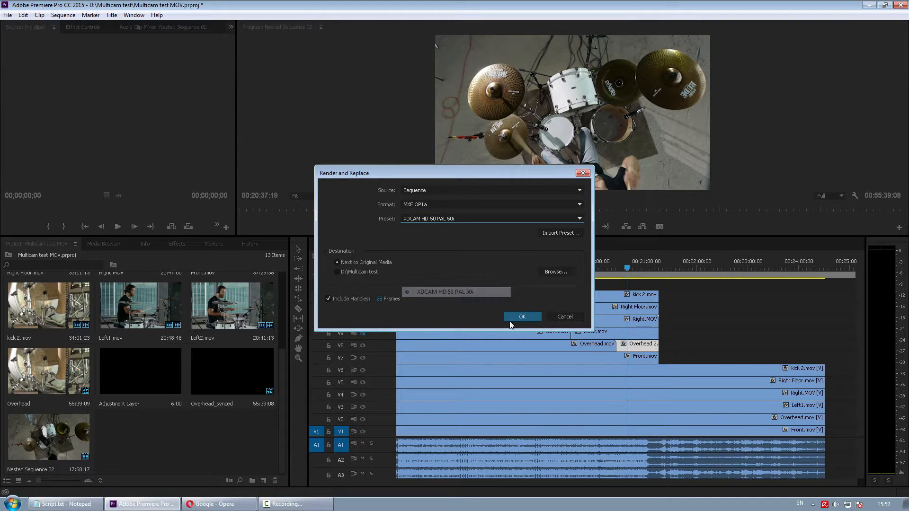
left_click(520, 316)
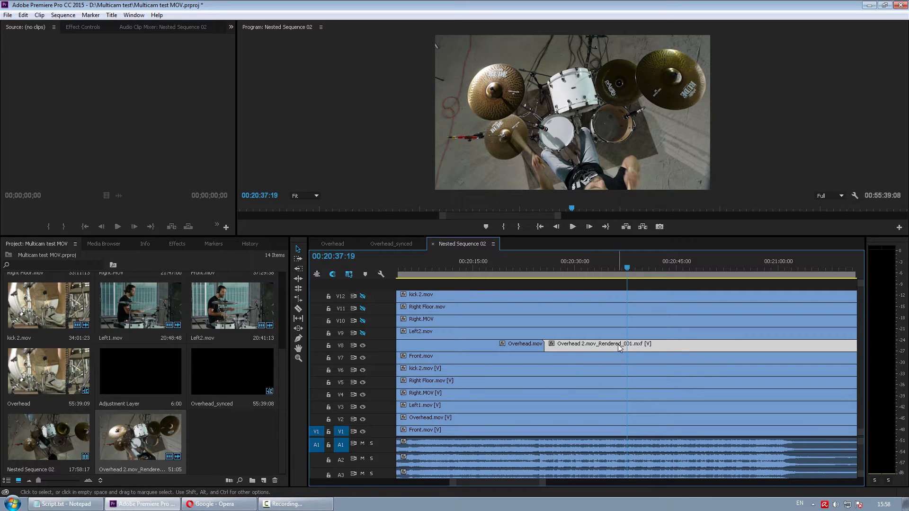
Step: Restore Overhead 2.mov to its unrendered original, then bring up Render and Replace again
right_click(603, 344)
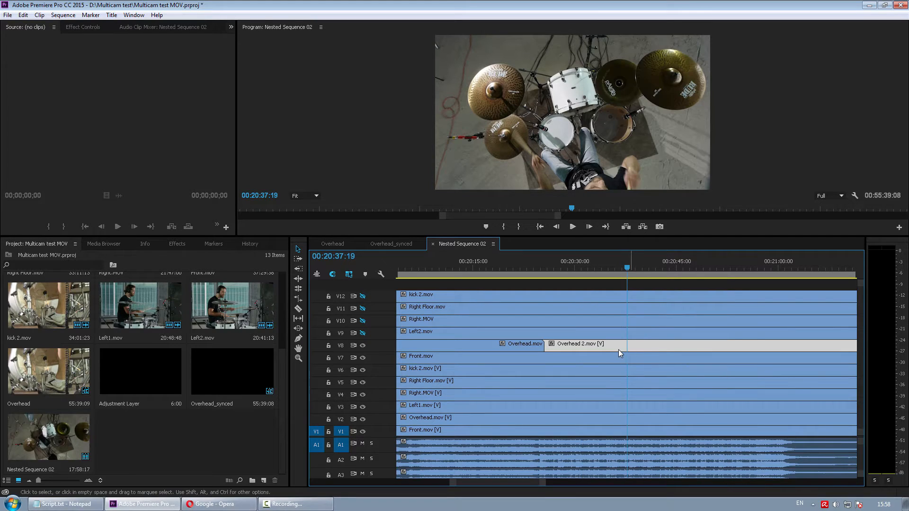
mouse_move(588, 345)
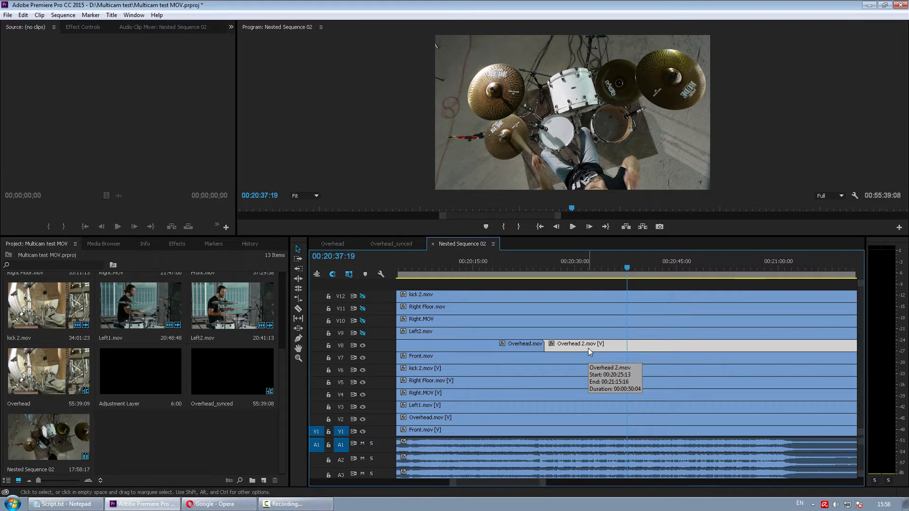
right_click(588, 344)
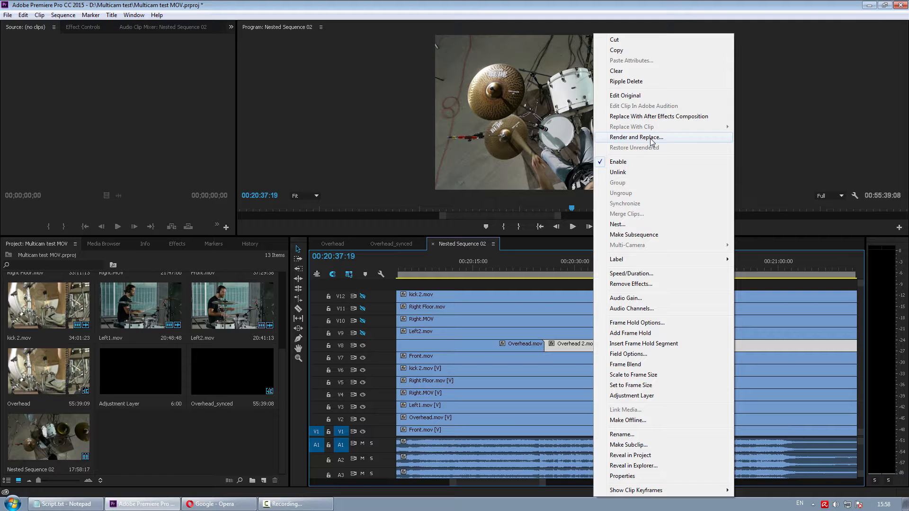
left_click(588, 353)
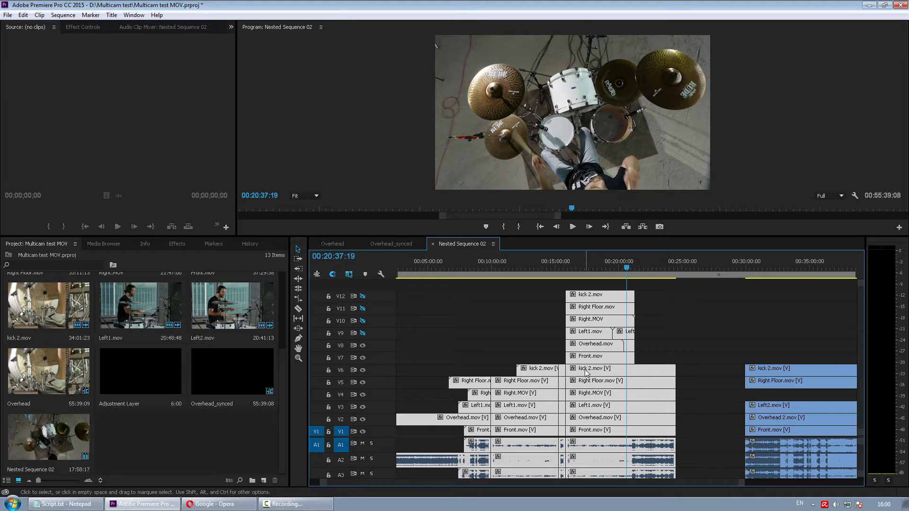
mouse_move(590, 374)
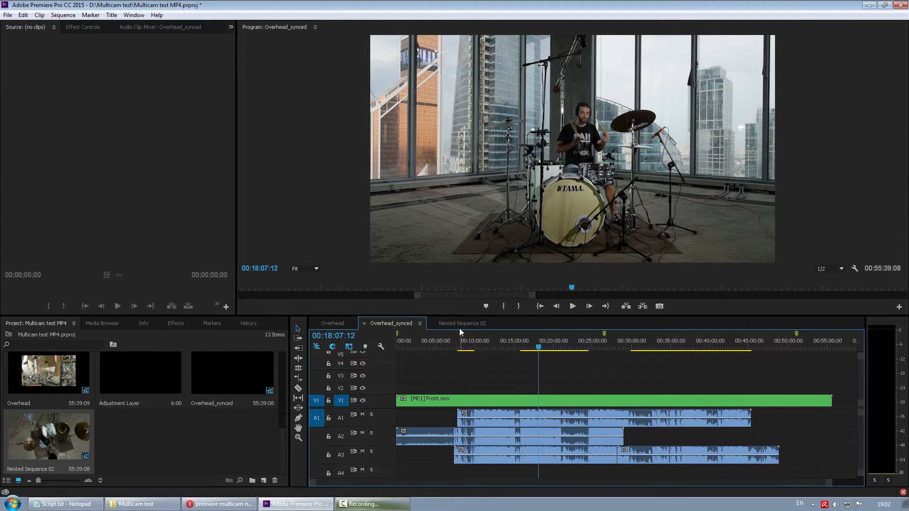
Step: Bring Nested Sequence 02 into the timeline, previewing the backlit drummer angle
left_click(462, 323)
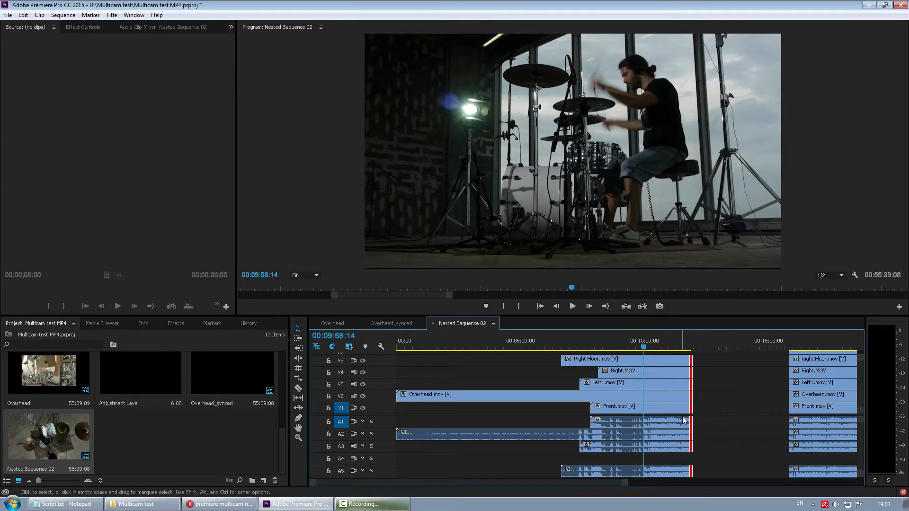
mouse_move(711, 394)
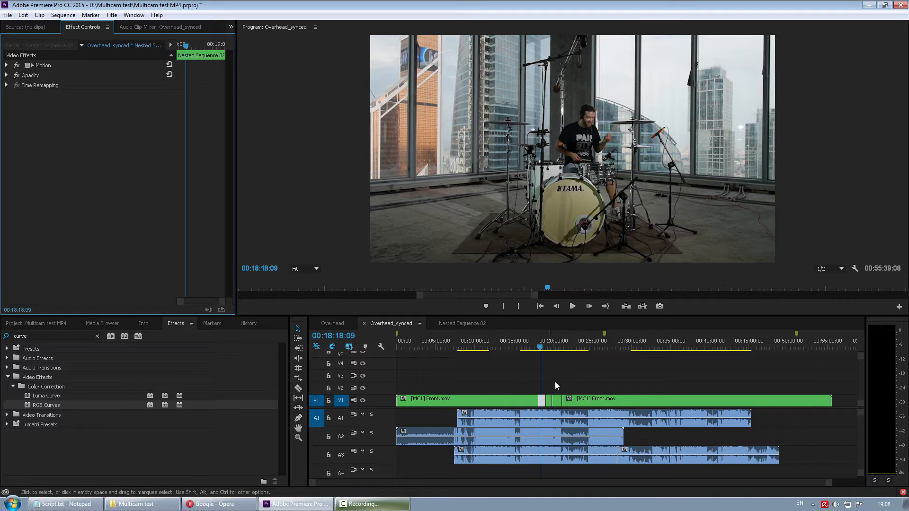
mouse_move(559, 379)
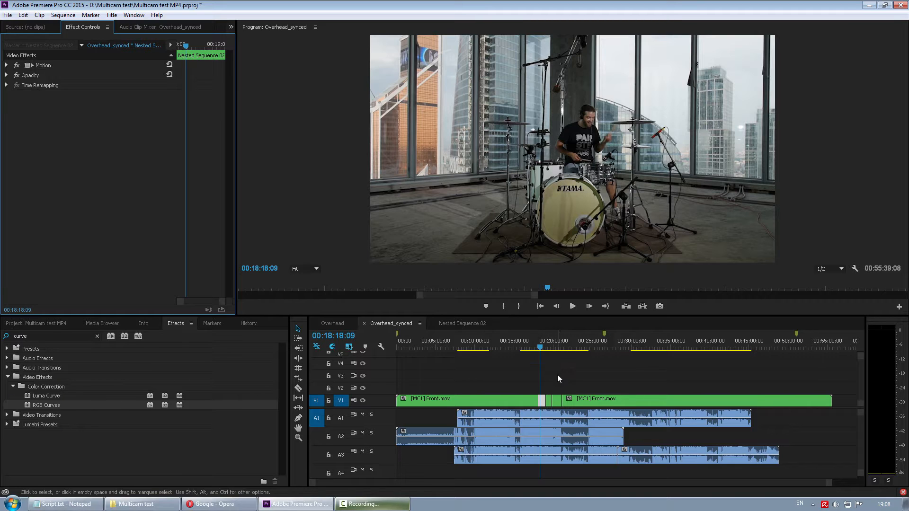
mouse_move(549, 376)
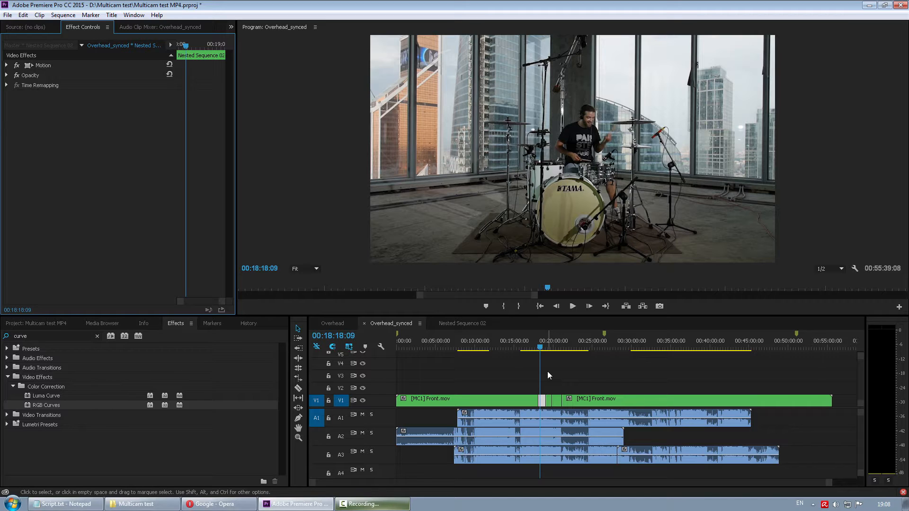
mouse_move(543, 372)
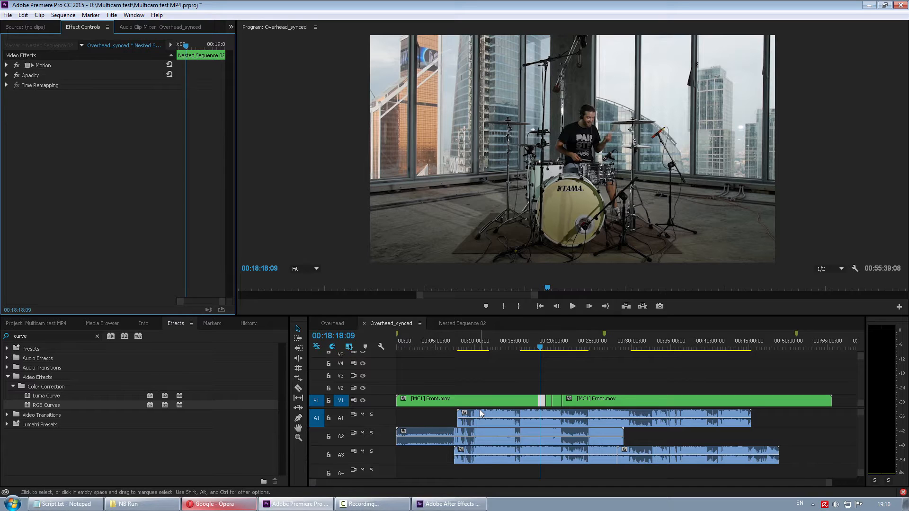
mouse_move(481, 412)
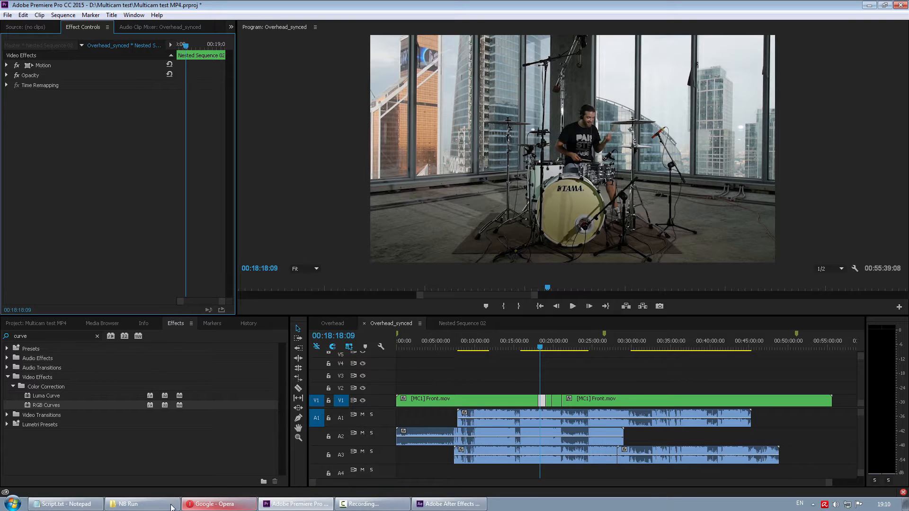
Step: Import the Title example composition from Title example.aep and place it on V2 near 18:18
left_click(142, 504)
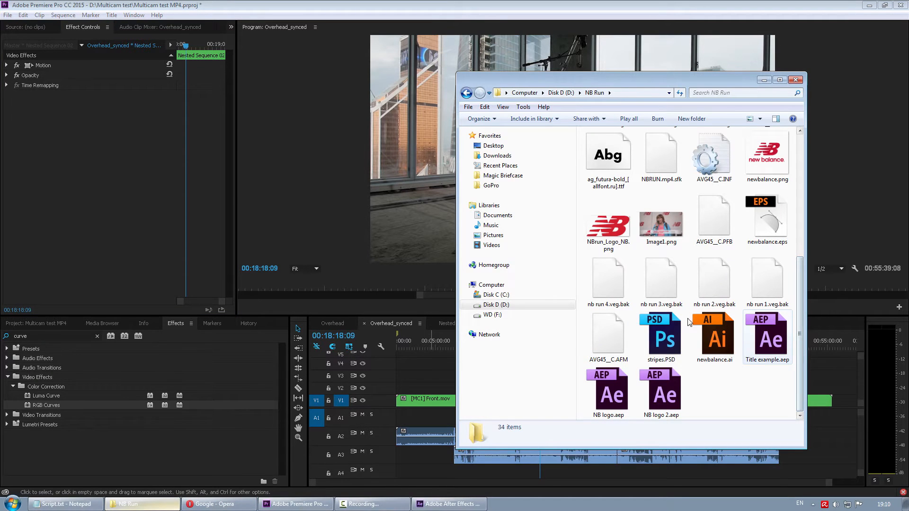
left_click(767, 336)
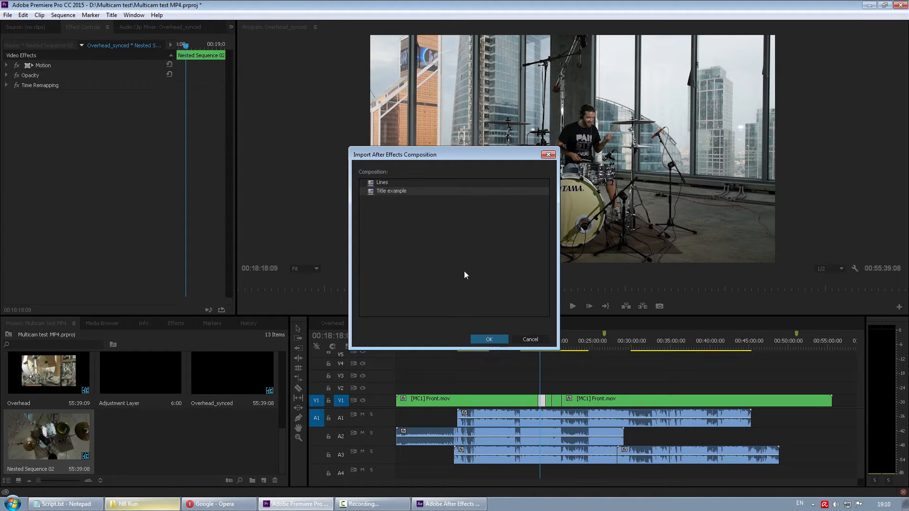
left_click(488, 339)
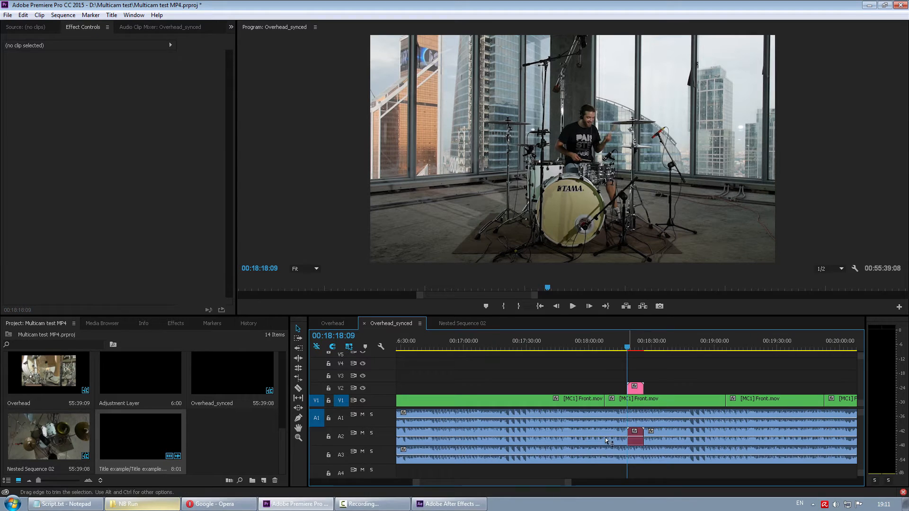
left_click(572, 305)
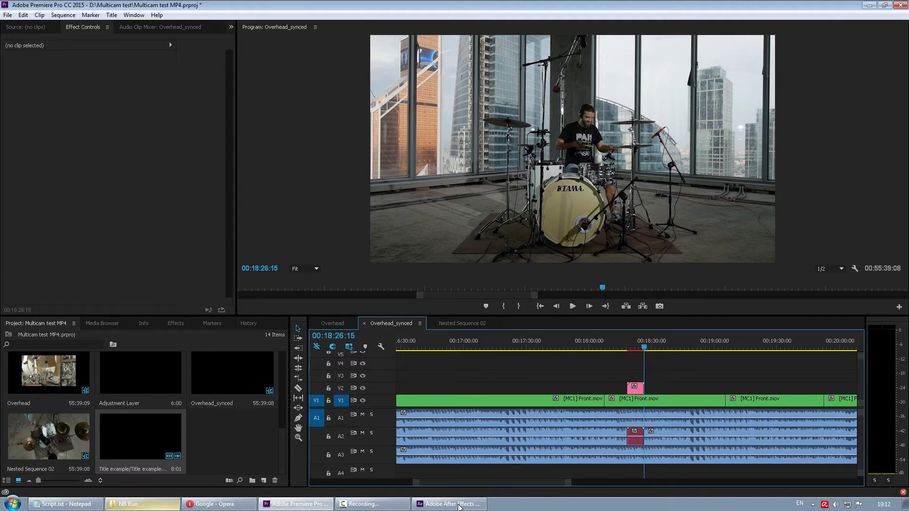
Step: In After Effects, recolour the SOME TEXT HERE title fill from white to a light blue
left_click(448, 504)
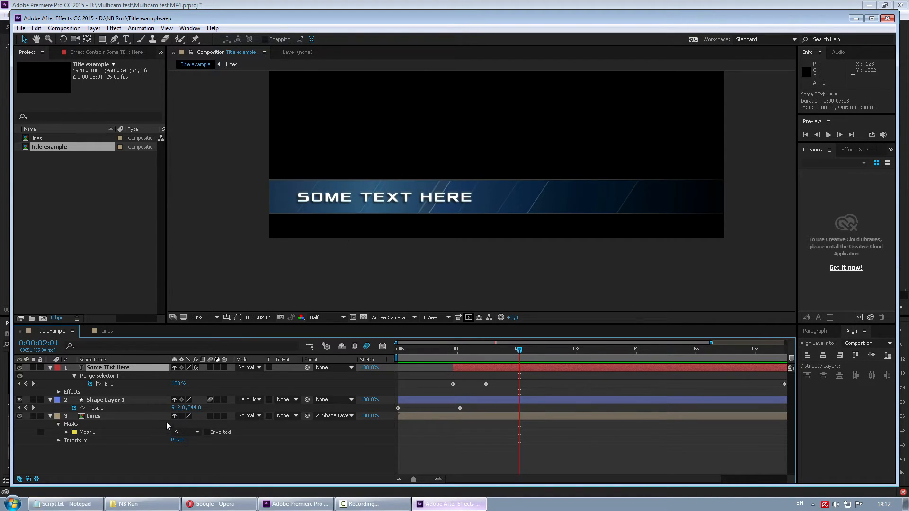
left_click(880, 167)
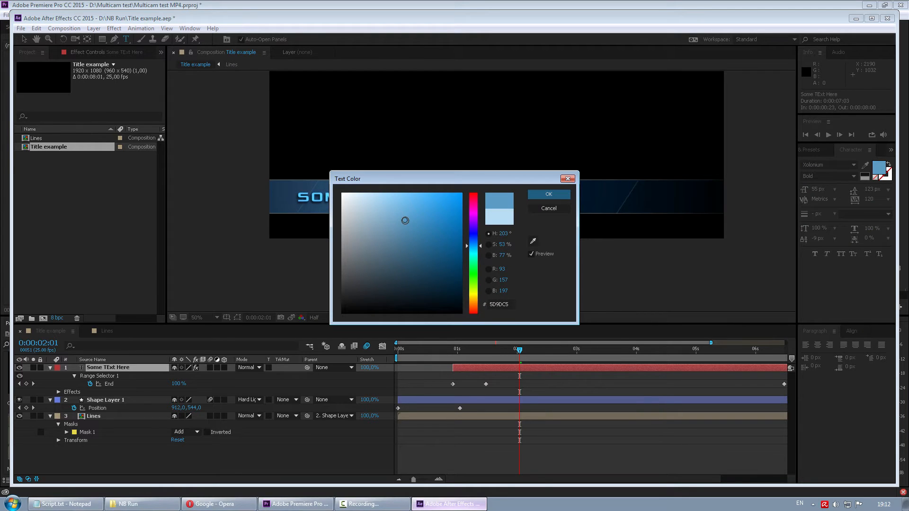
left_click(403, 214)
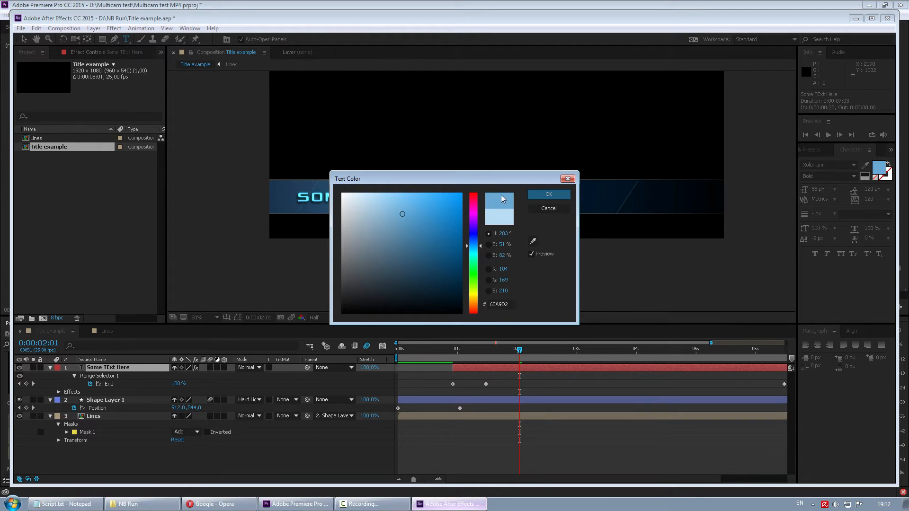
left_click(547, 193)
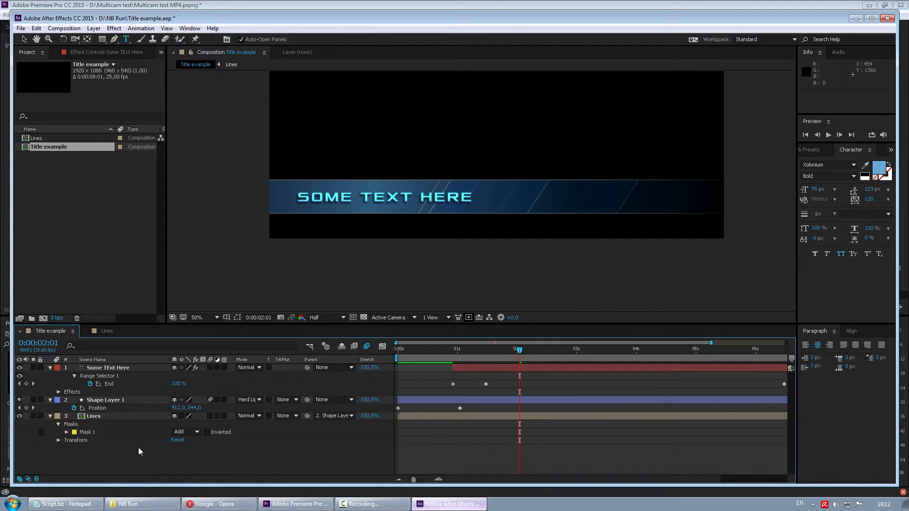
Step: Enable Template in the Advanced composition settings so the text layers are editable in Premiere
right_click(139, 452)
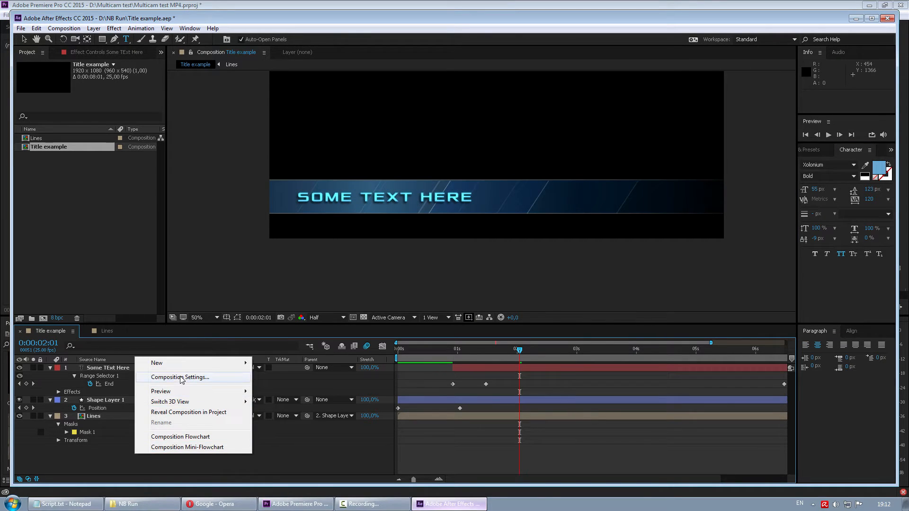
left_click(180, 378)
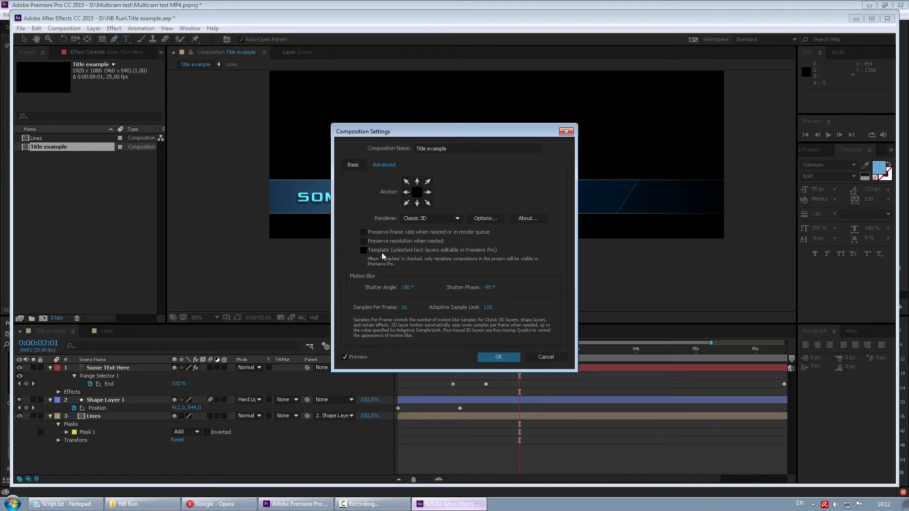
left_click(364, 250)
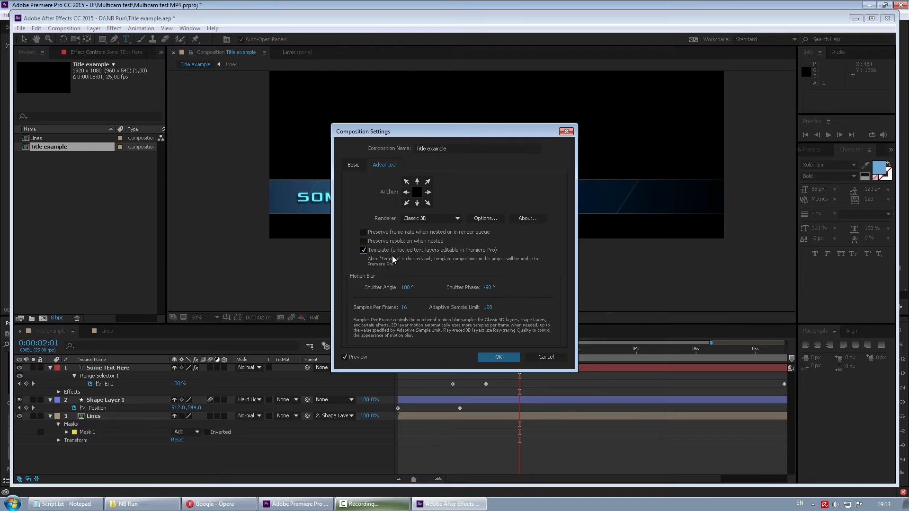
mouse_move(422, 306)
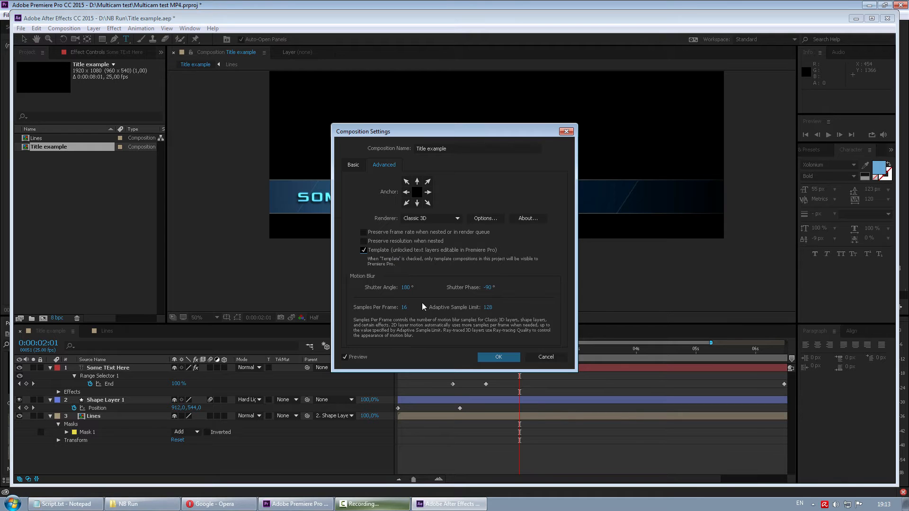
left_click(497, 357)
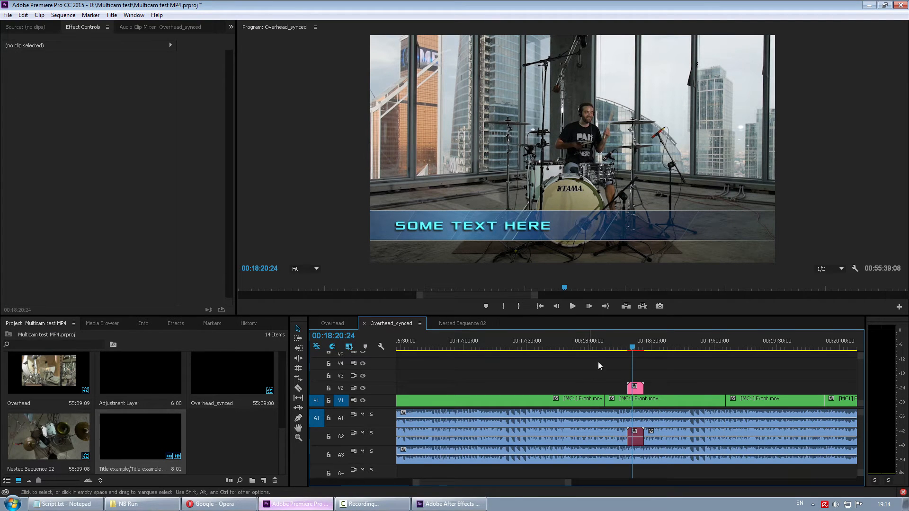
Step: Edit the title's After Effects Editable Text field so it reads KILLING IN THE NAME OF
double_click(139, 437)
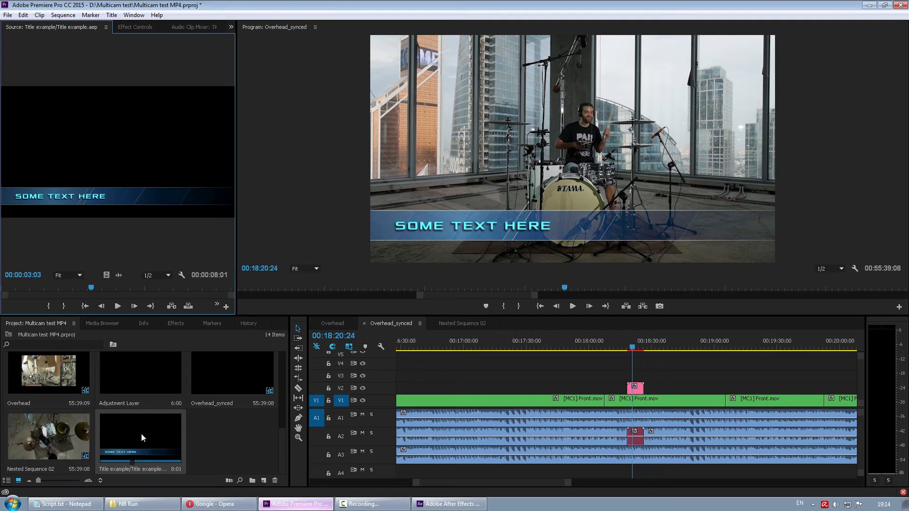
left_click(135, 26)
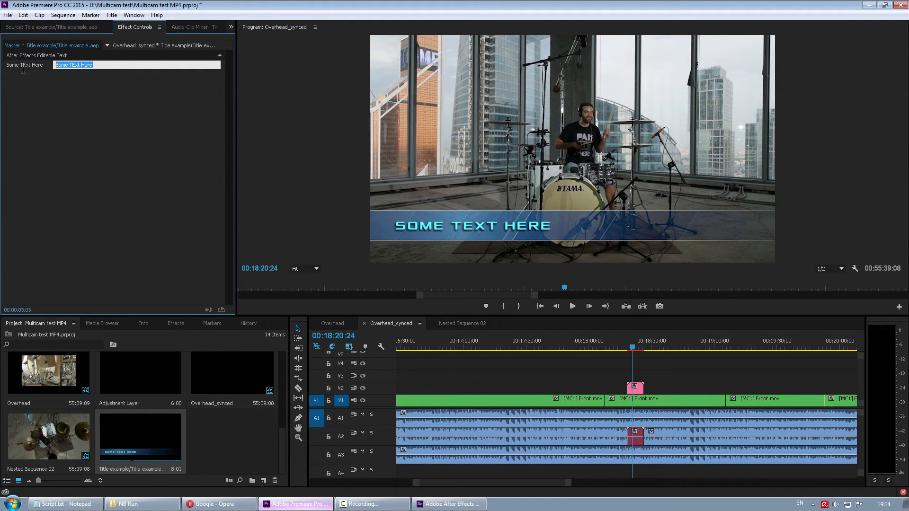
type("Killing In The Nam")
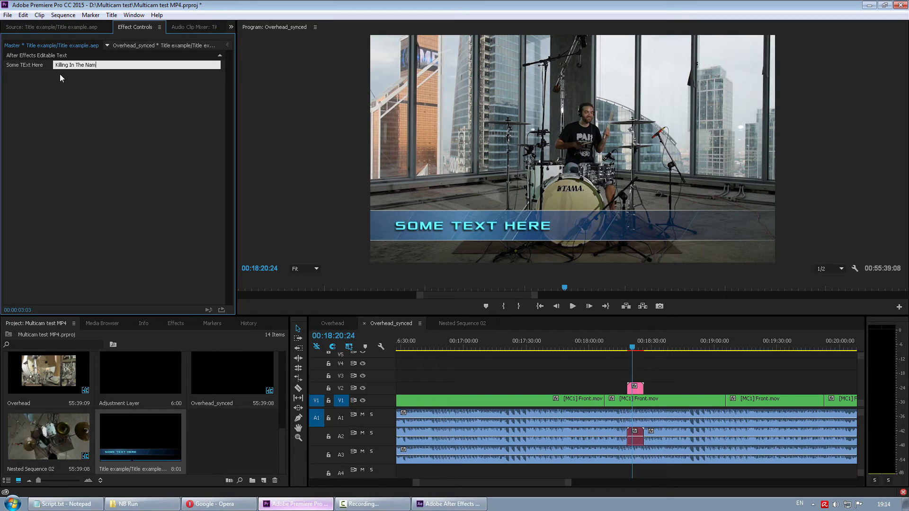
type("e Of")
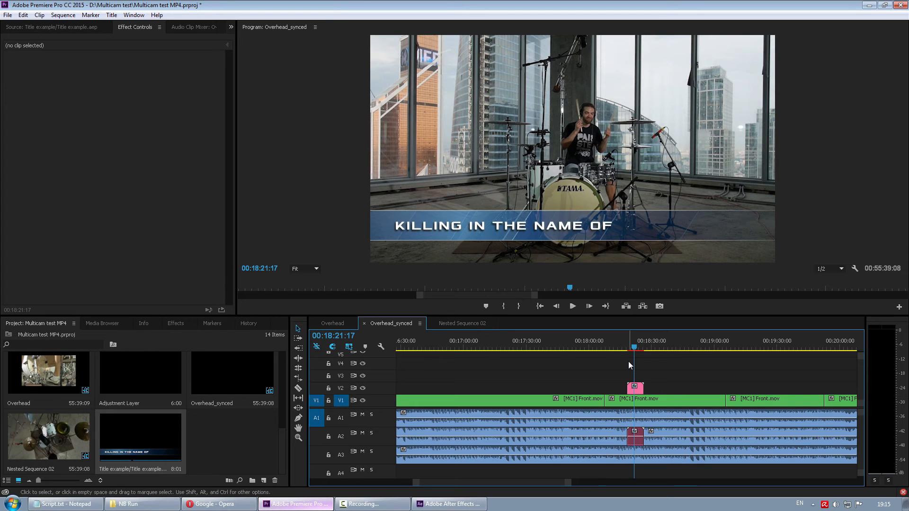
left_click(655, 398)
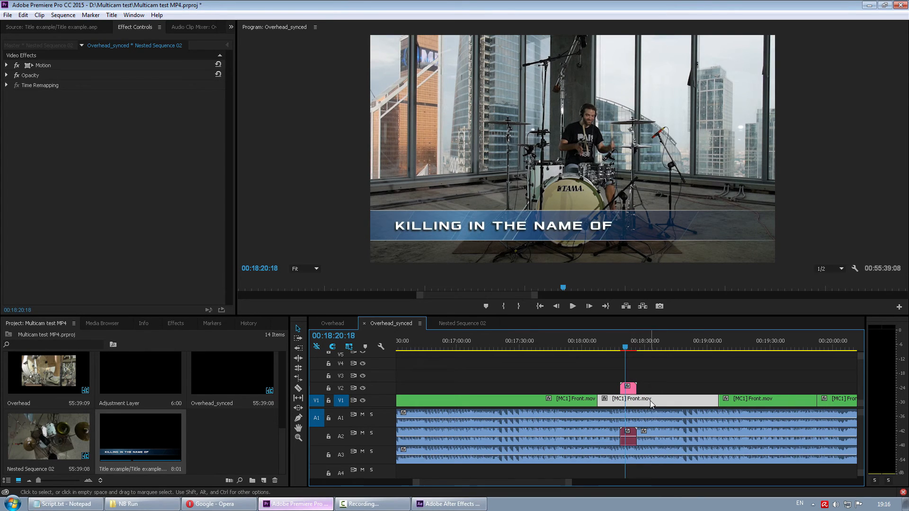
Step: Replace the [MC1] Front.mov clip on V1 with a linked After Effects composition
right_click(650, 399)
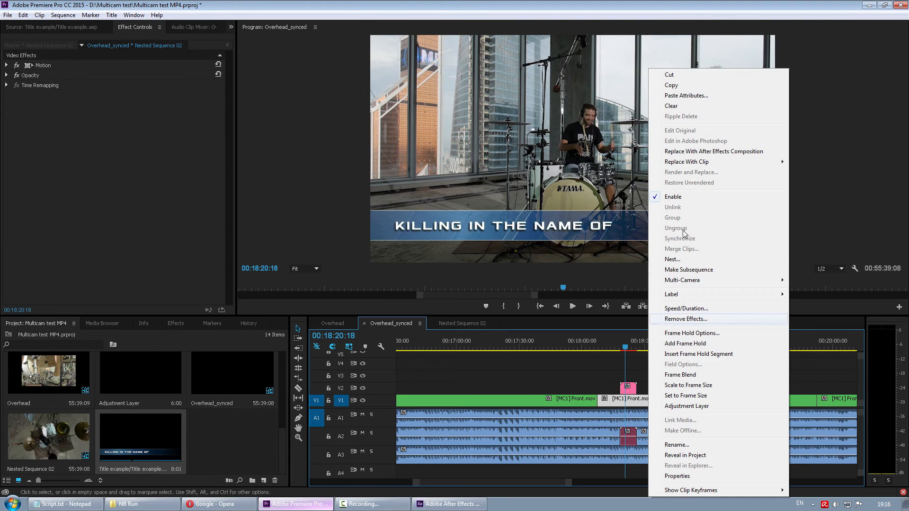
mouse_move(711, 152)
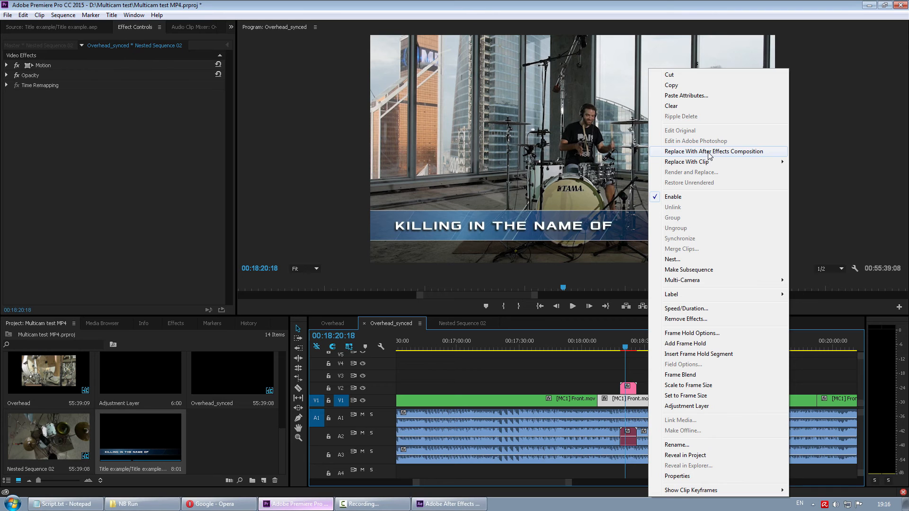
left_click(714, 151)
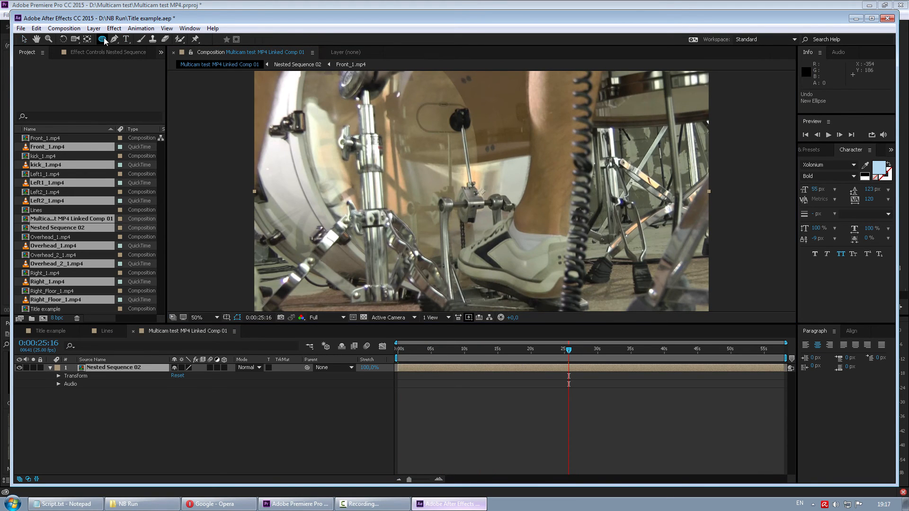
Step: Add a full-frame ellipse mask feathered to about 335 px, vignetting the kick-drum footage
left_click(102, 39)
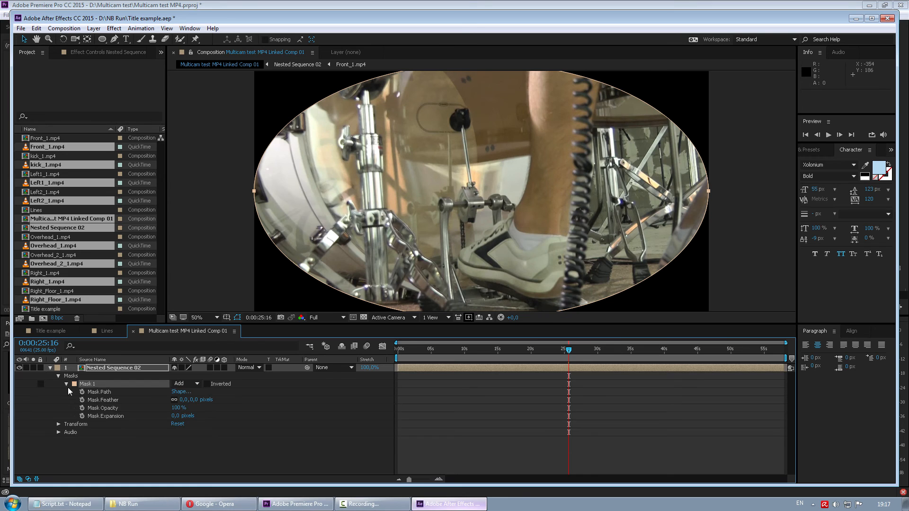
left_click_drag(188, 399, 229, 400)
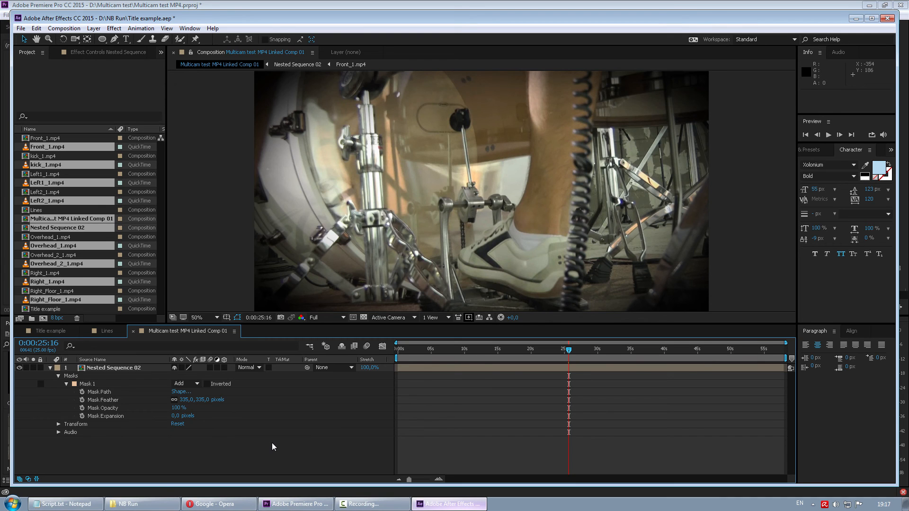
left_click(296, 502)
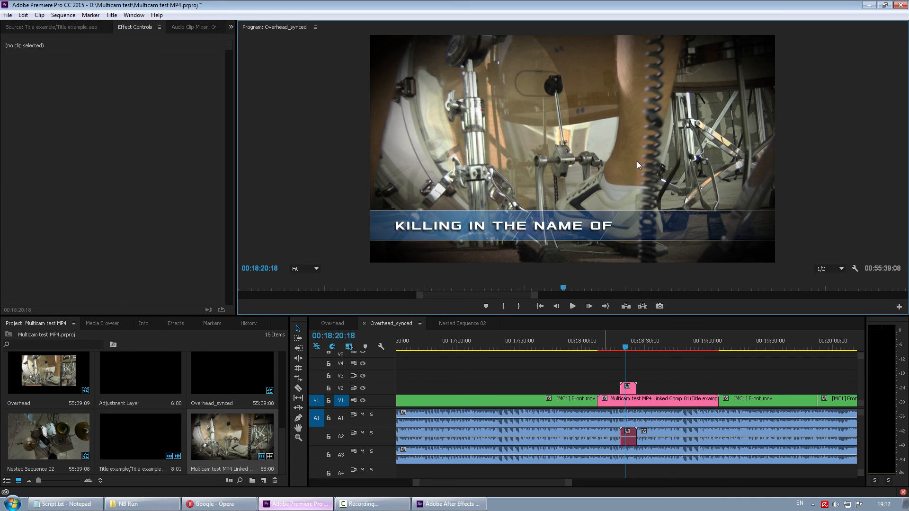